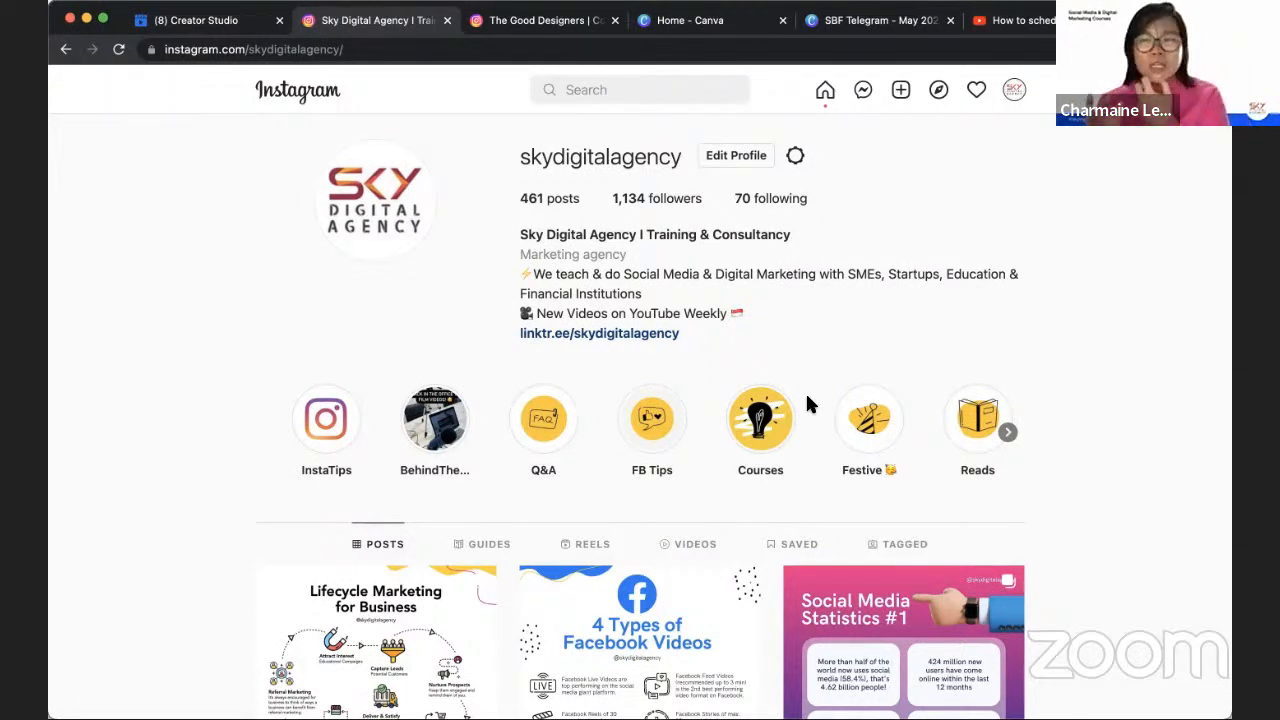
{"action": "mouse_move", "coordinate": [808, 404]}
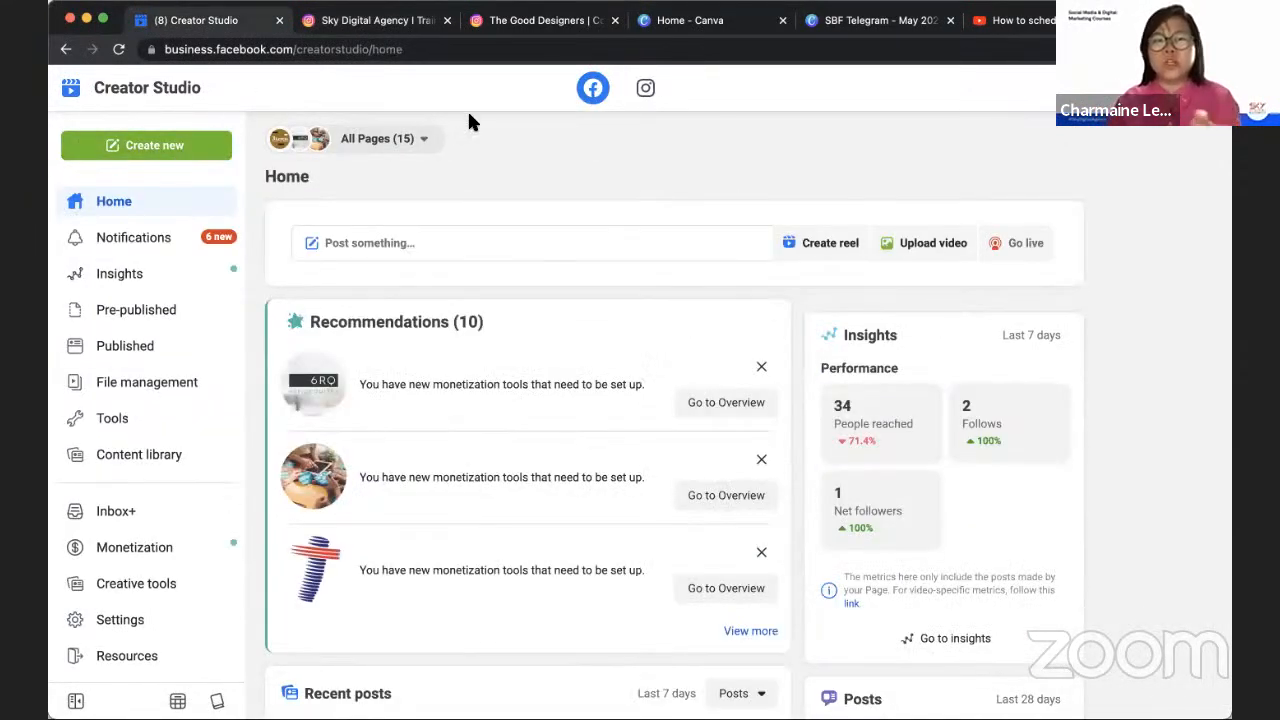
Start a new Facebook post via Create new > Create post and choose the page to post from
{"action": "left_click", "coordinate": [146, 144]}
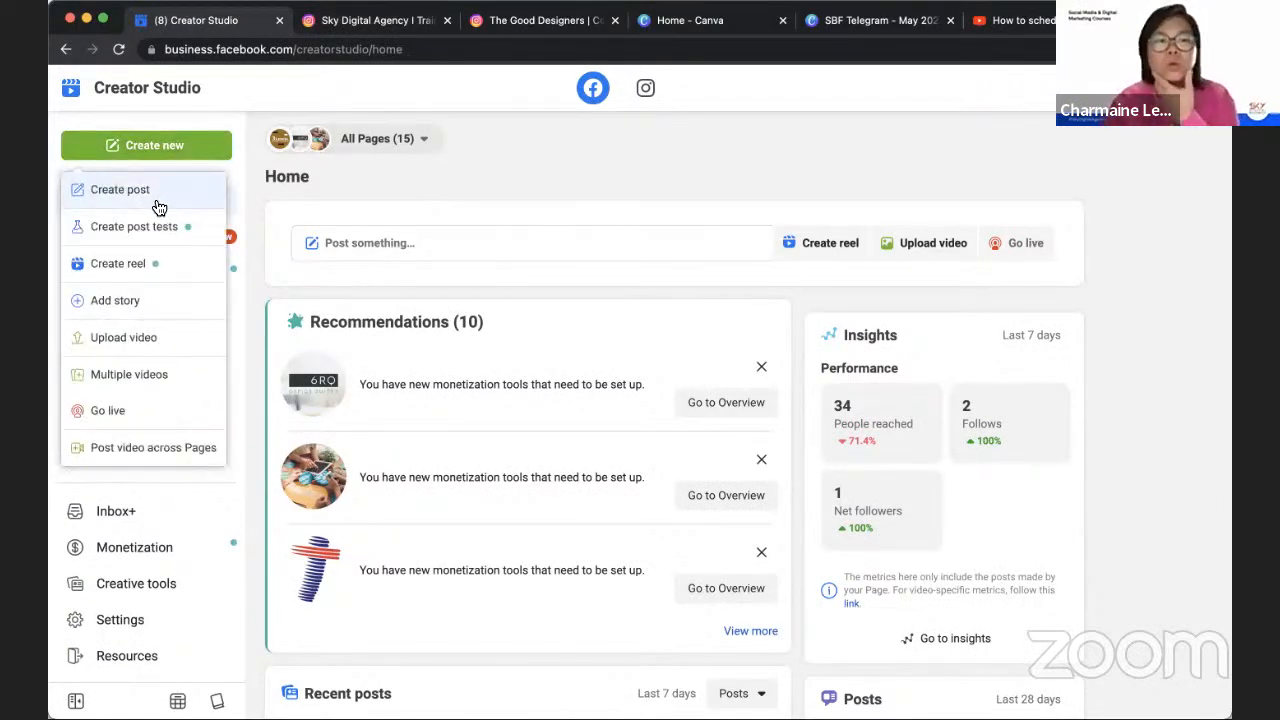
{"action": "left_click", "coordinate": [120, 188]}
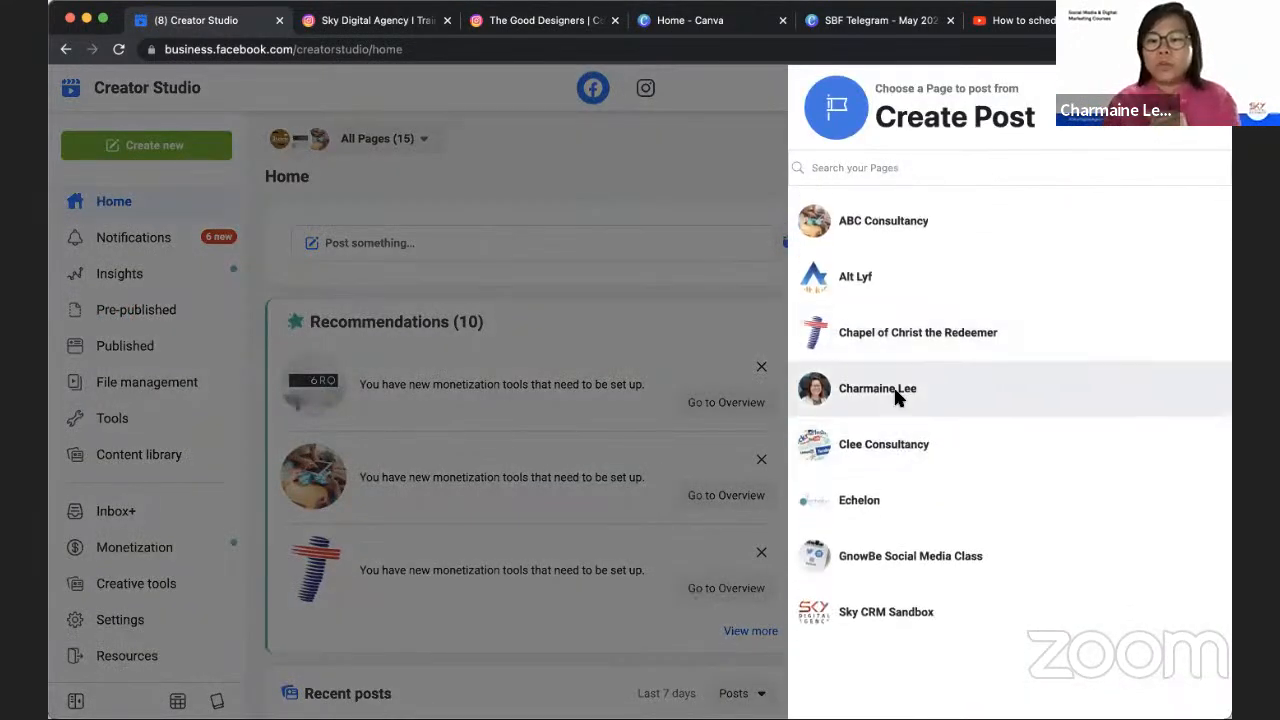
{"action": "left_click", "coordinate": [878, 388]}
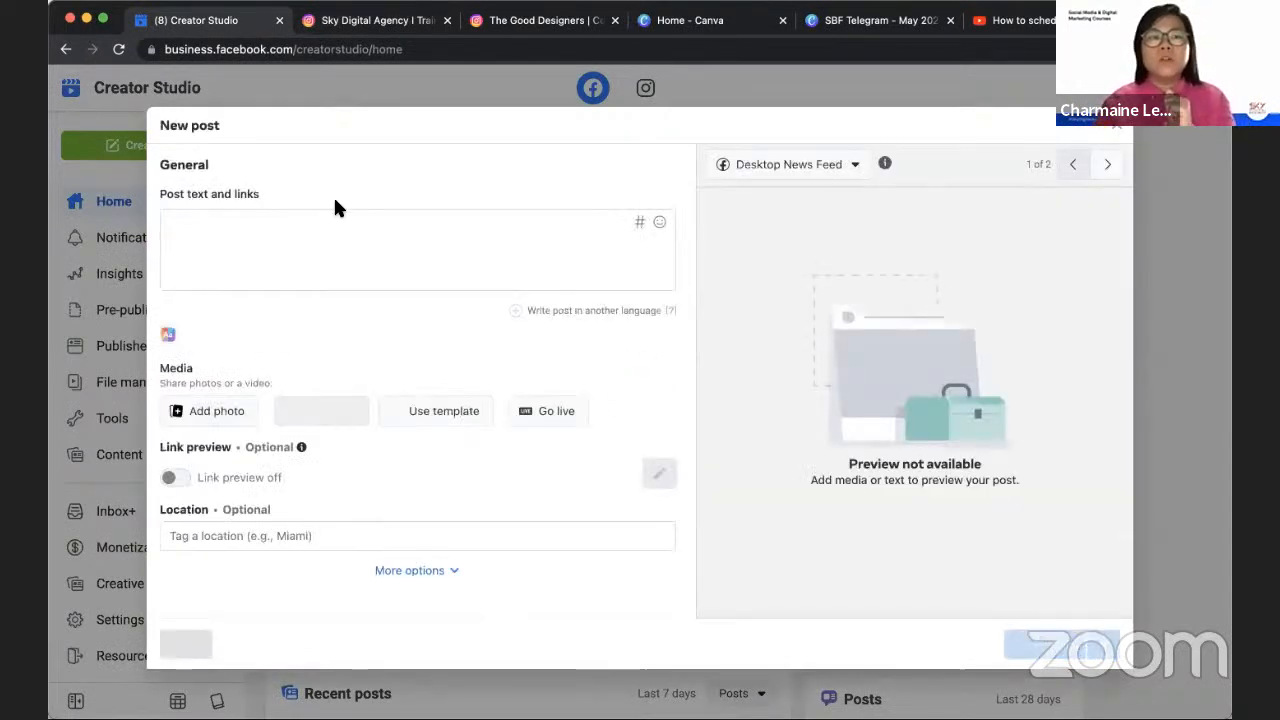
Look through the empty New post form's media, link preview, location and distribution settings
{"action": "left_click", "coordinate": [416, 250]}
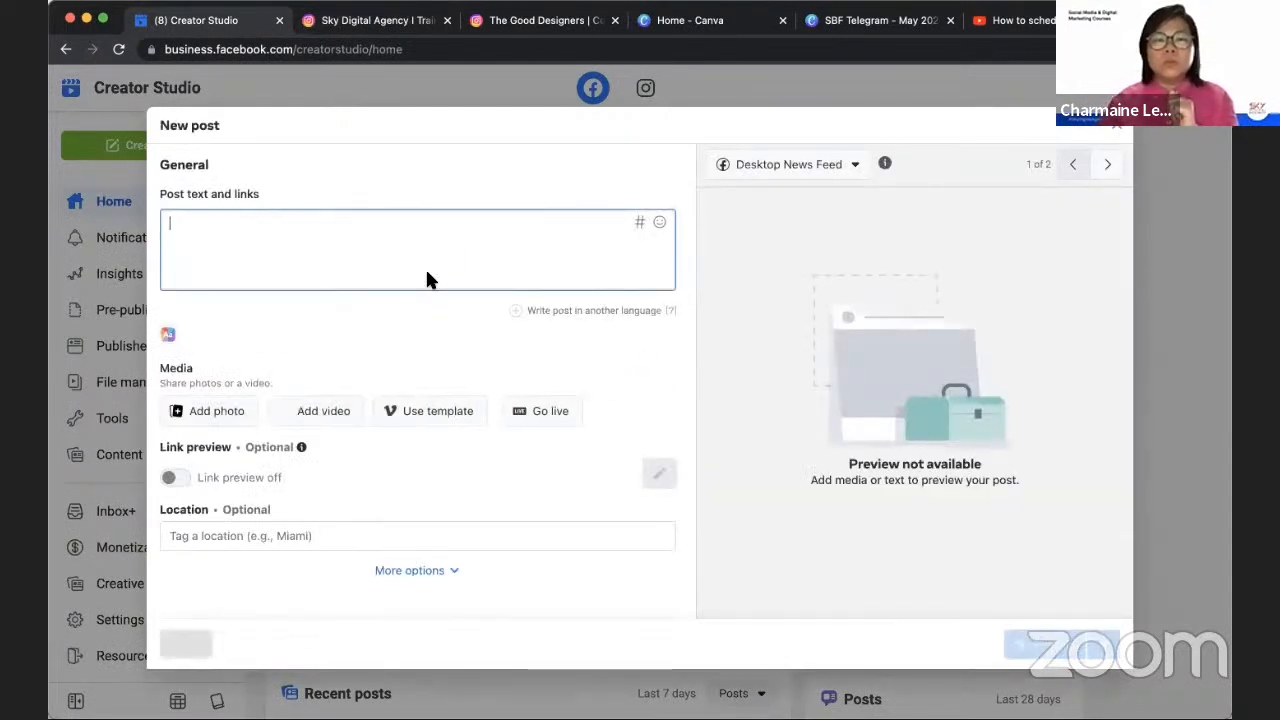
{"action": "scroll", "scroll_direction": "down", "scroll_amount": 3}
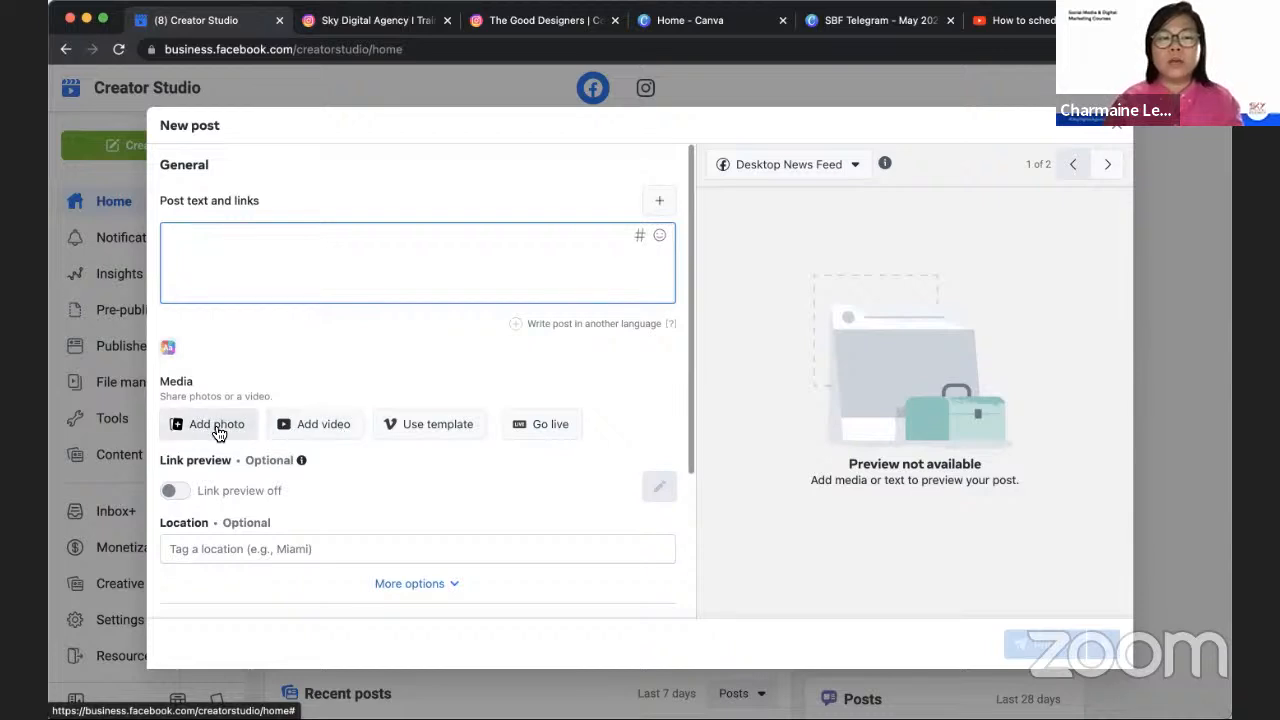
{"action": "mouse_move", "coordinate": [550, 424]}
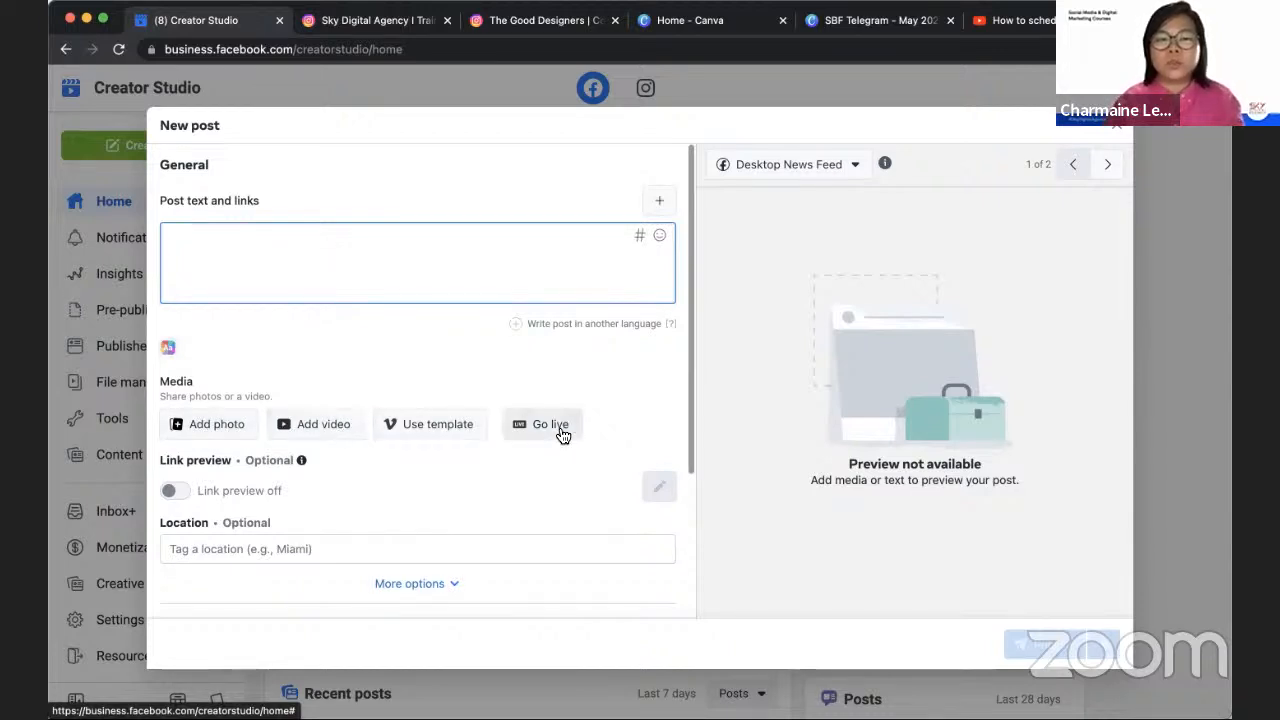
{"action": "mouse_move", "coordinate": [420, 548]}
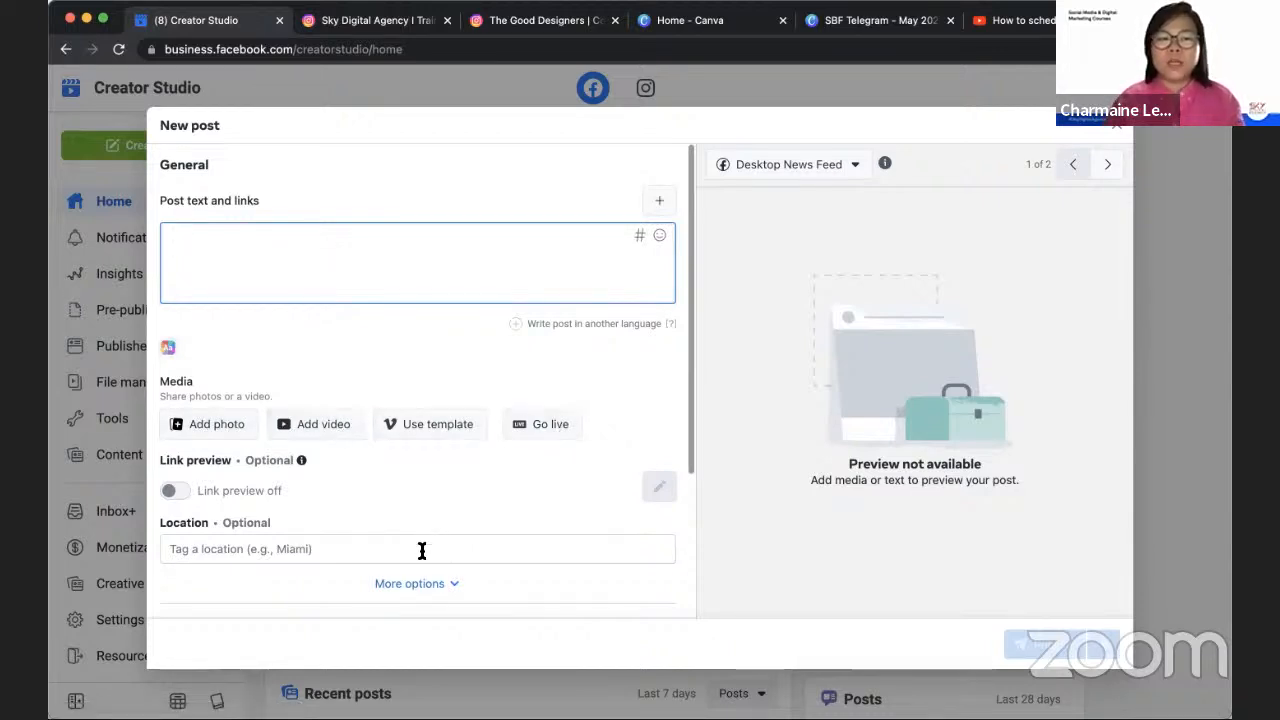
{"action": "scroll", "scroll_direction": "down", "scroll_amount": 3}
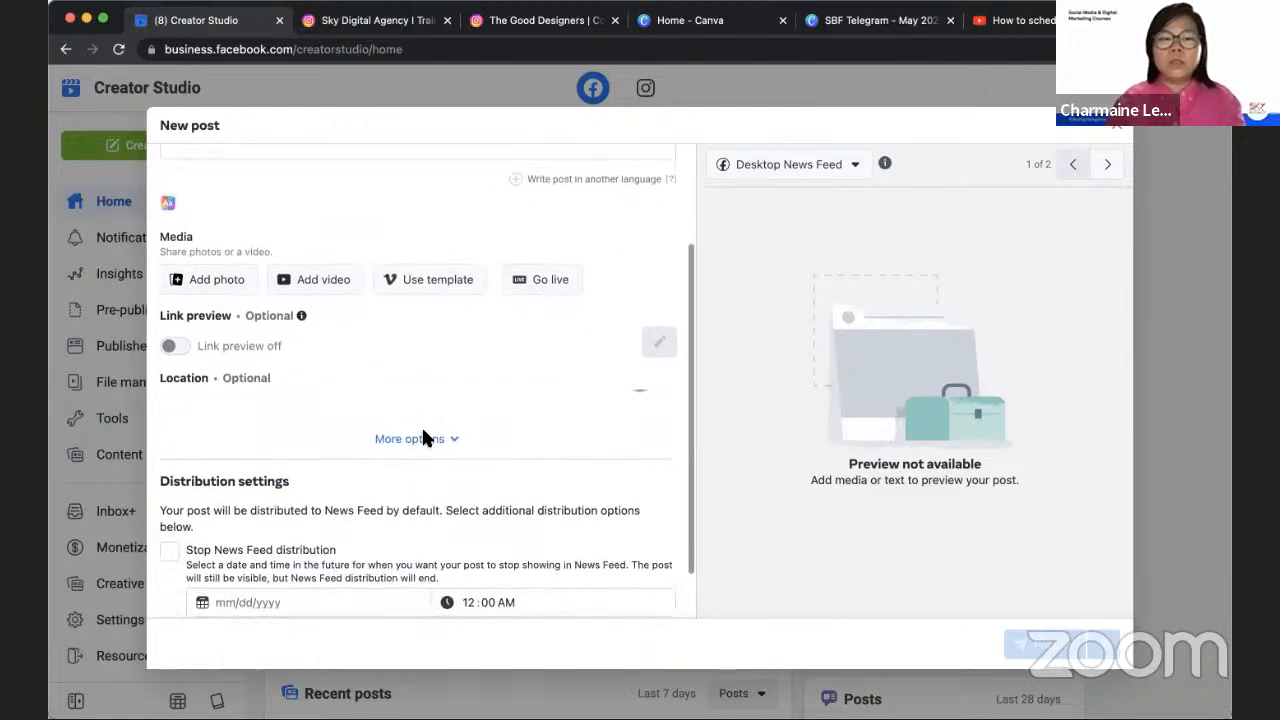
Close the empty New post form and return to the Creator Studio home overview
{"action": "left_click", "coordinate": [410, 438]}
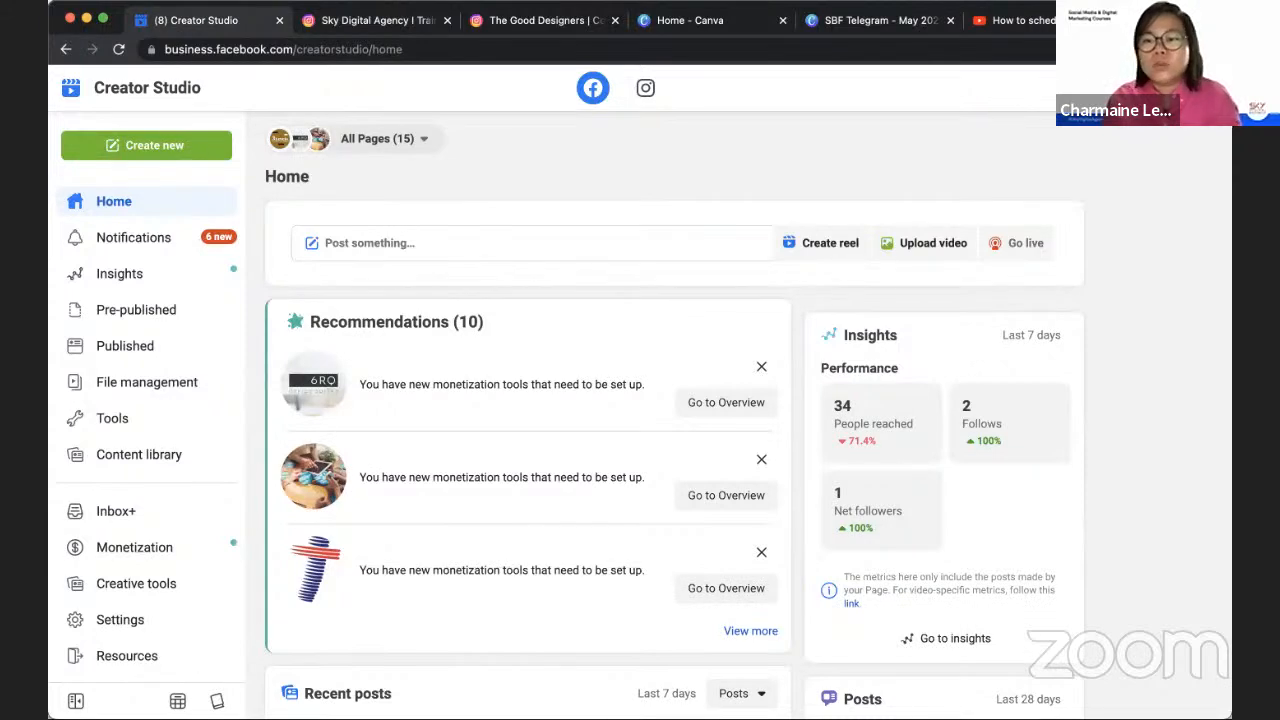
{"action": "mouse_move", "coordinate": [656, 128]}
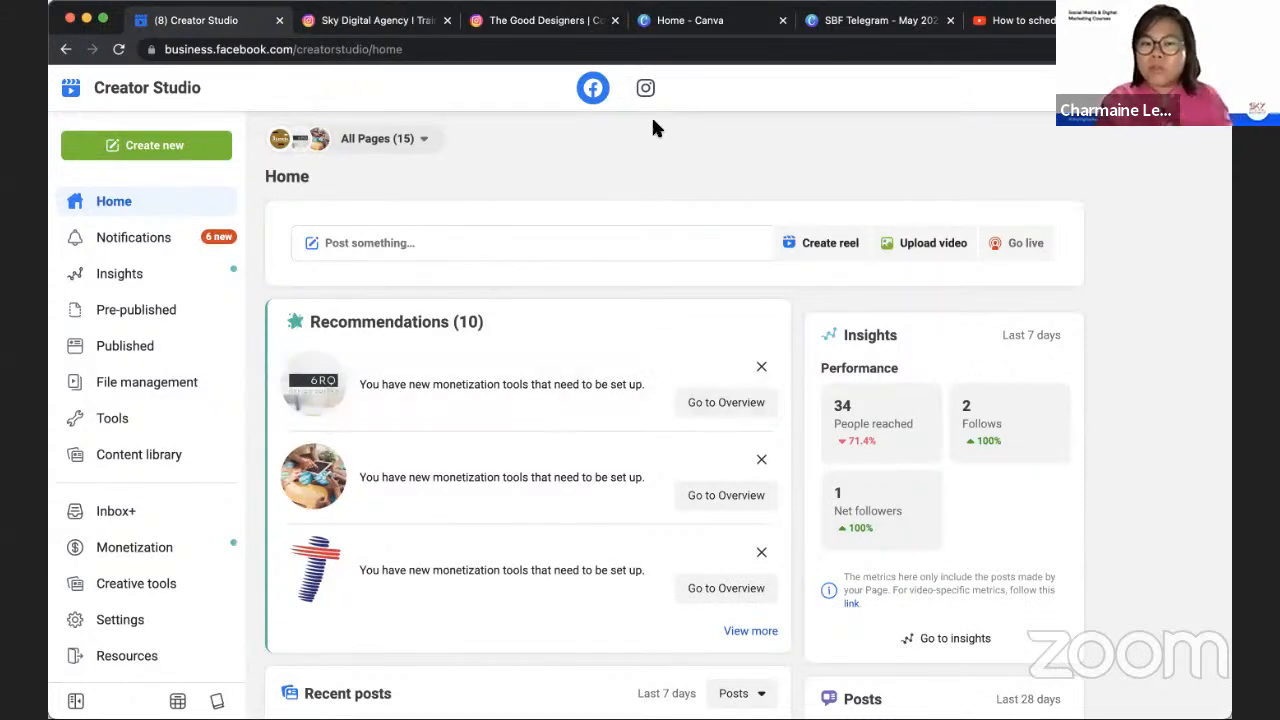
Switch to the Instagram side and start a feed post for the skydigitalagency account
{"action": "left_click", "coordinate": [644, 88]}
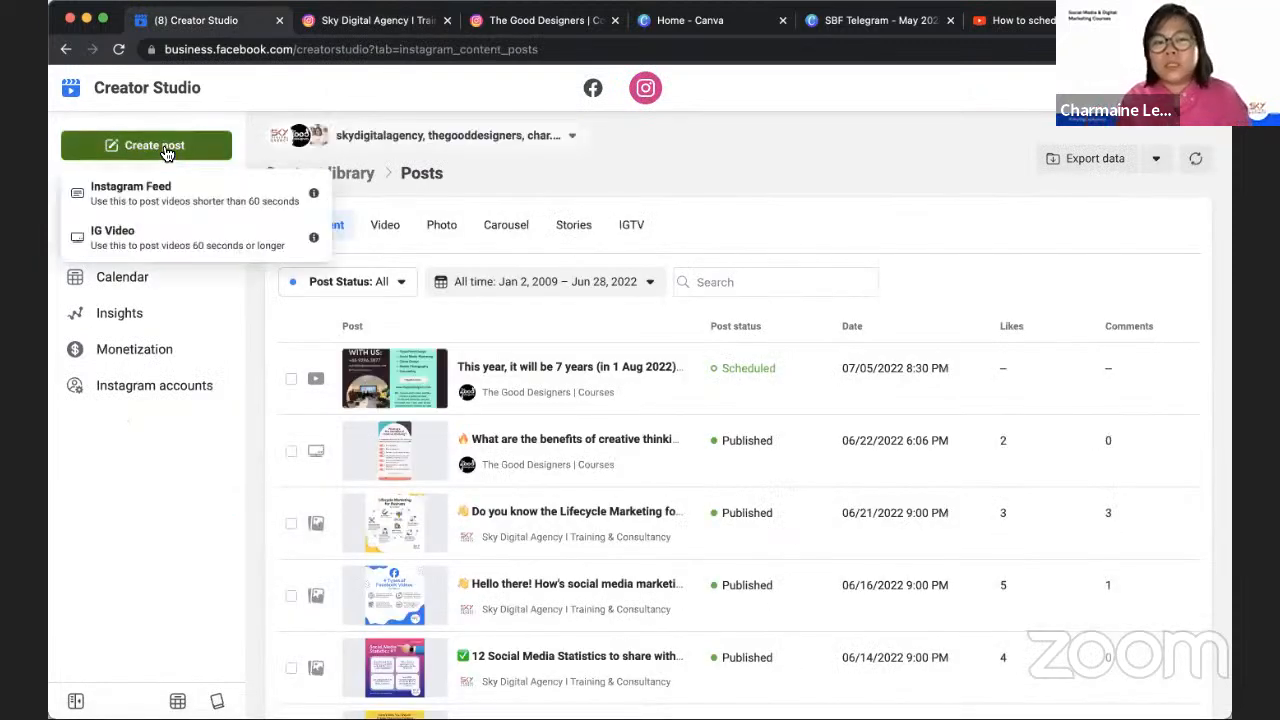
{"action": "left_click", "coordinate": [132, 192]}
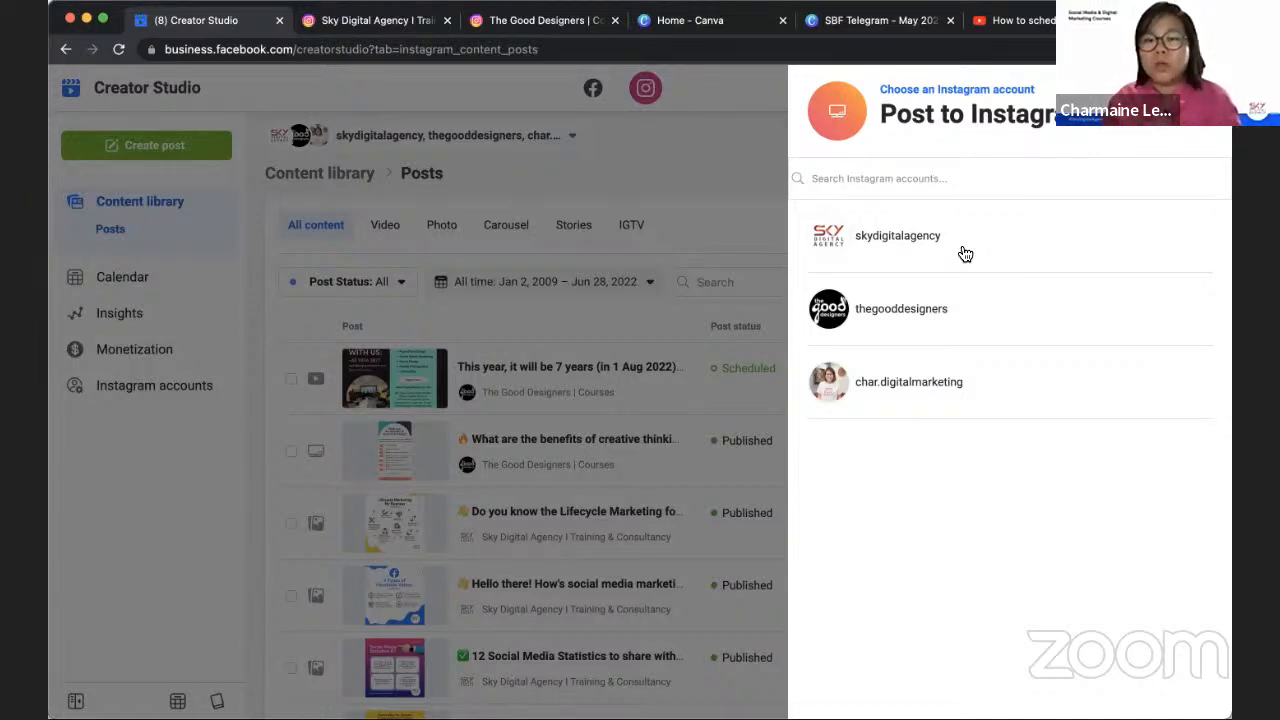
{"action": "left_click", "coordinate": [896, 236]}
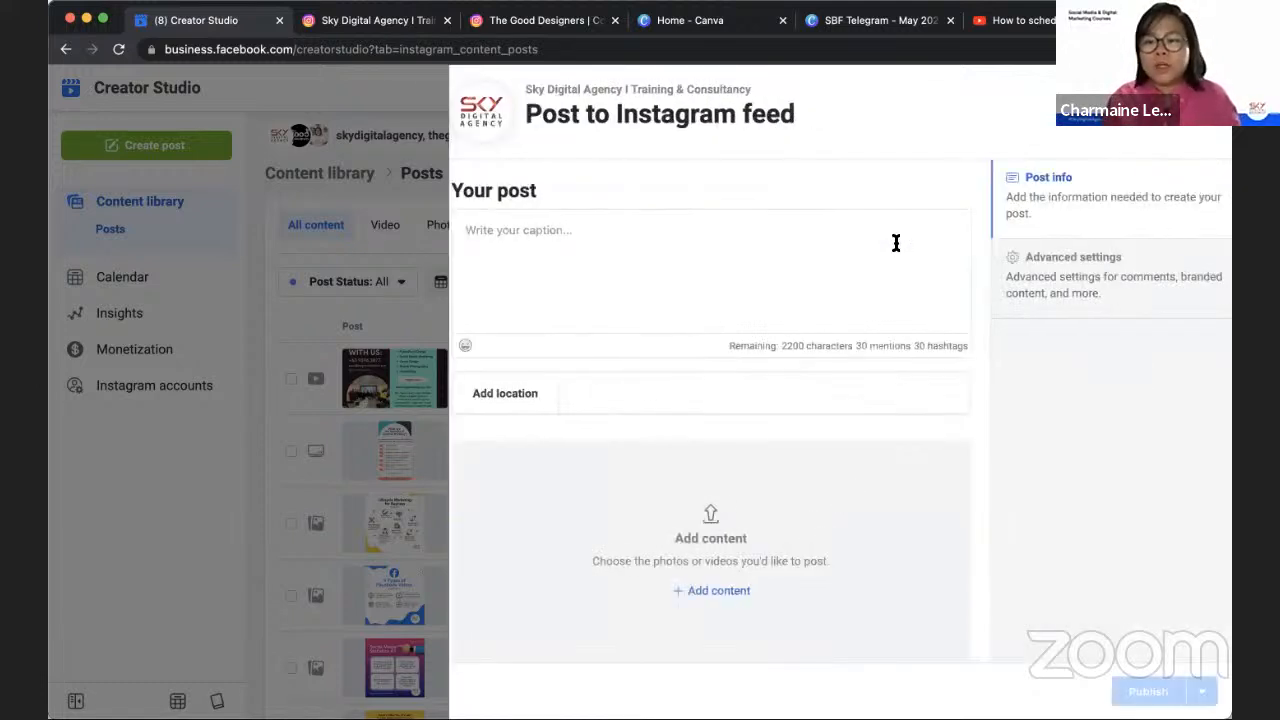
Discard the empty Instagram post and bring up the Instagram post-type options again
{"action": "left_click", "coordinate": [712, 590]}
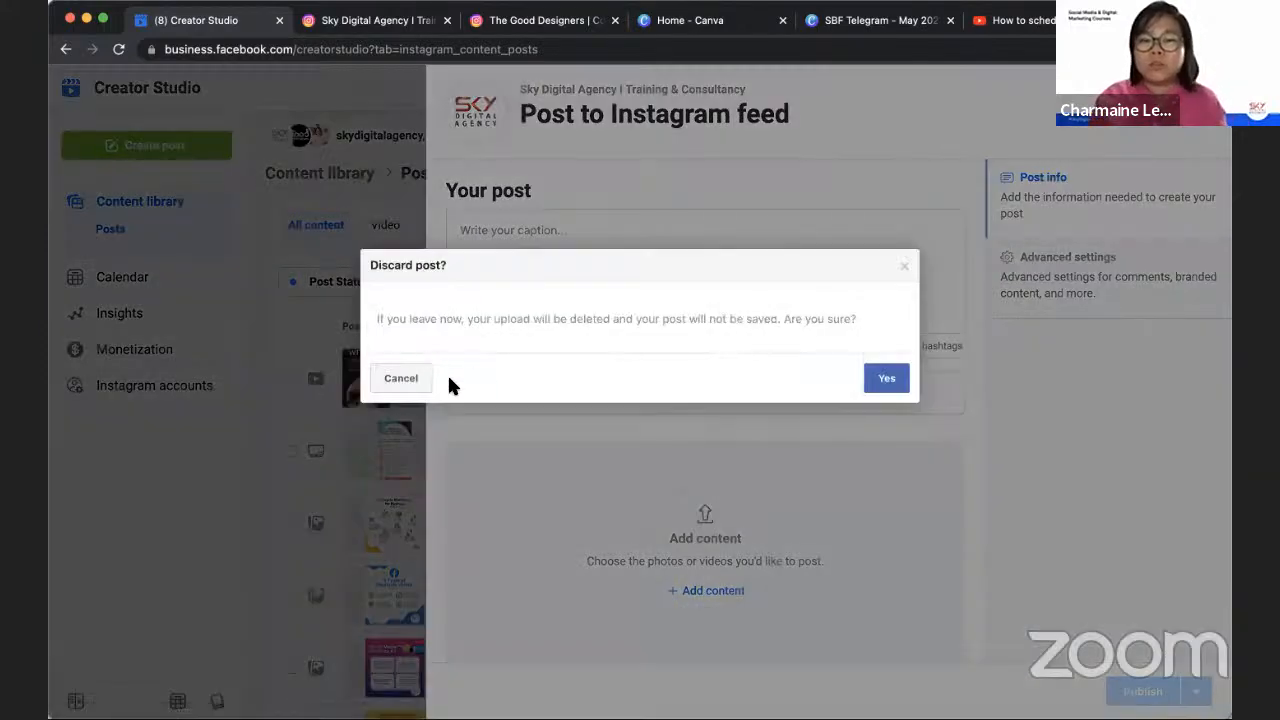
{"action": "left_click", "coordinate": [886, 376]}
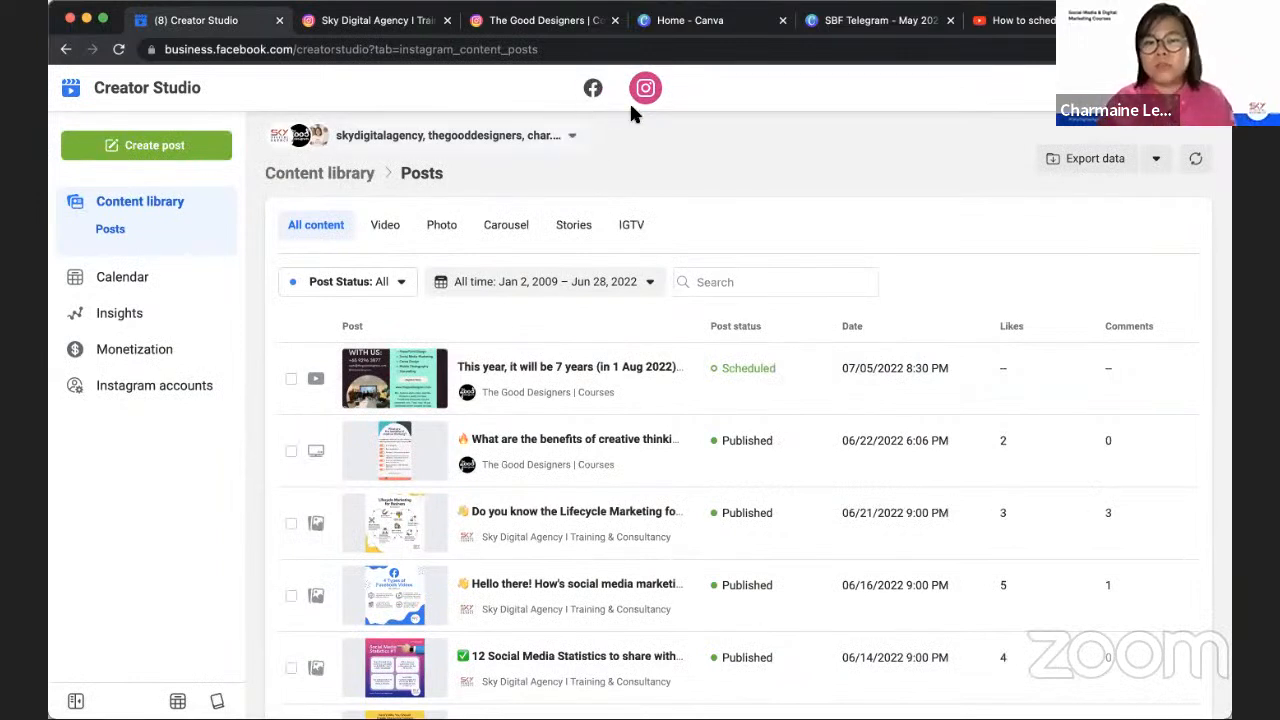
{"action": "mouse_move", "coordinate": [660, 110]}
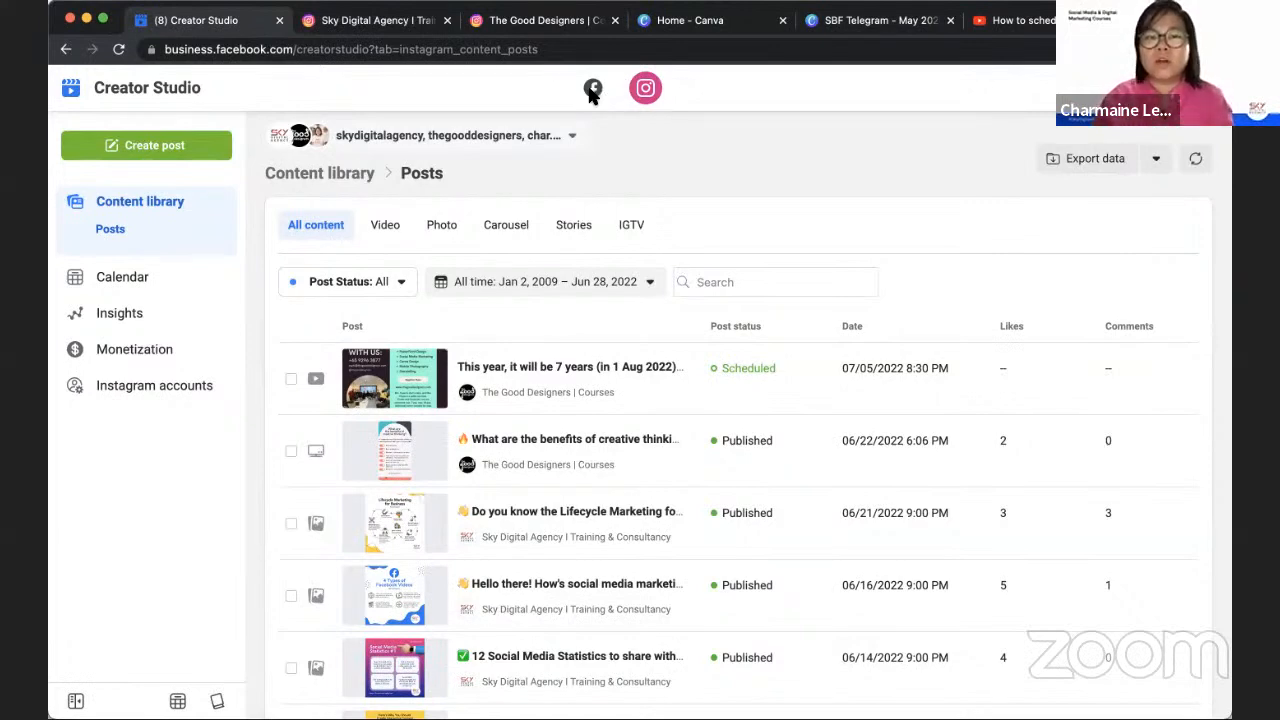
{"action": "left_click", "coordinate": [592, 88]}
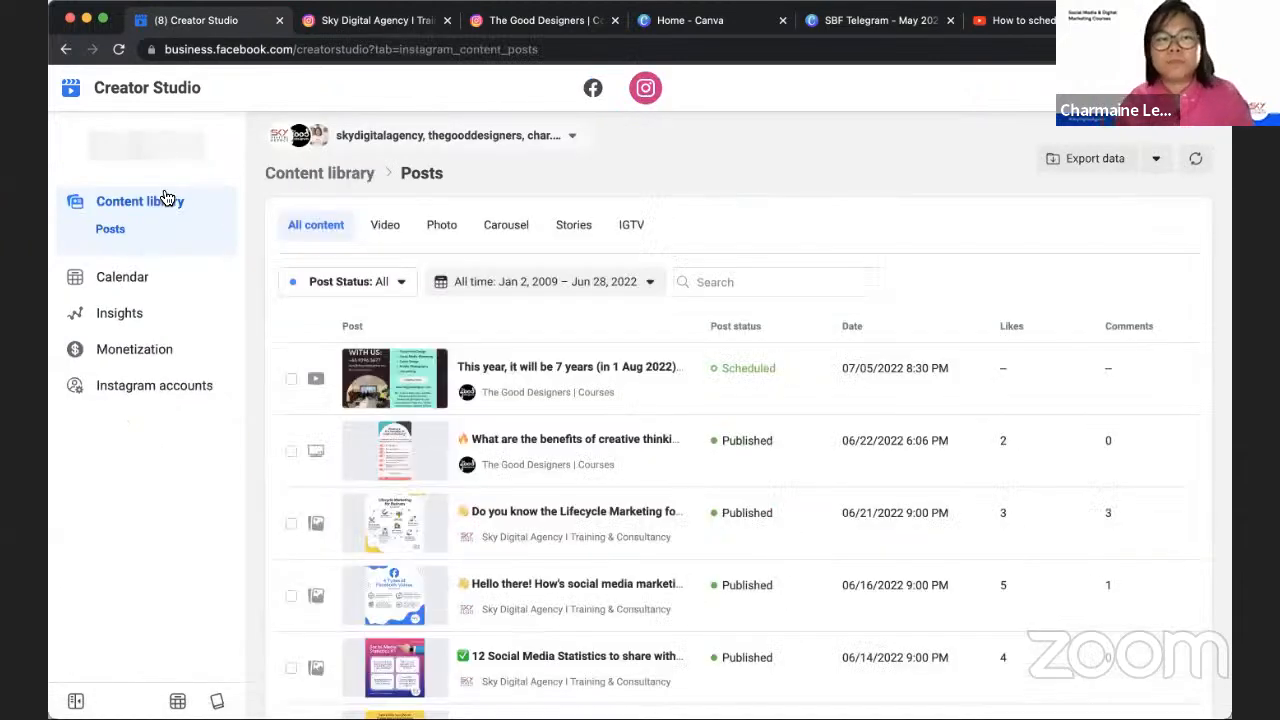
{"action": "left_click", "coordinate": [146, 144]}
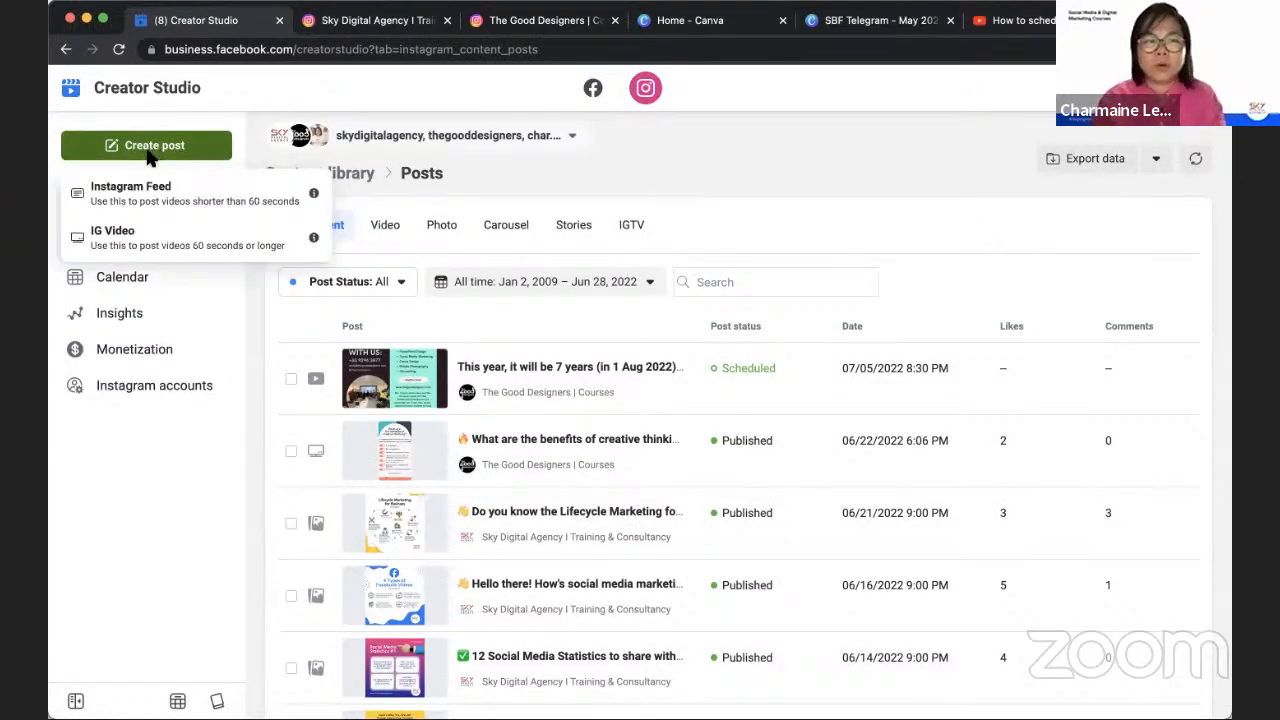
{"action": "mouse_move", "coordinate": [144, 238]}
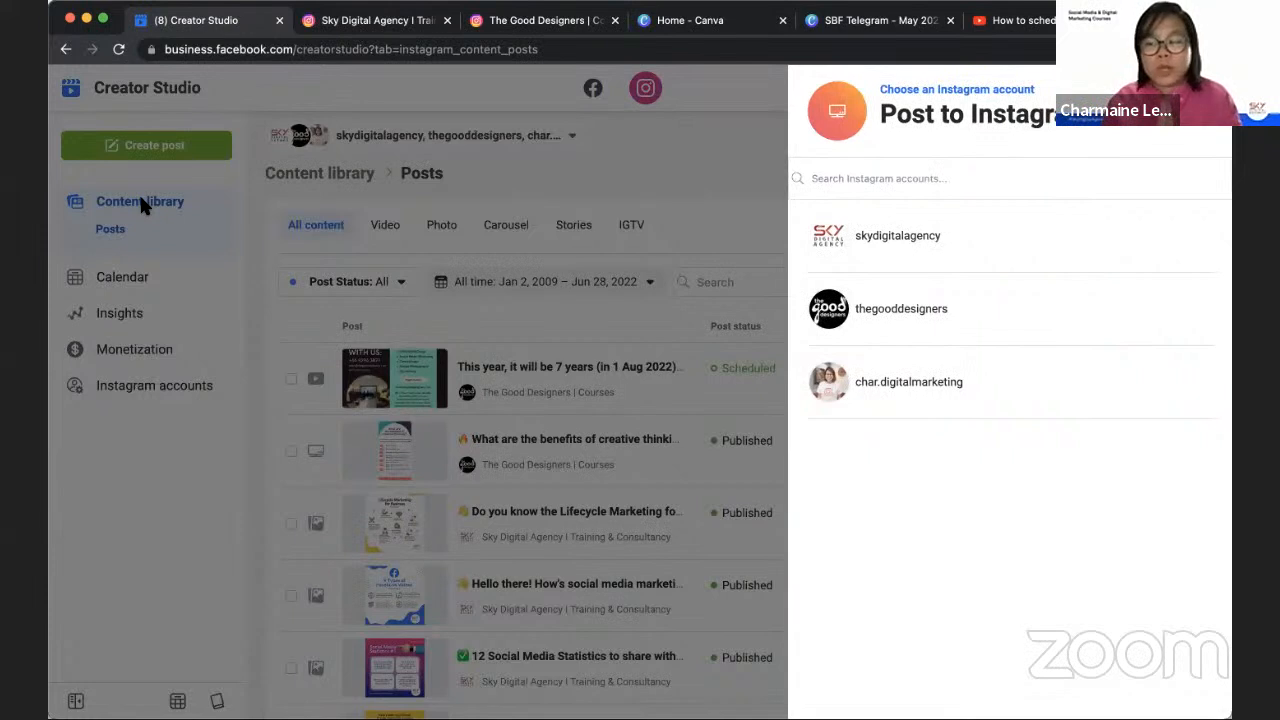
{"action": "mouse_move", "coordinate": [808, 208]}
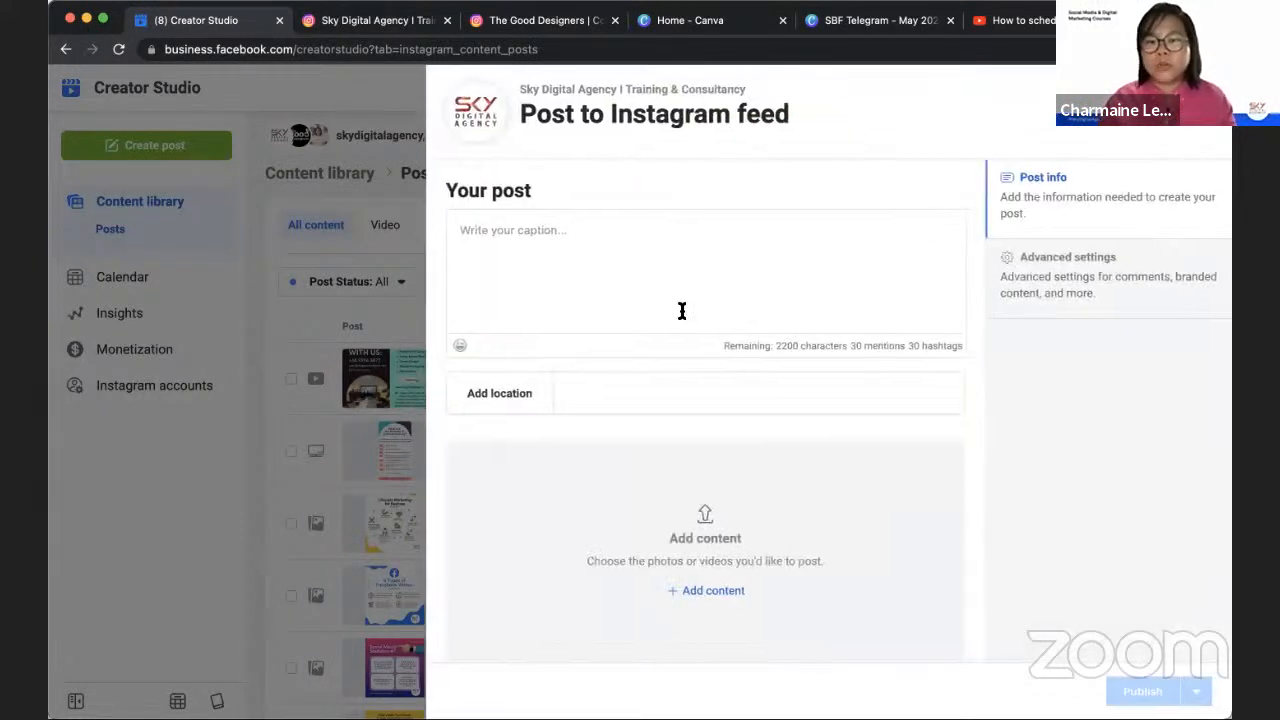
Upload the two Instagram posting checklist images as carousel content for the feed post
{"action": "left_click", "coordinate": [712, 590]}
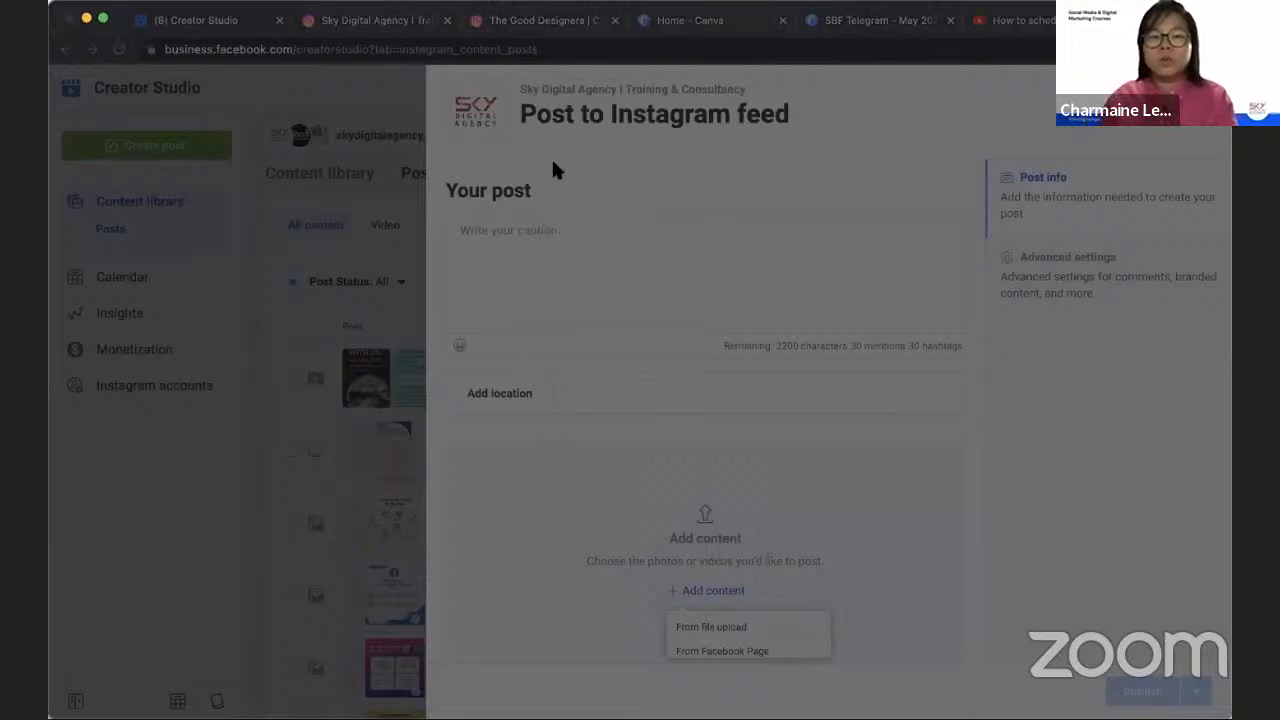
{"action": "mouse_move", "coordinate": [550, 170]}
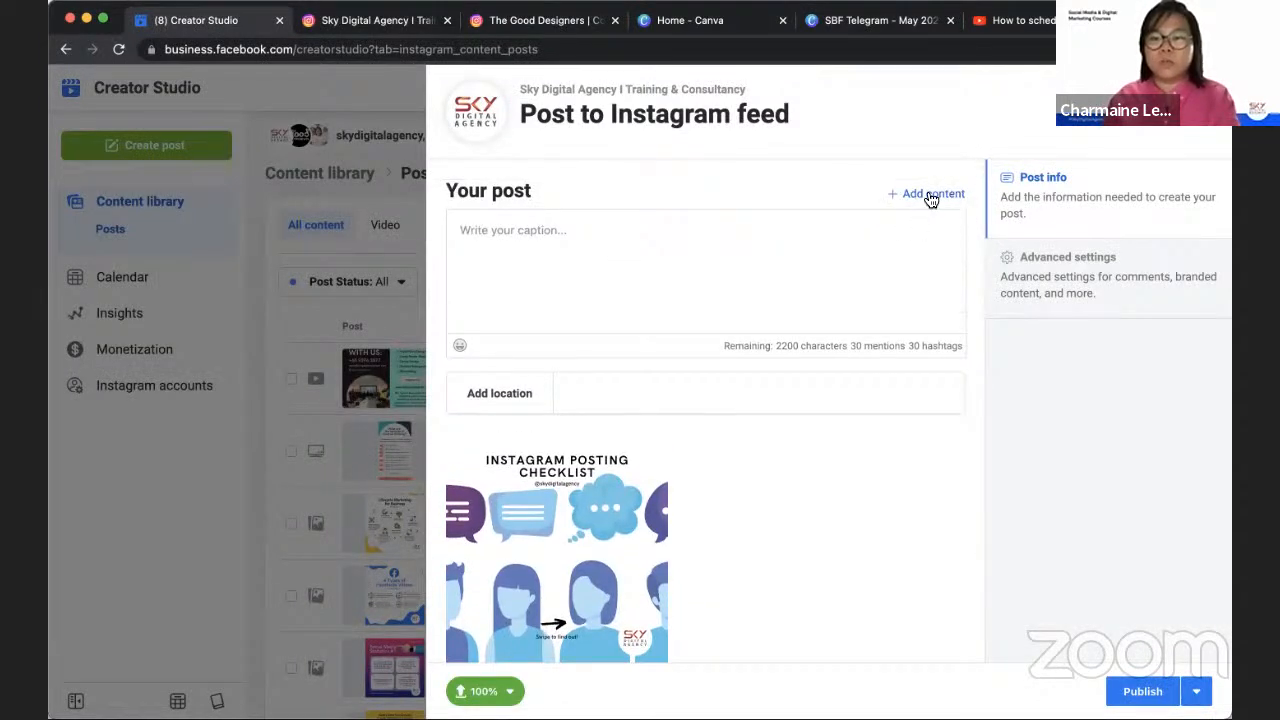
{"action": "left_click", "coordinate": [926, 192]}
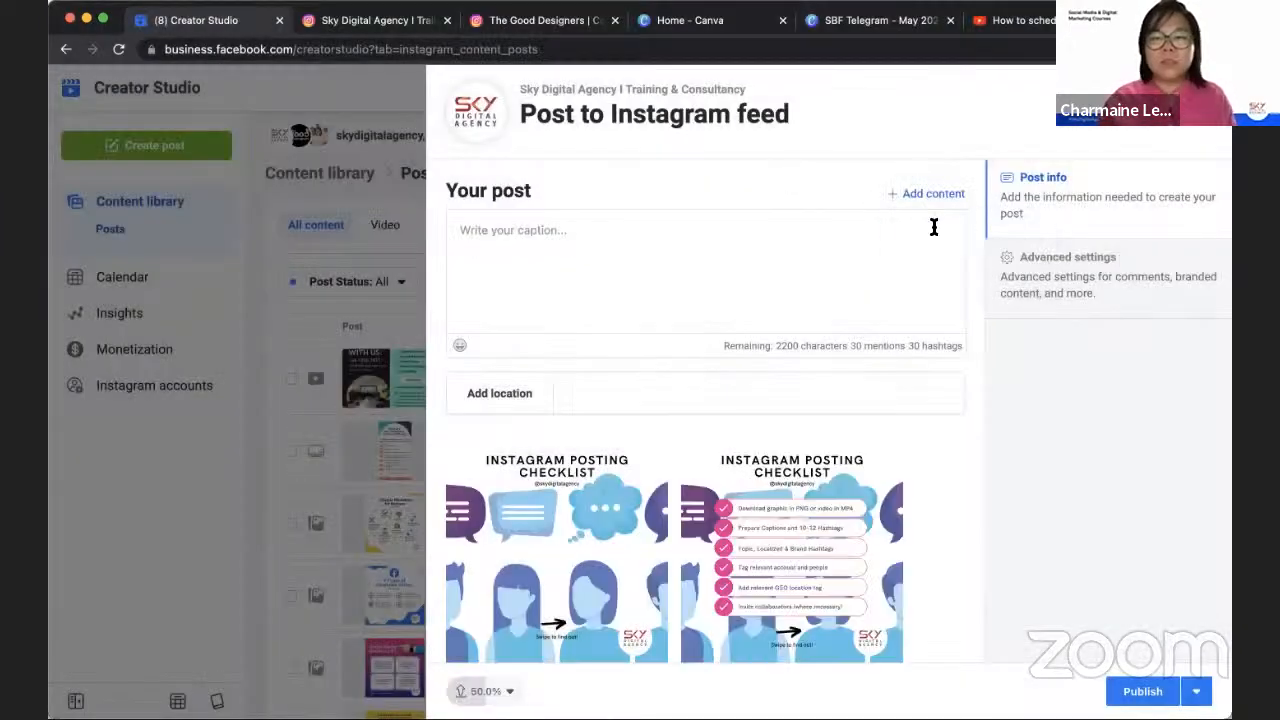
{"action": "left_click", "coordinate": [926, 192]}
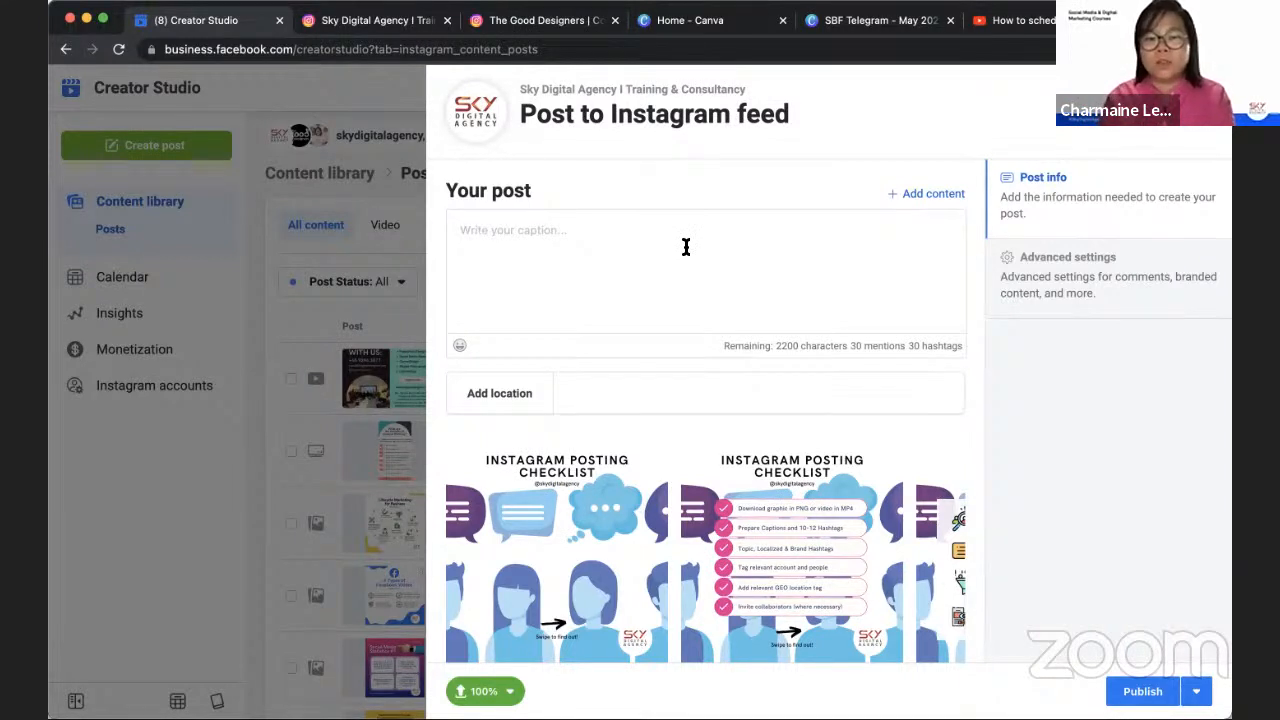
Write the caption 'Before you post on Instagram, here's a checklist for you!'
{"action": "type", "text": "Instagram Post"}
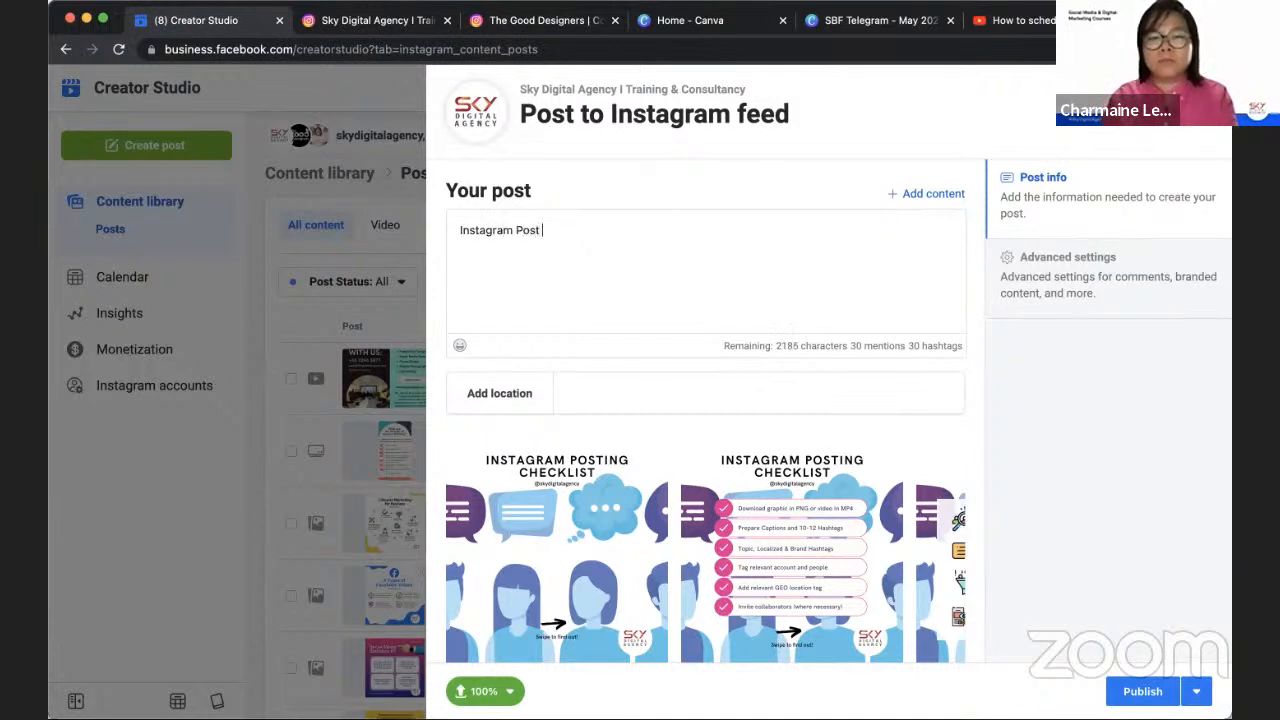
{"action": "double_click", "coordinate": [500, 230]}
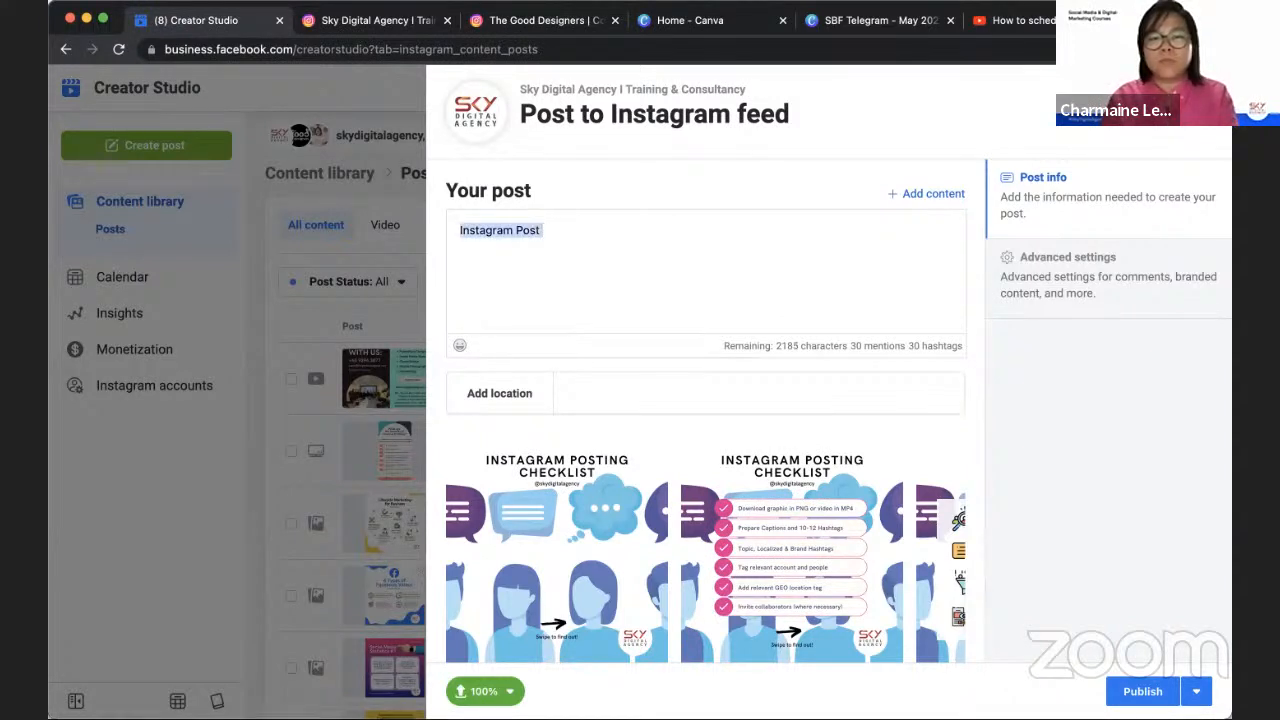
{"action": "type", "text": "Before you post in"}
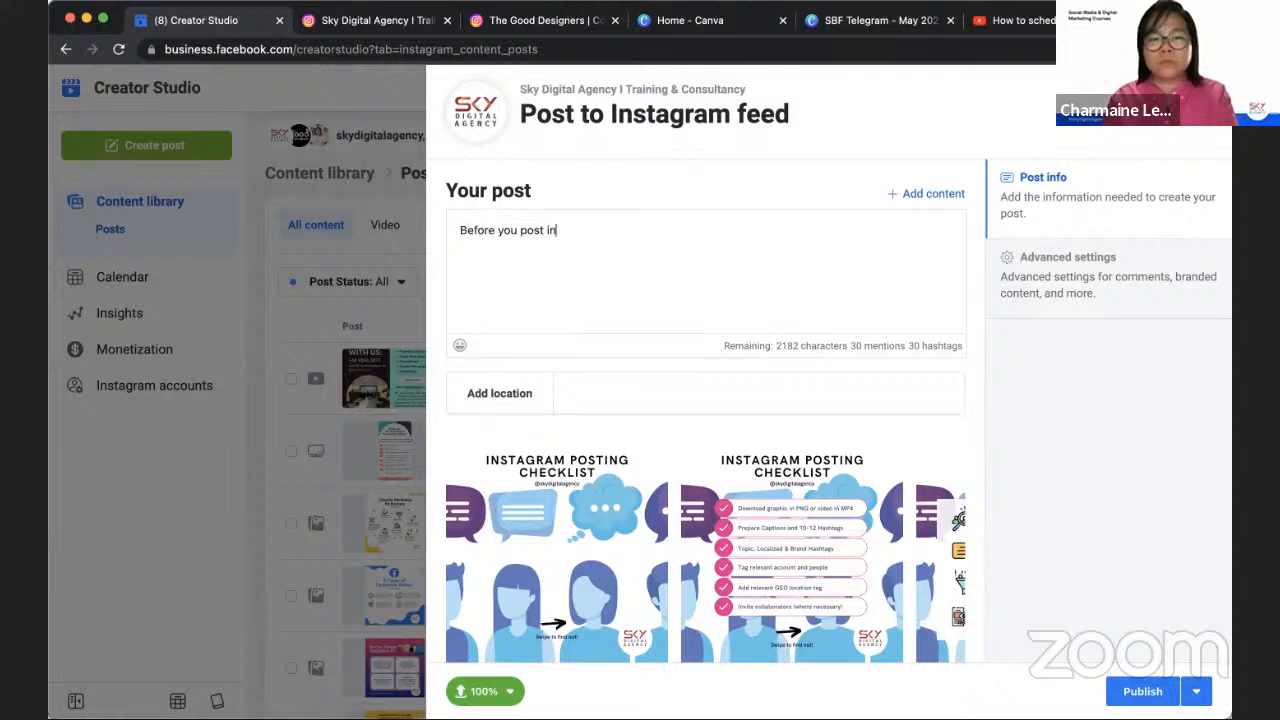
{"action": "type", "text": "on Inst"}
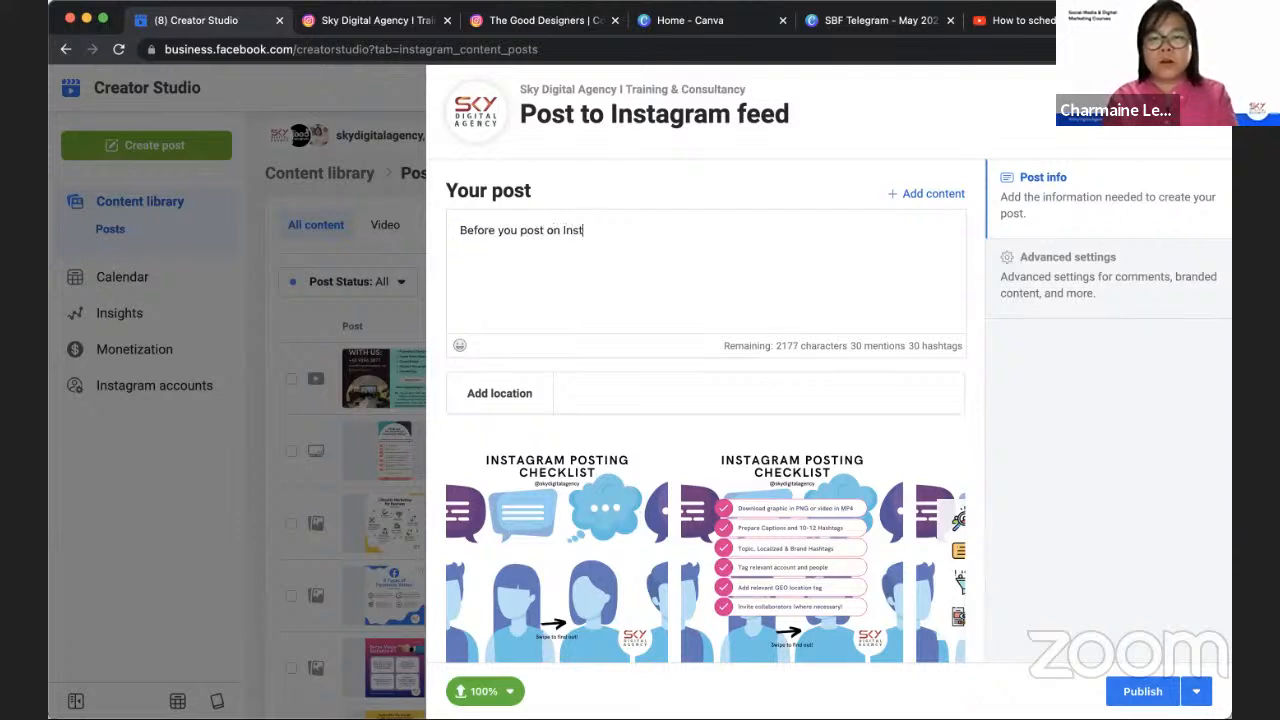
{"action": "type", "text": "agram, here's a"}
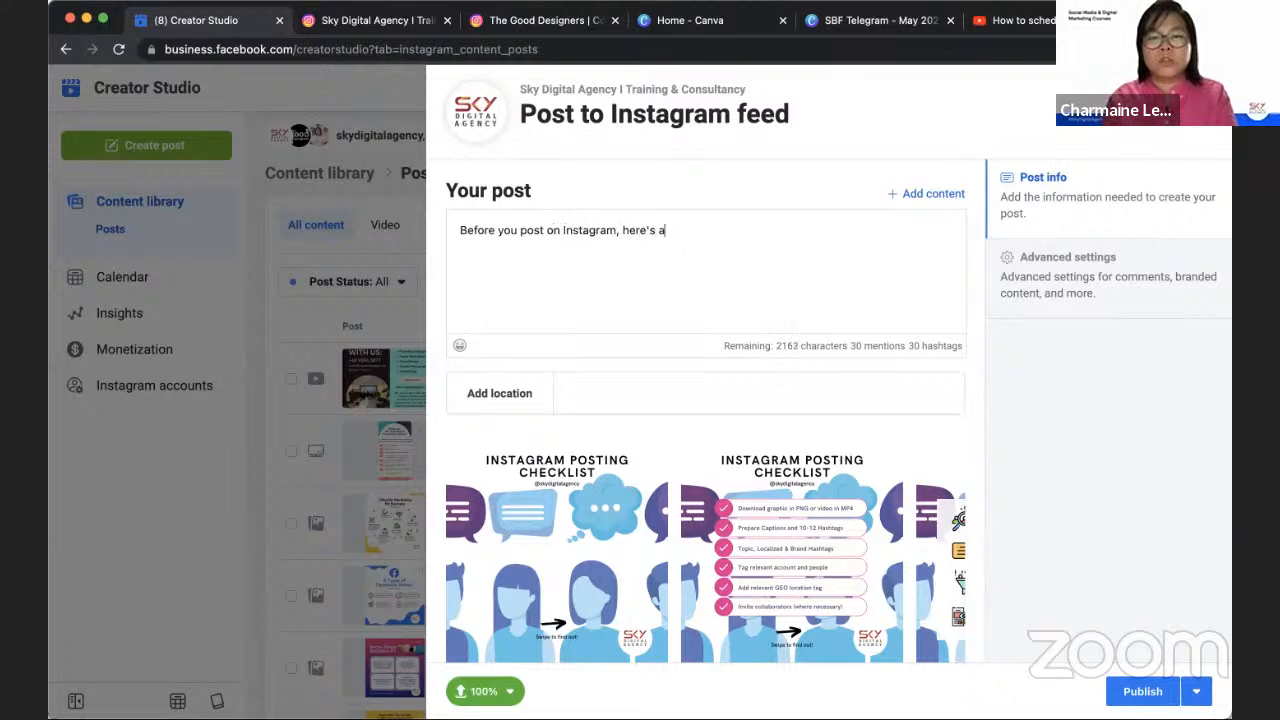
{"action": "type", "text": "checklist for yo"}
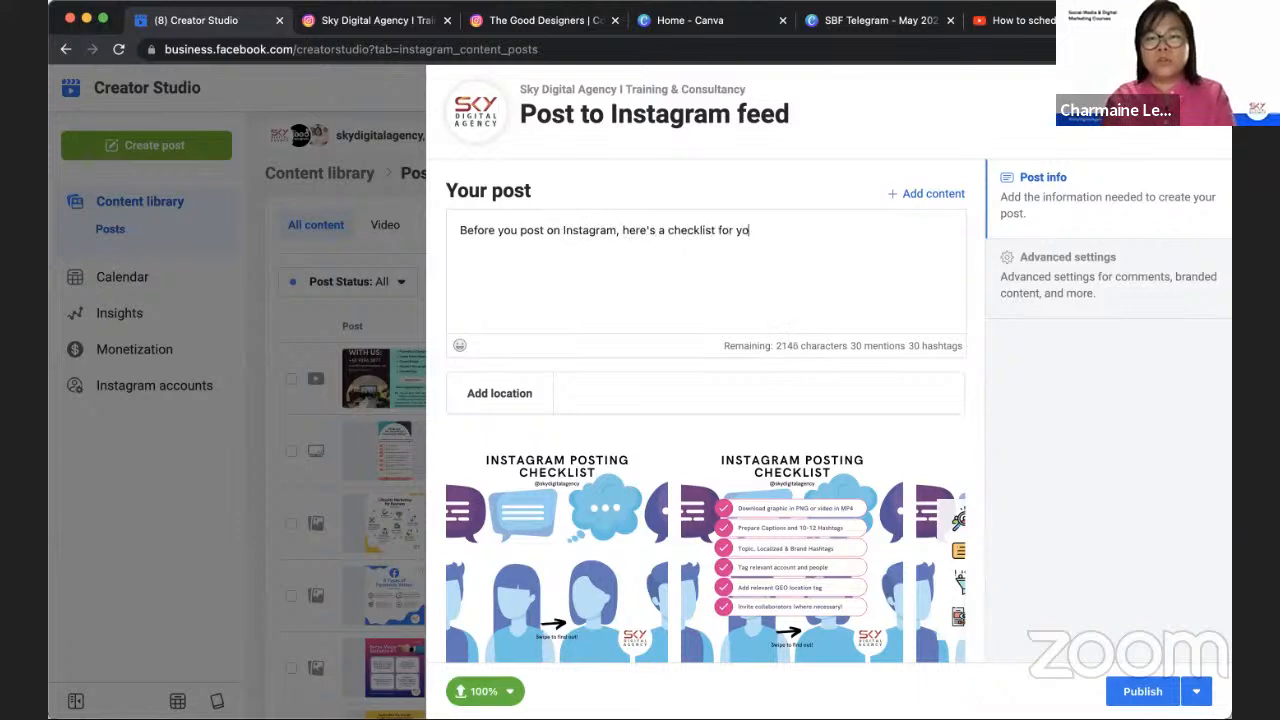
{"action": "type", "text": "u!"}
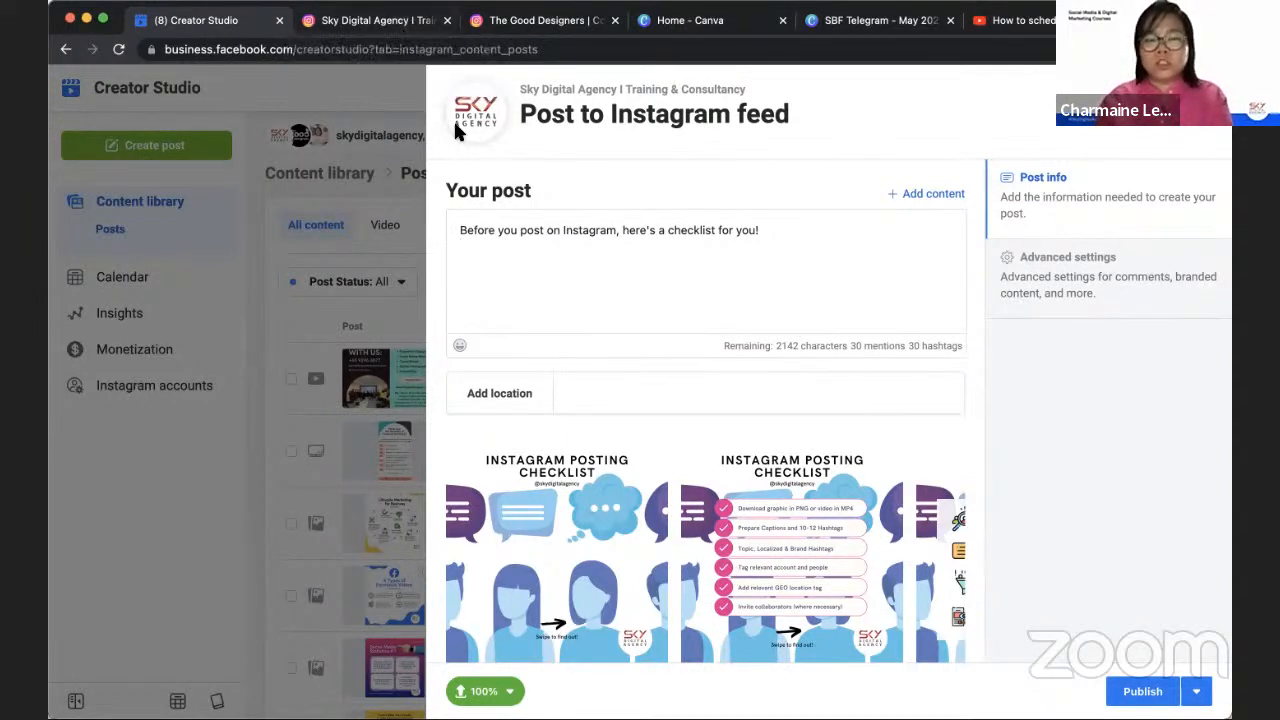
Add hashtags such as #instagram, #socialmedia, learn/marketing, #SkillsFuture and #instagramp from the suggestions
{"action": "type", "text": "#instagramchecklist"}
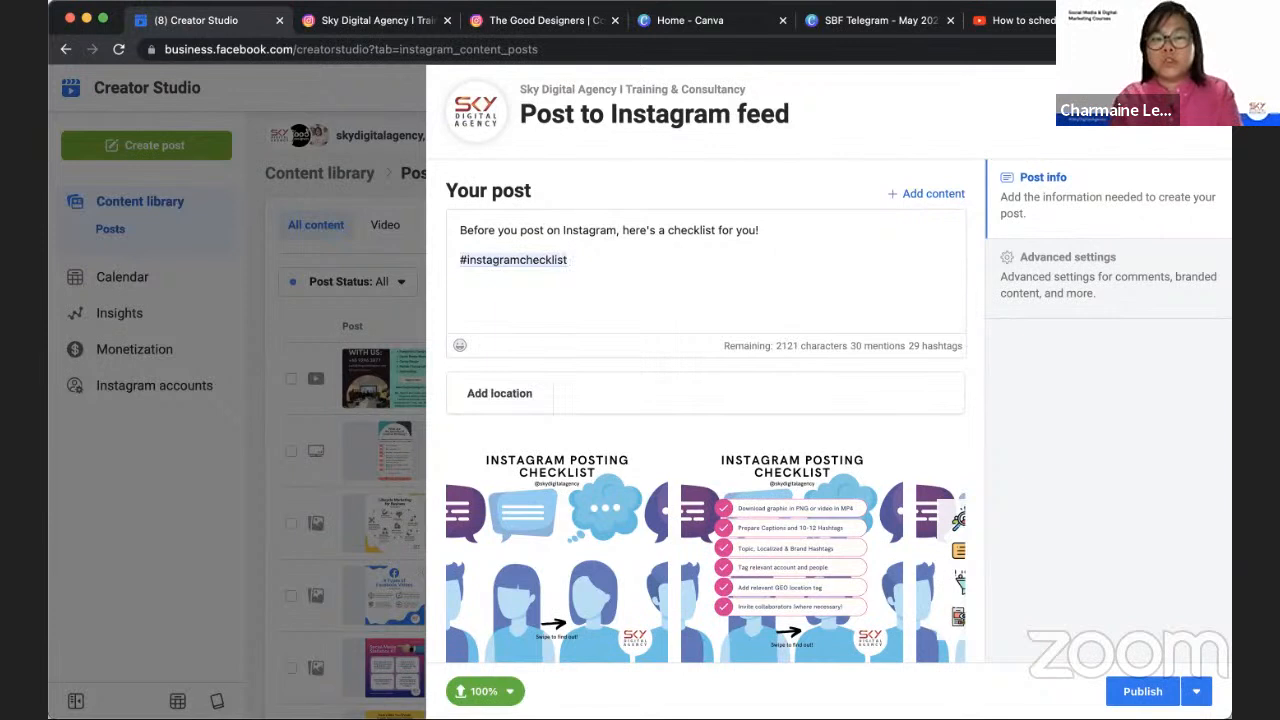
{"action": "type", "text": "#socialmediachecklist"}
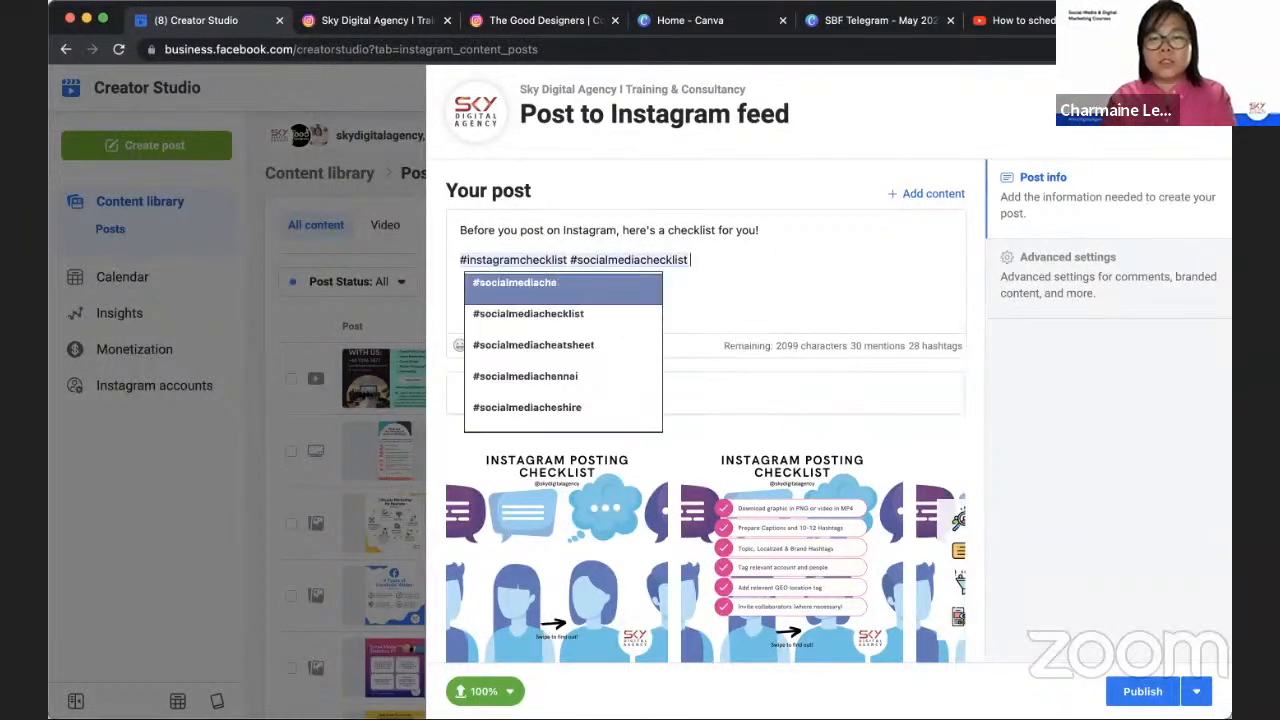
{"action": "type", "text": "#socialmediatips #"}
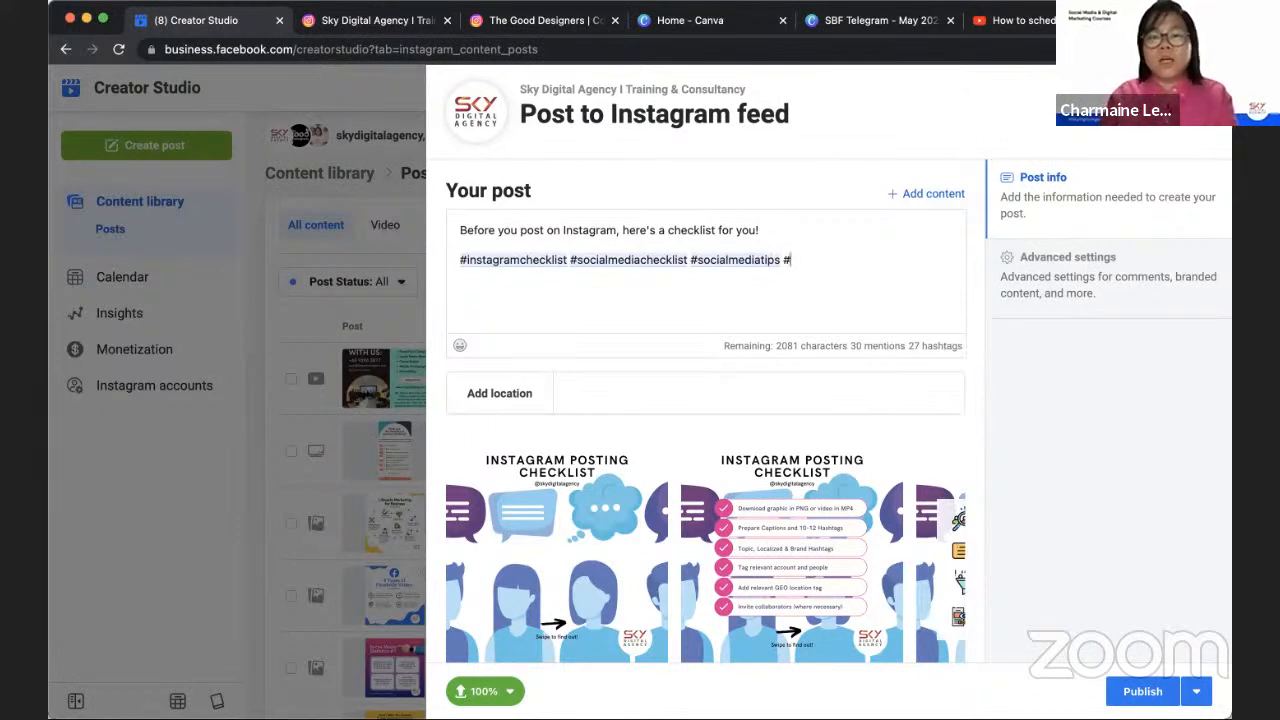
{"action": "type", "text": "learn"}
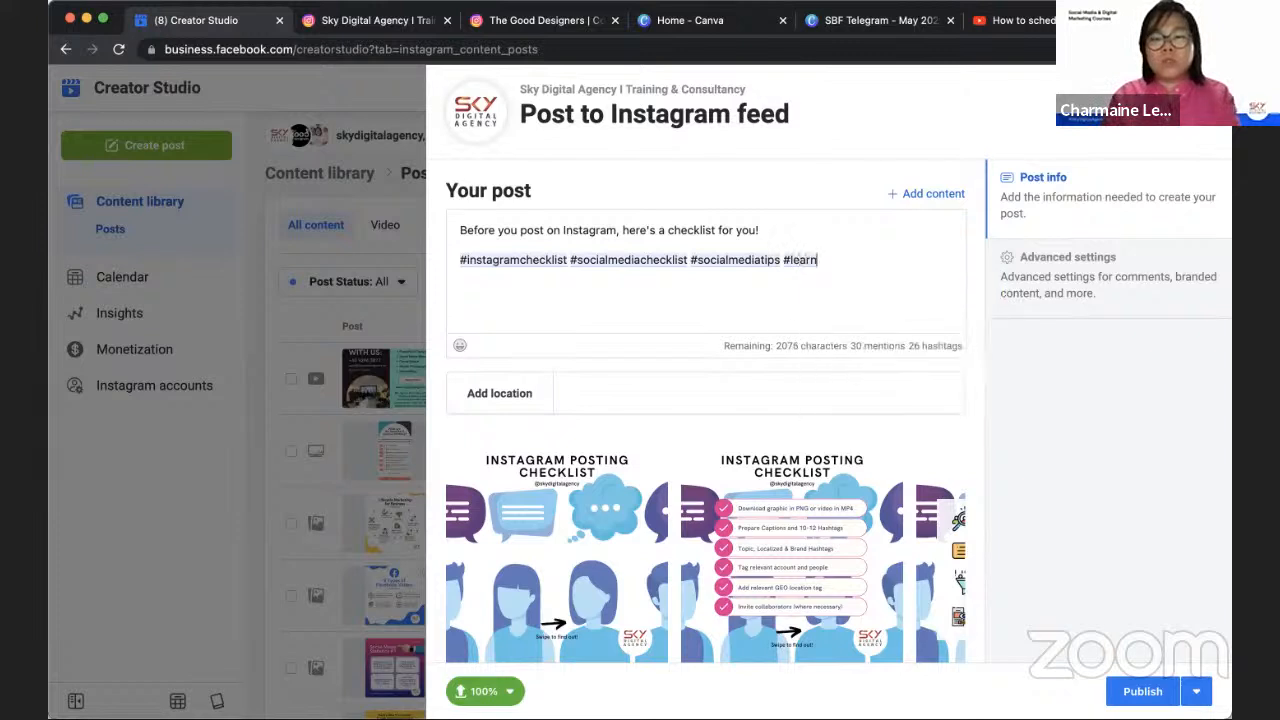
{"action": "type", "text": "marketing"}
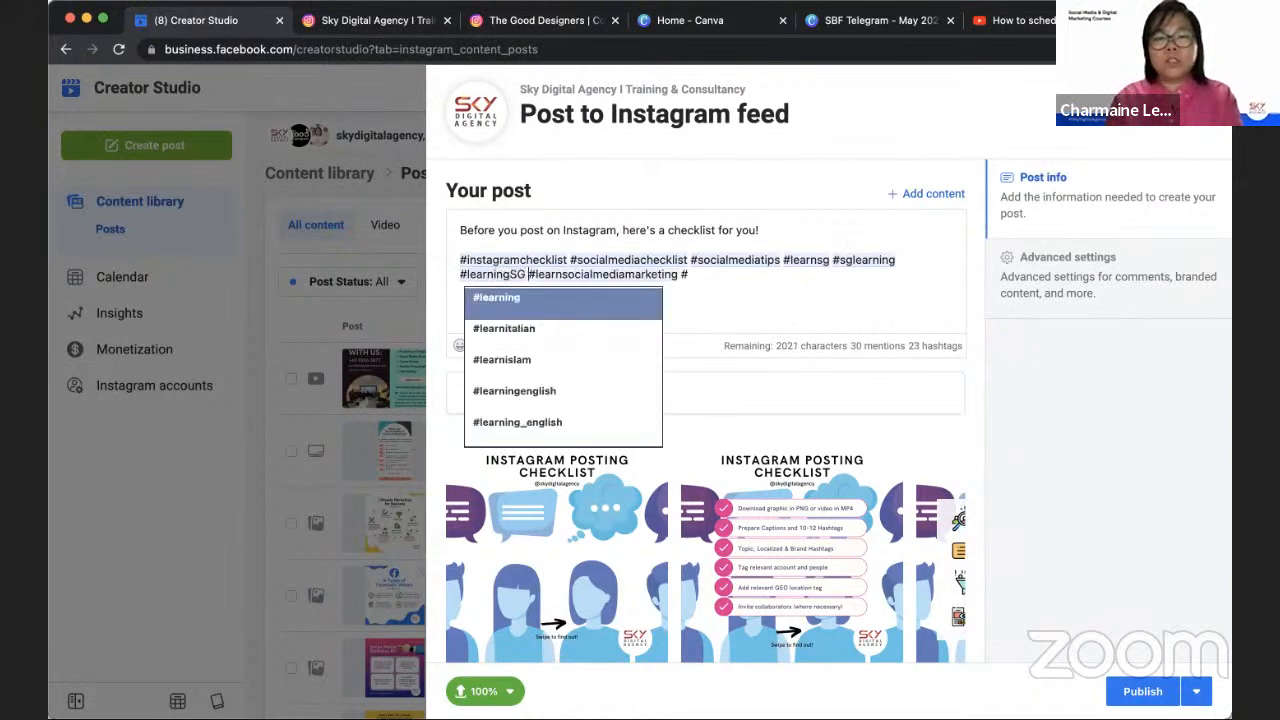
{"action": "type", "text": "#SkillsFutureSG #"}
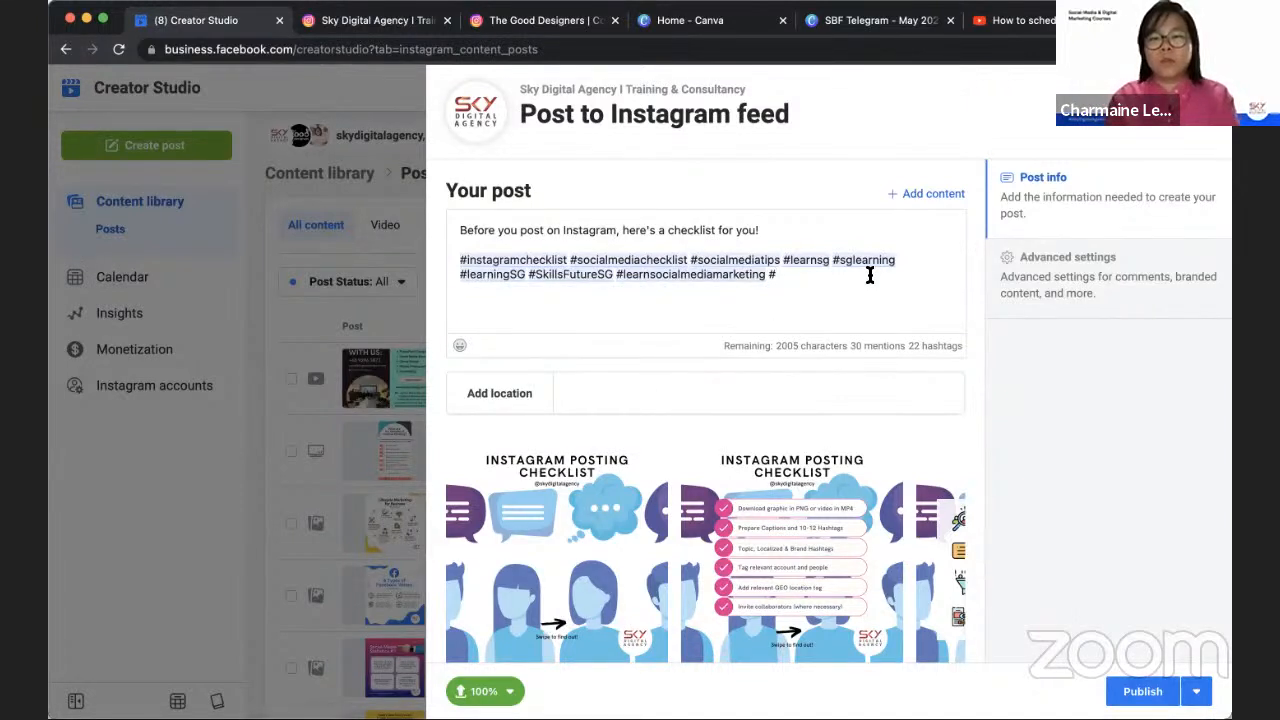
{"action": "type", "text": "instagrampost"}
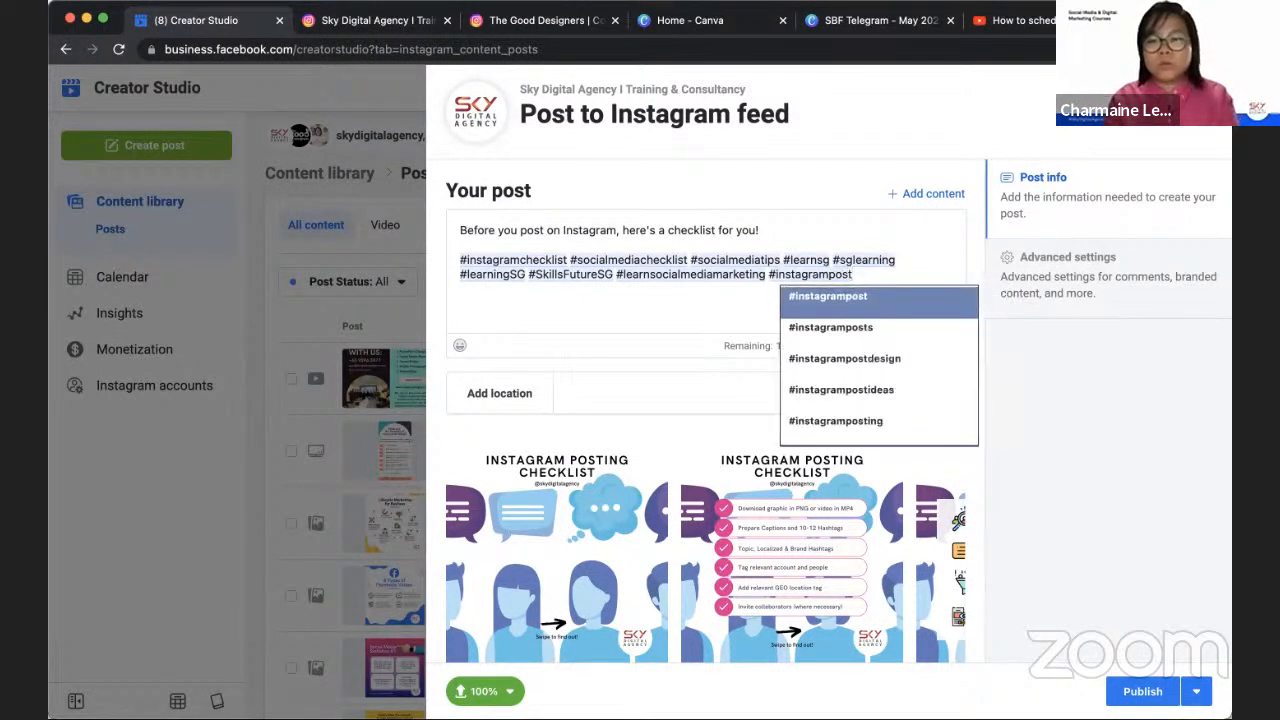
Extend the block with design, #socialmediacourse, #socialmediatrainer and finish with #skydigitalagency
{"action": "type", "text": "design #"}
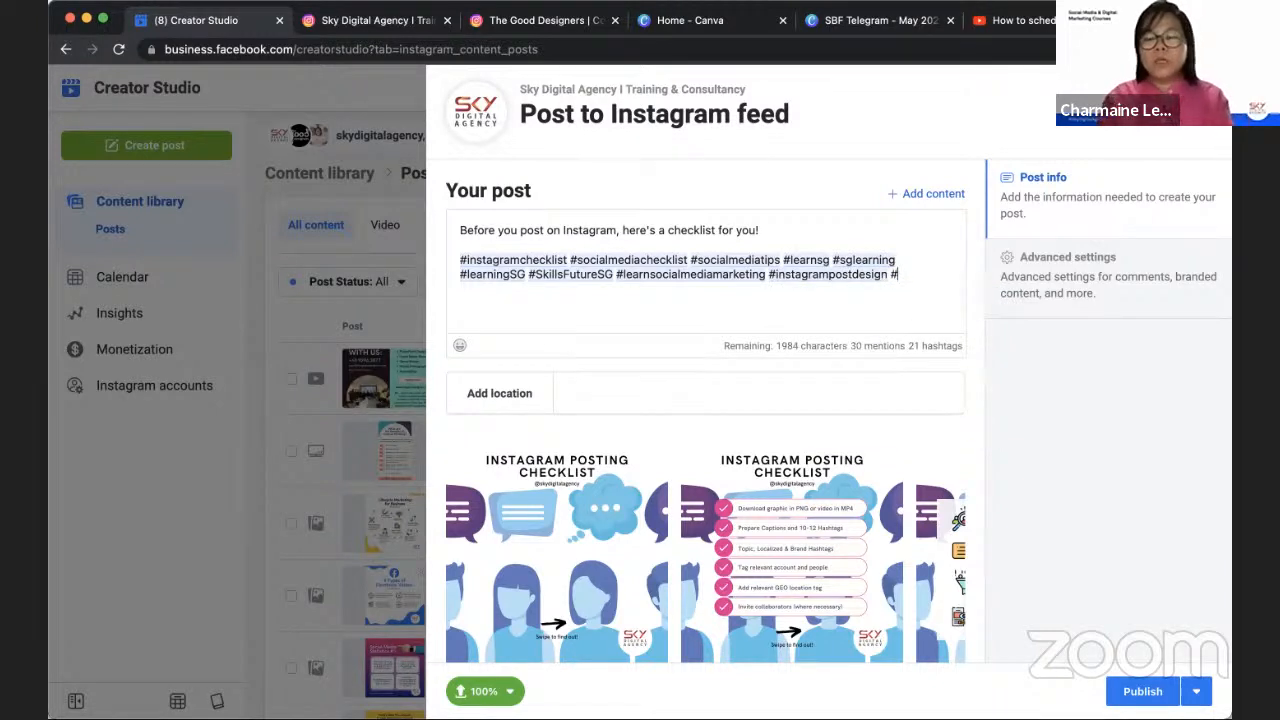
{"action": "type", "text": "socialmediaSG #"}
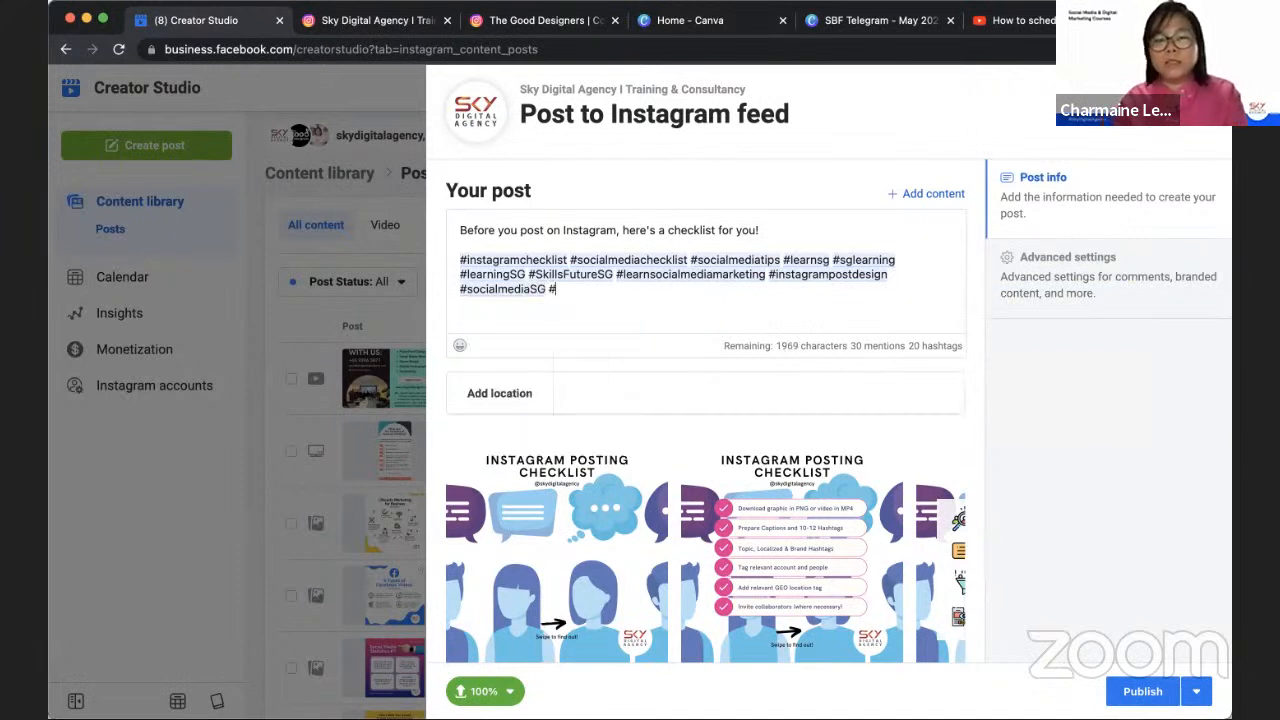
{"action": "type", "text": "skydigitalagency"}
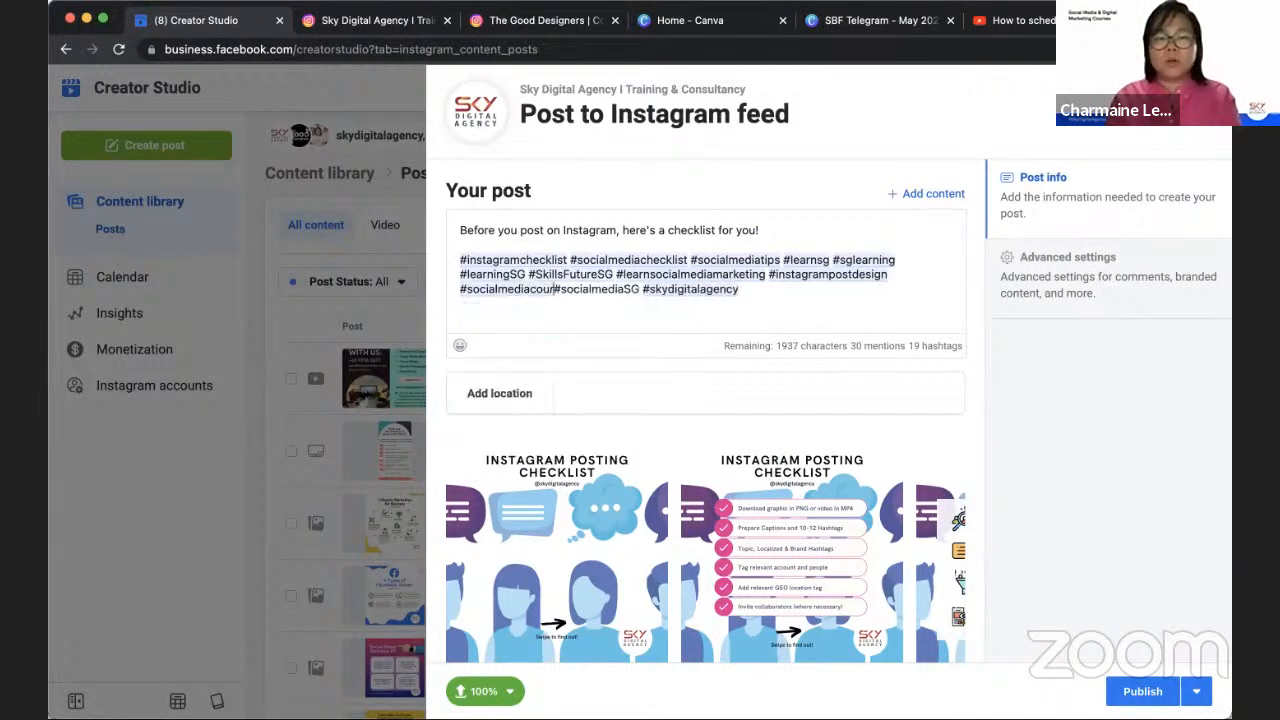
{"action": "type", "text": "#socialmediacourse #instagramcourse"}
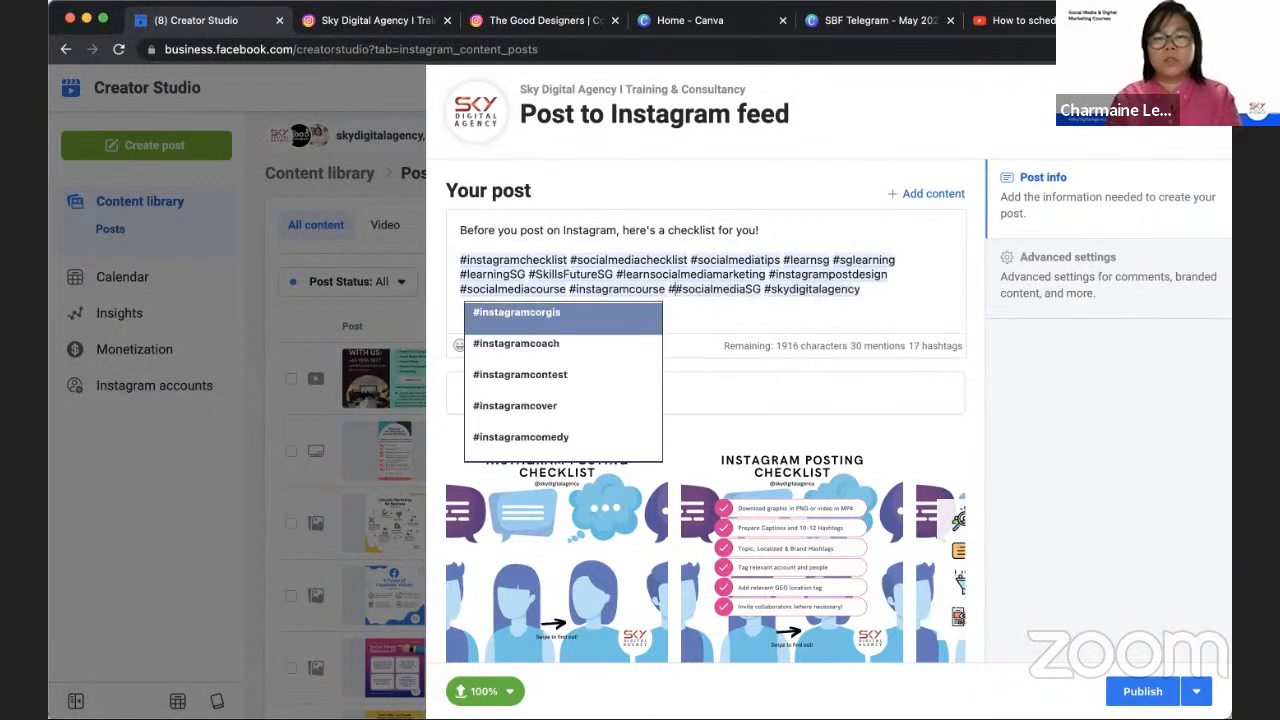
{"action": "type", "text": "#so"}
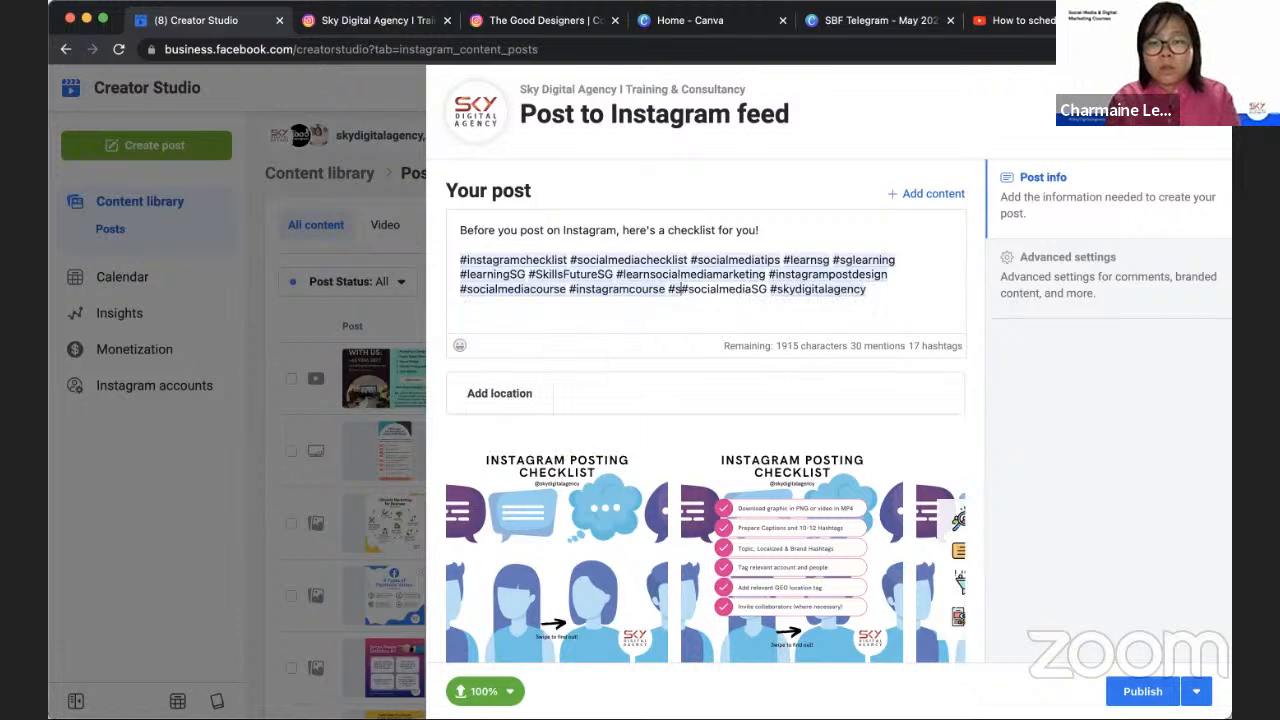
{"action": "type", "text": "instagramtips"}
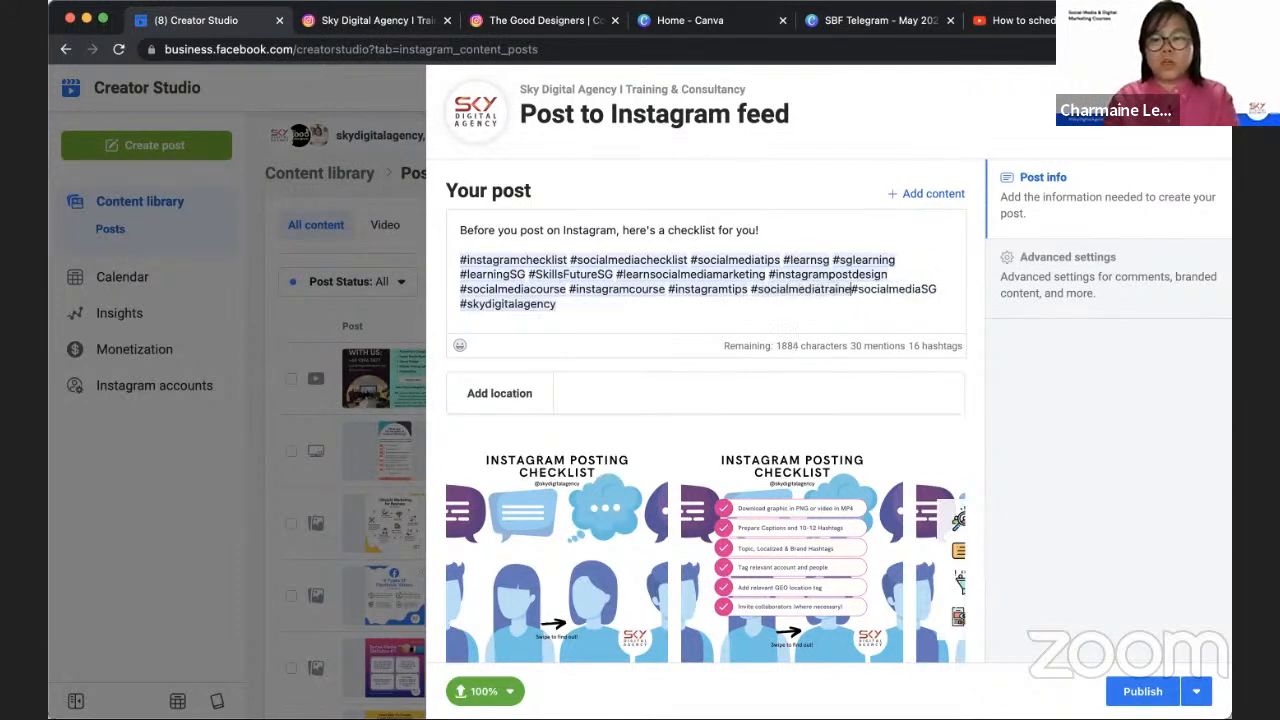
{"action": "type", "text": "#socialmediatrainer"}
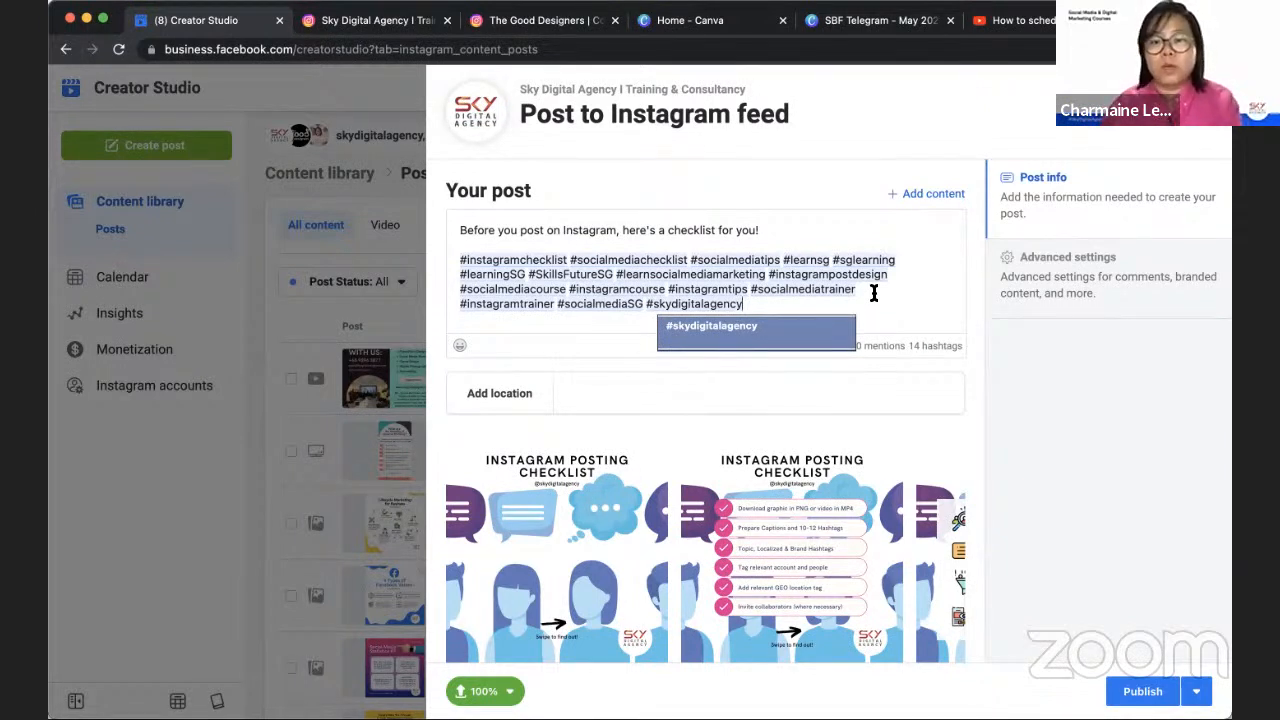
{"action": "left_click", "coordinate": [680, 390]}
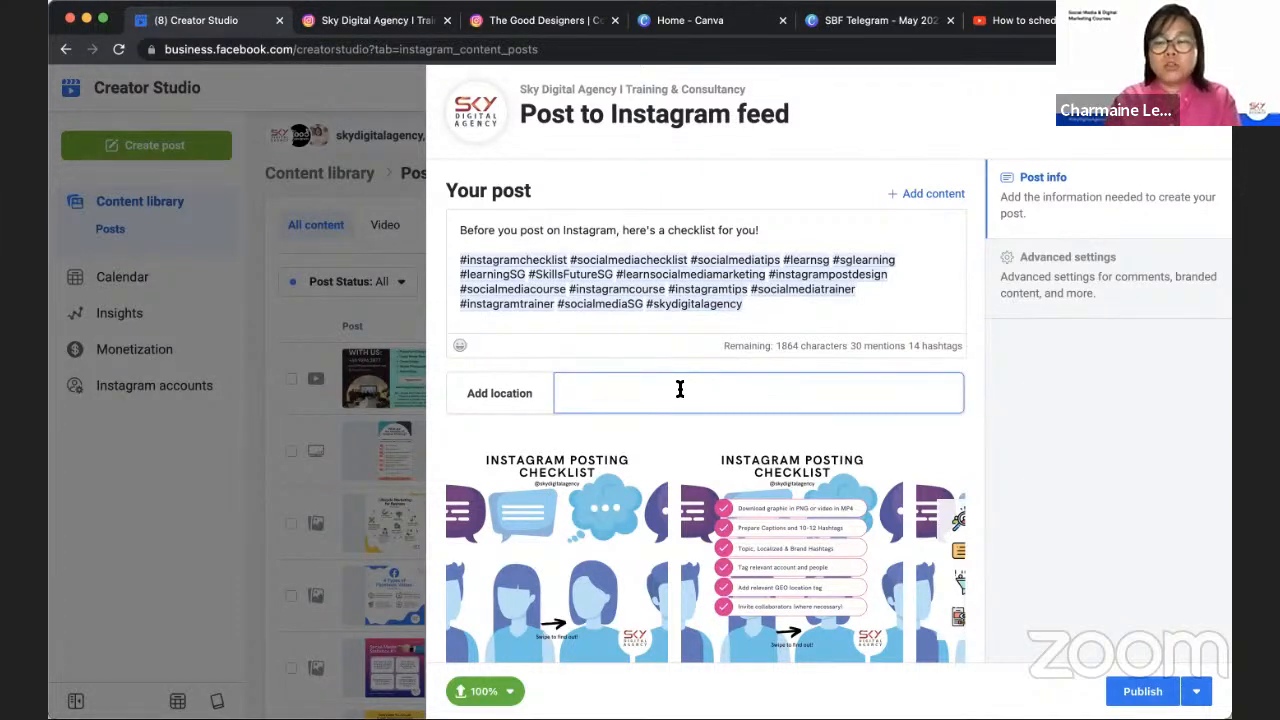
Search the Add location field and pick Sky Digital Agency as the post location
{"action": "left_click", "coordinate": [680, 392]}
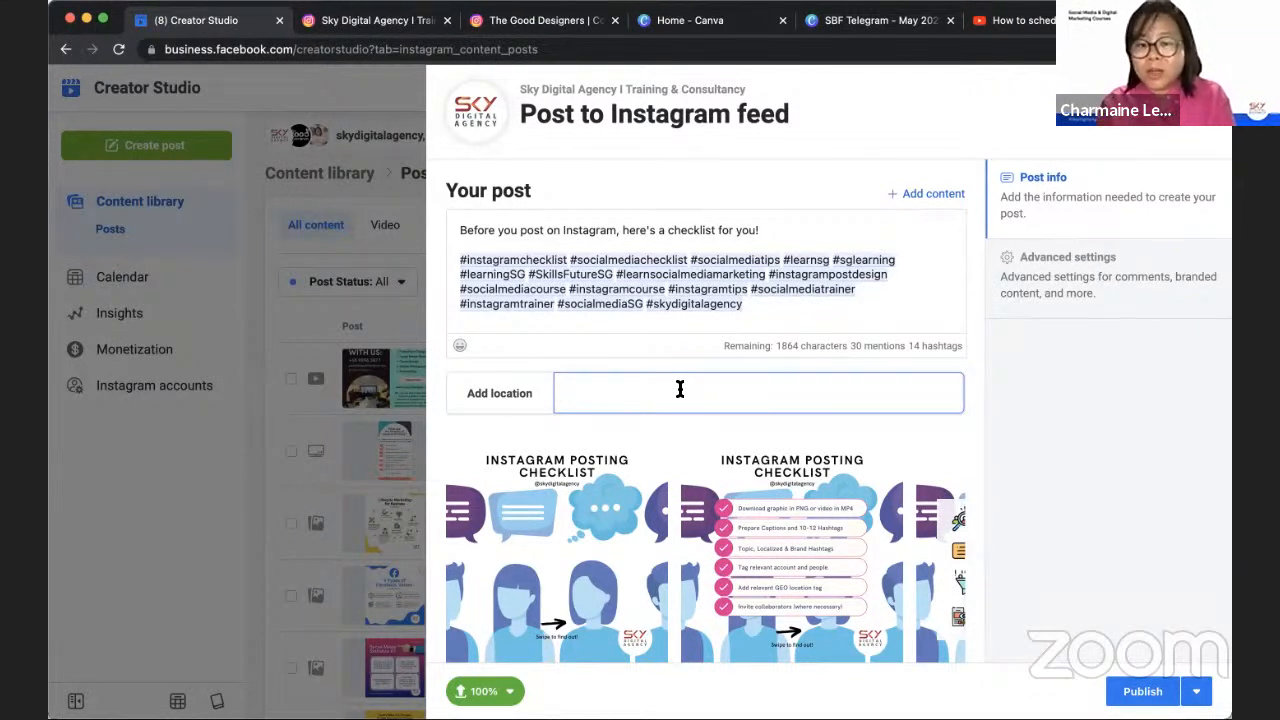
{"action": "type", "text": "Raffles Place"}
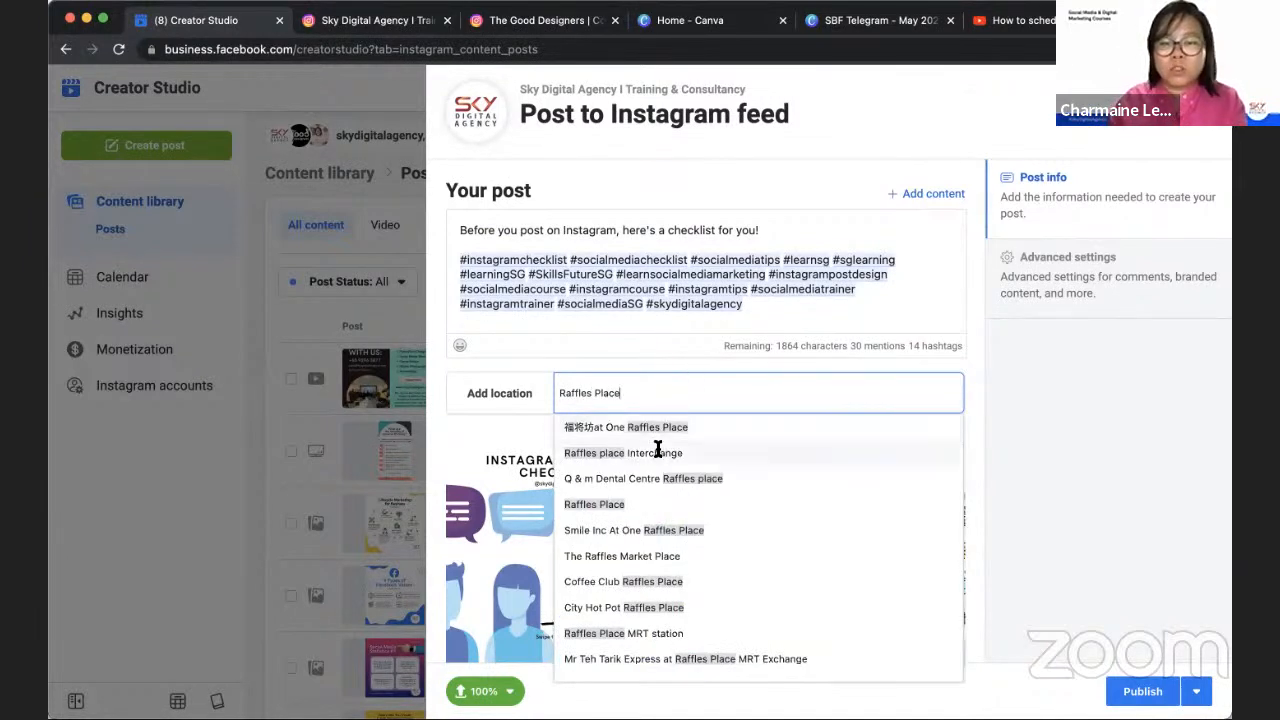
{"action": "type", "text": "Sky Digital Agency"}
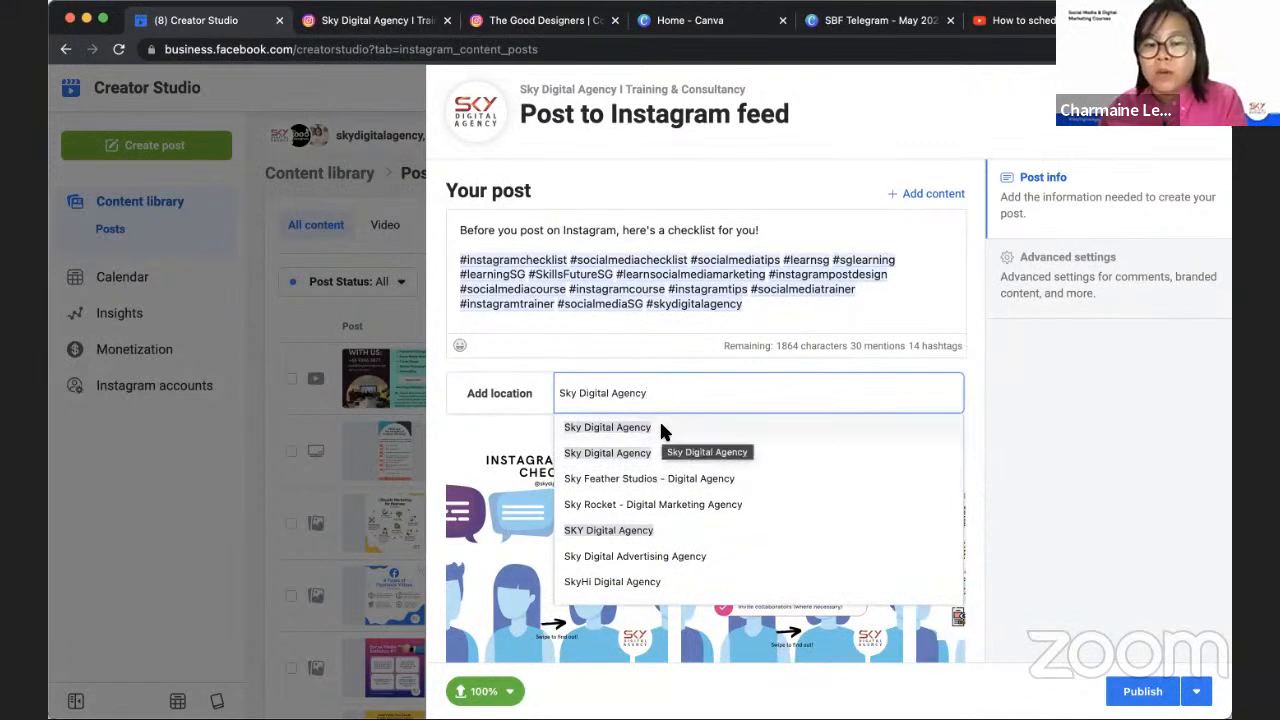
{"action": "mouse_move", "coordinate": [656, 420]}
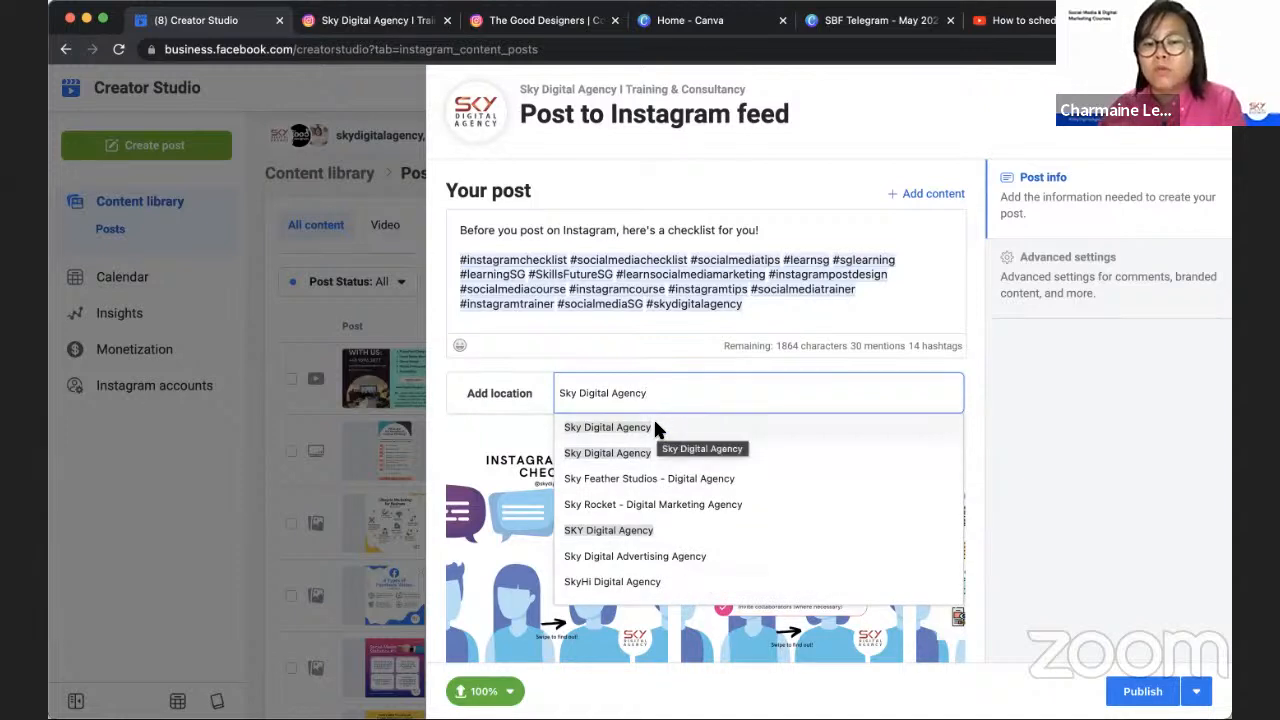
{"action": "left_click", "coordinate": [608, 426]}
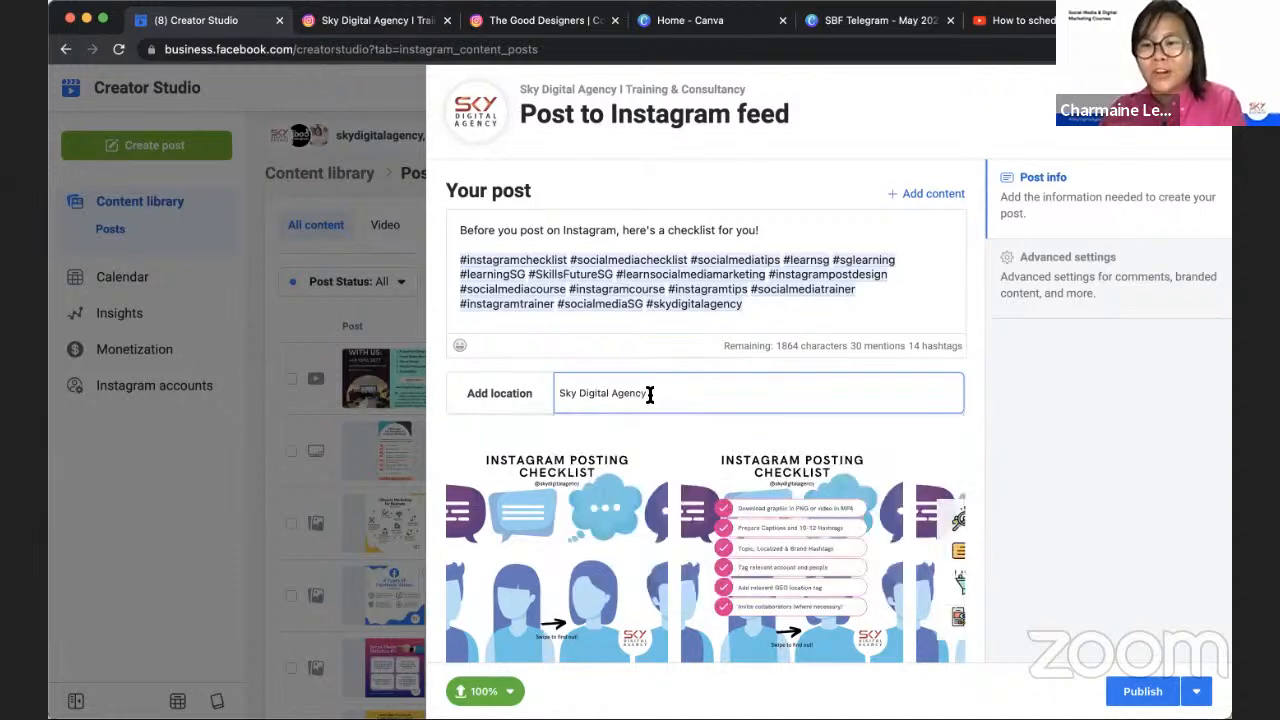
Replace the location with Raffles Place MRT station
{"action": "type", "text": "Raffles Place"}
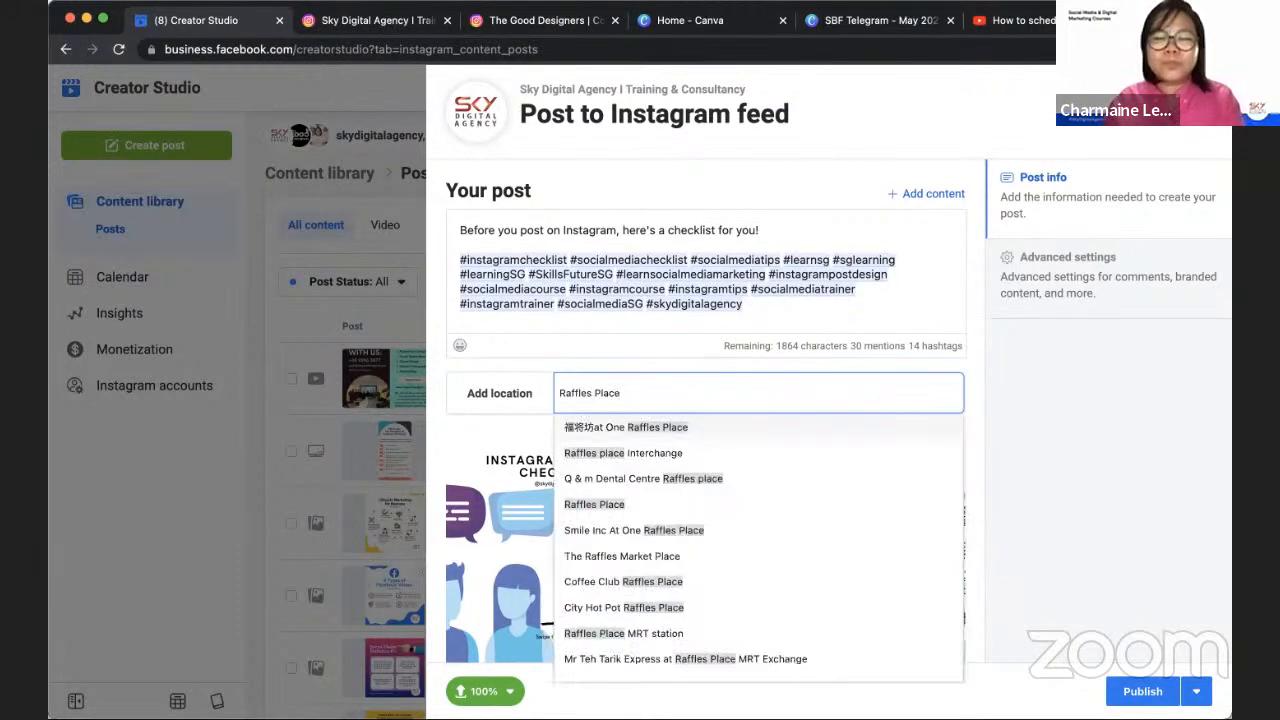
{"action": "mouse_move", "coordinate": [632, 508]}
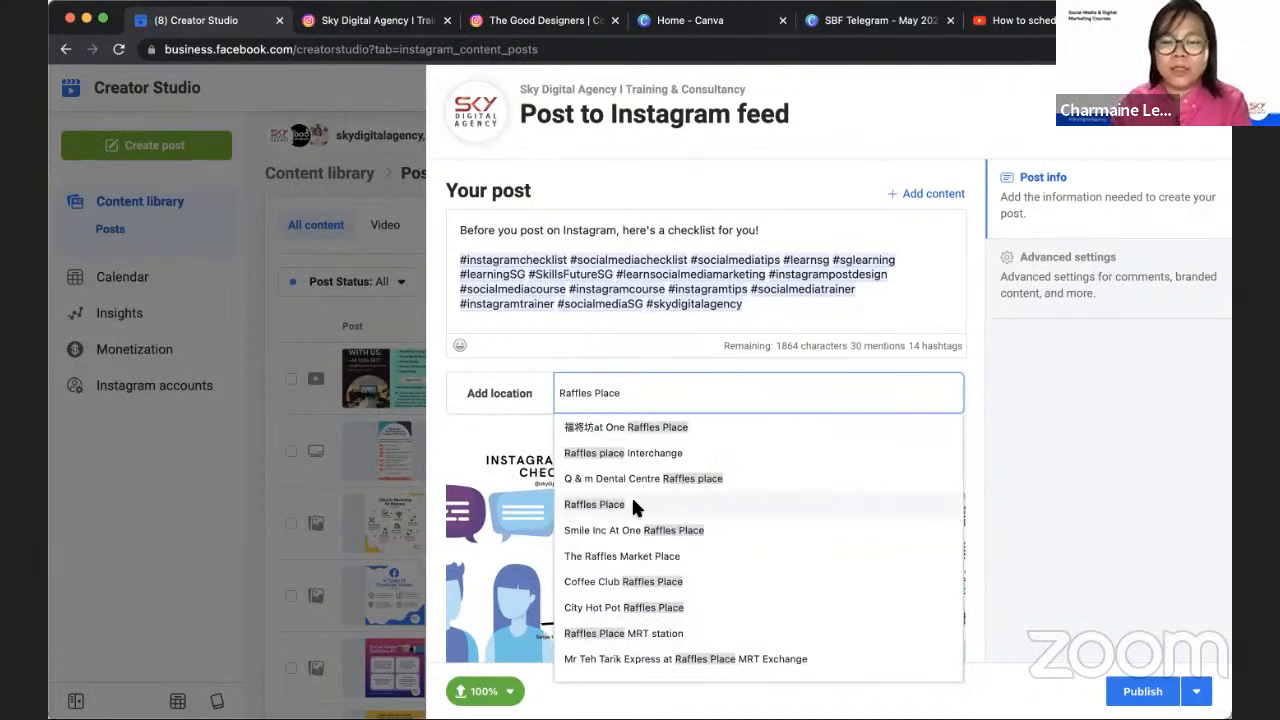
{"action": "mouse_move", "coordinate": [716, 632]}
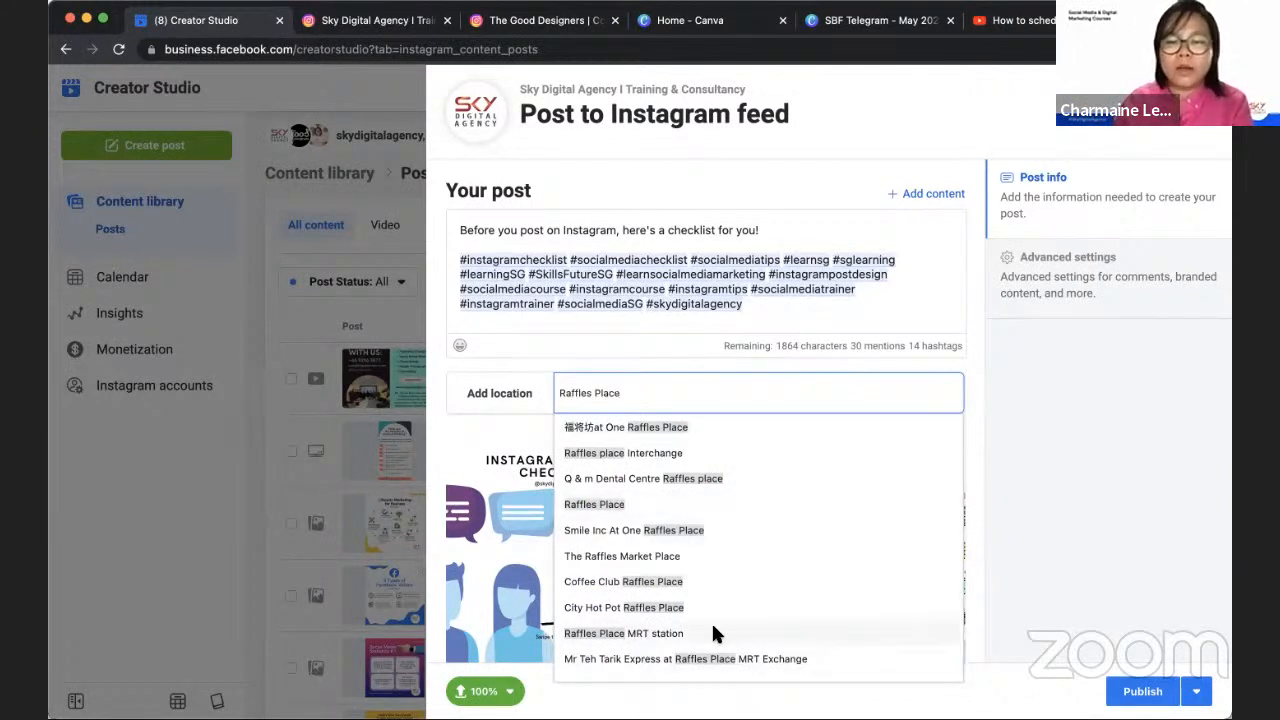
{"action": "left_click", "coordinate": [624, 632]}
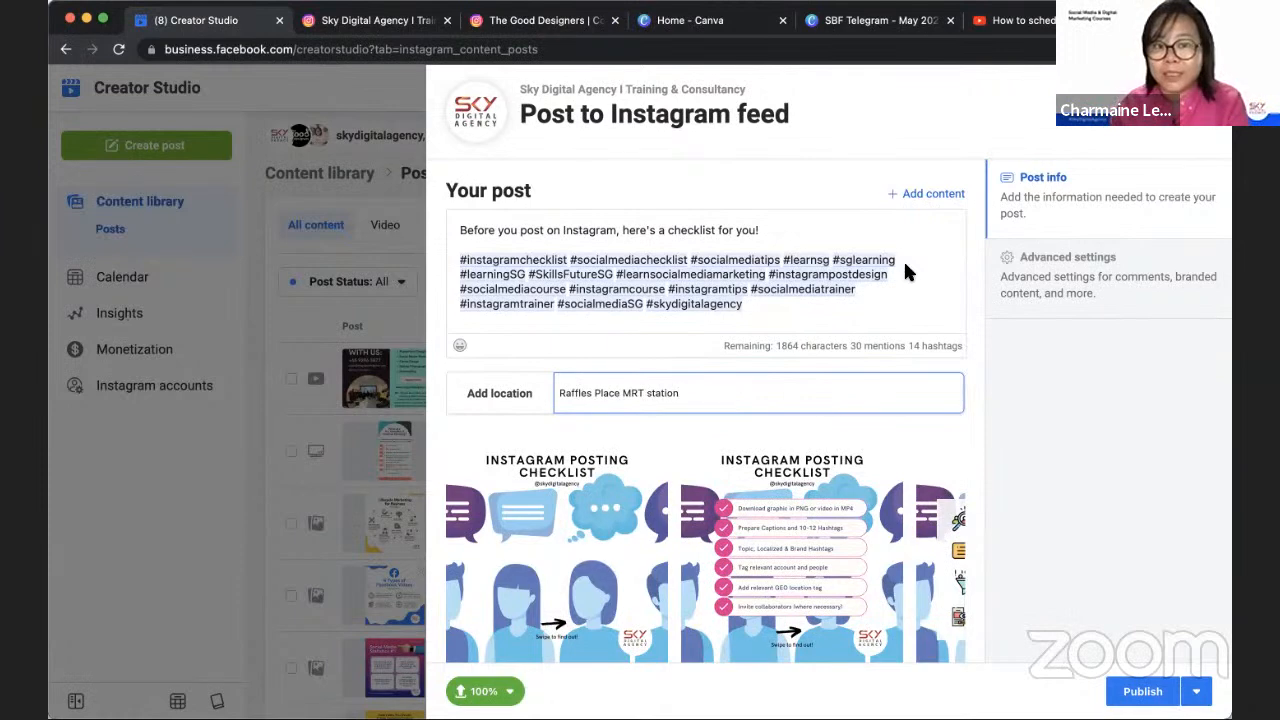
On Instagram, open the #socialmediachecklist hashtag page and scroll through its posts
{"action": "left_click", "coordinate": [376, 20]}
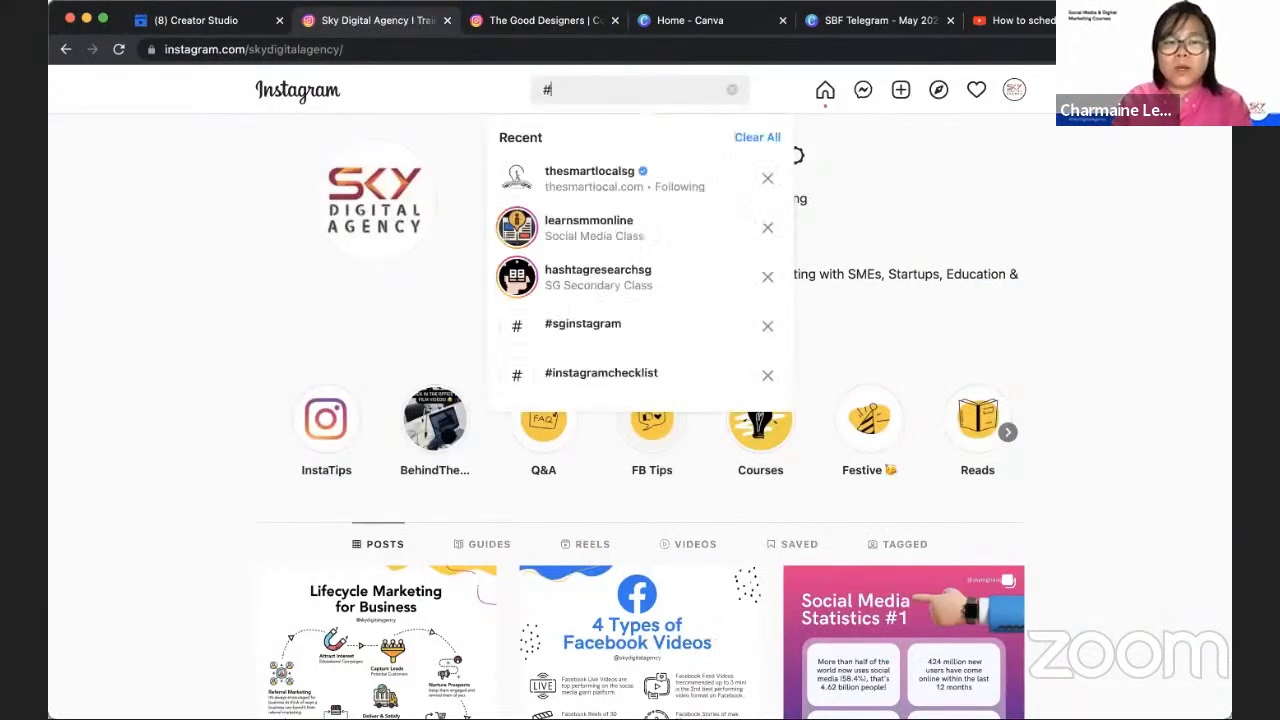
{"action": "type", "text": "socialmediachecklist"}
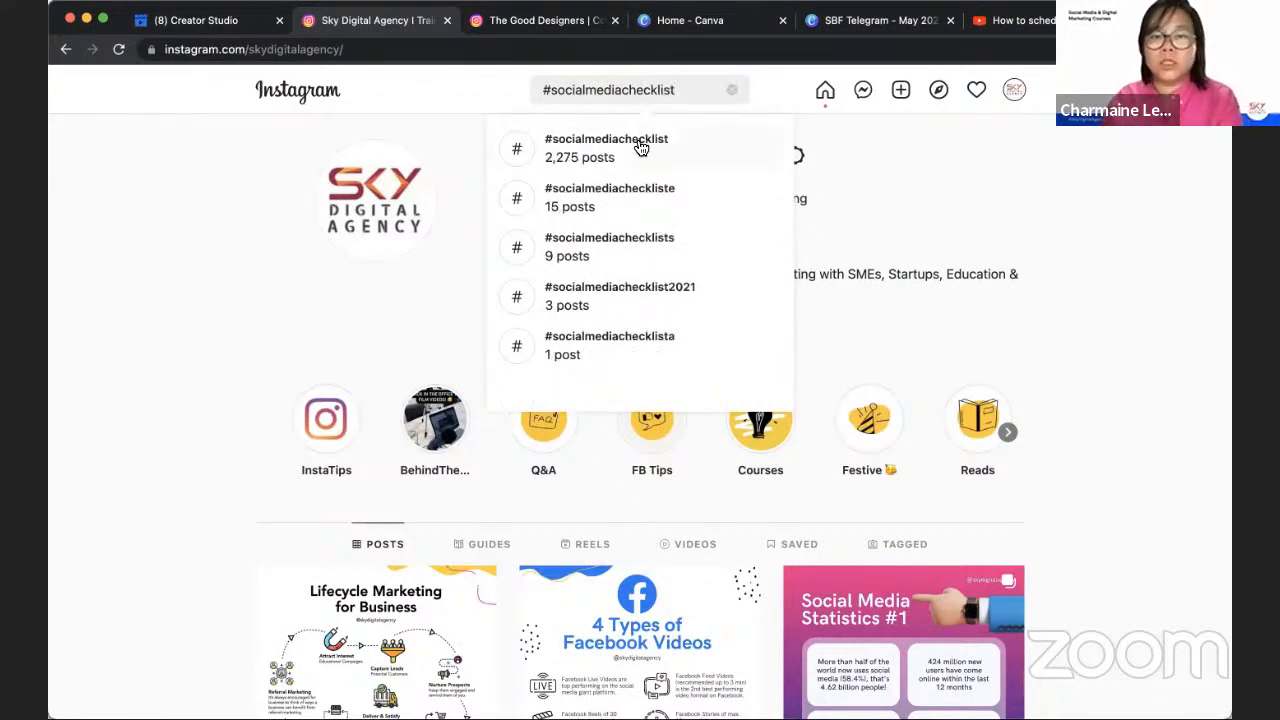
{"action": "left_click", "coordinate": [604, 148]}
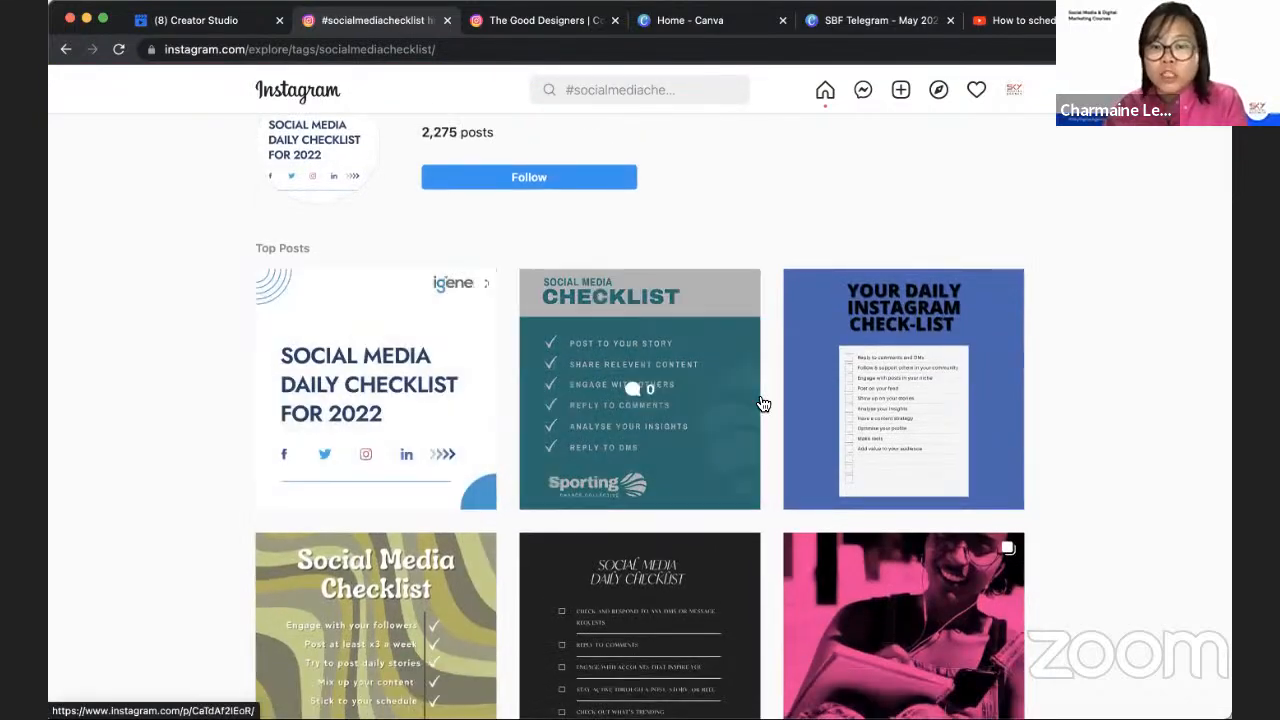
{"action": "scroll", "scroll_direction": "down", "scroll_amount": 3}
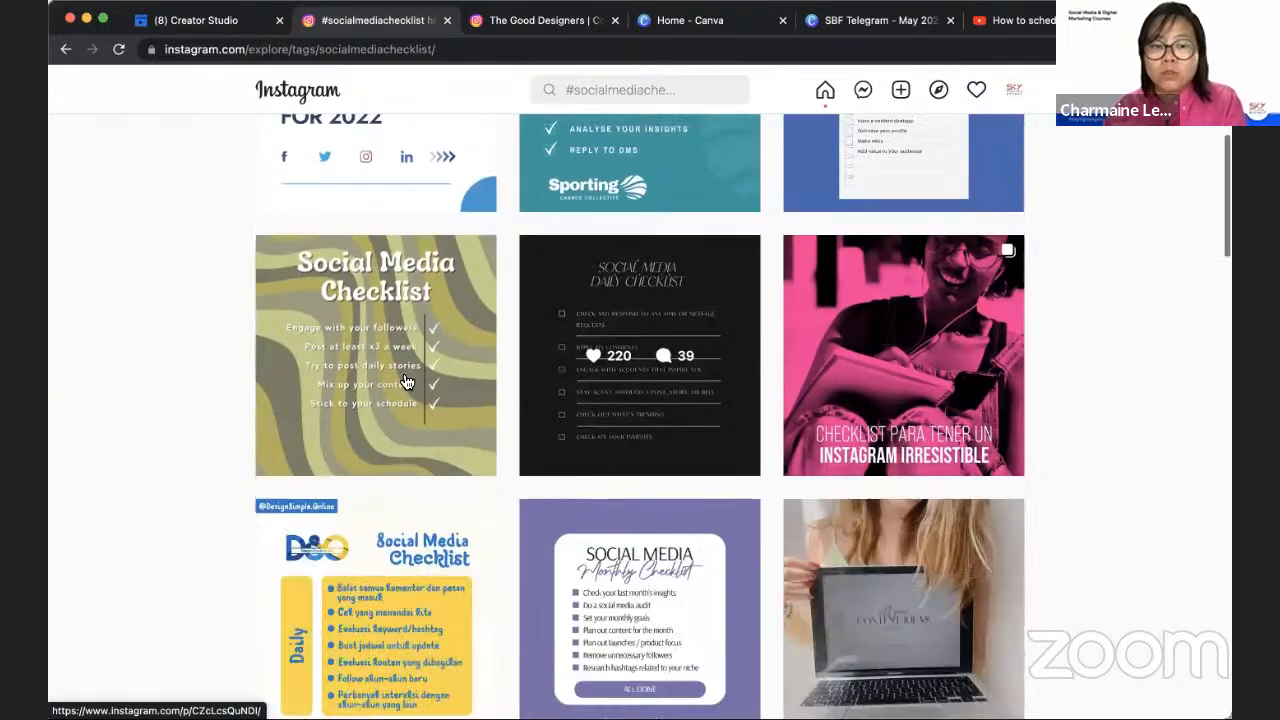
{"action": "scroll", "scroll_direction": "down", "scroll_amount": 3}
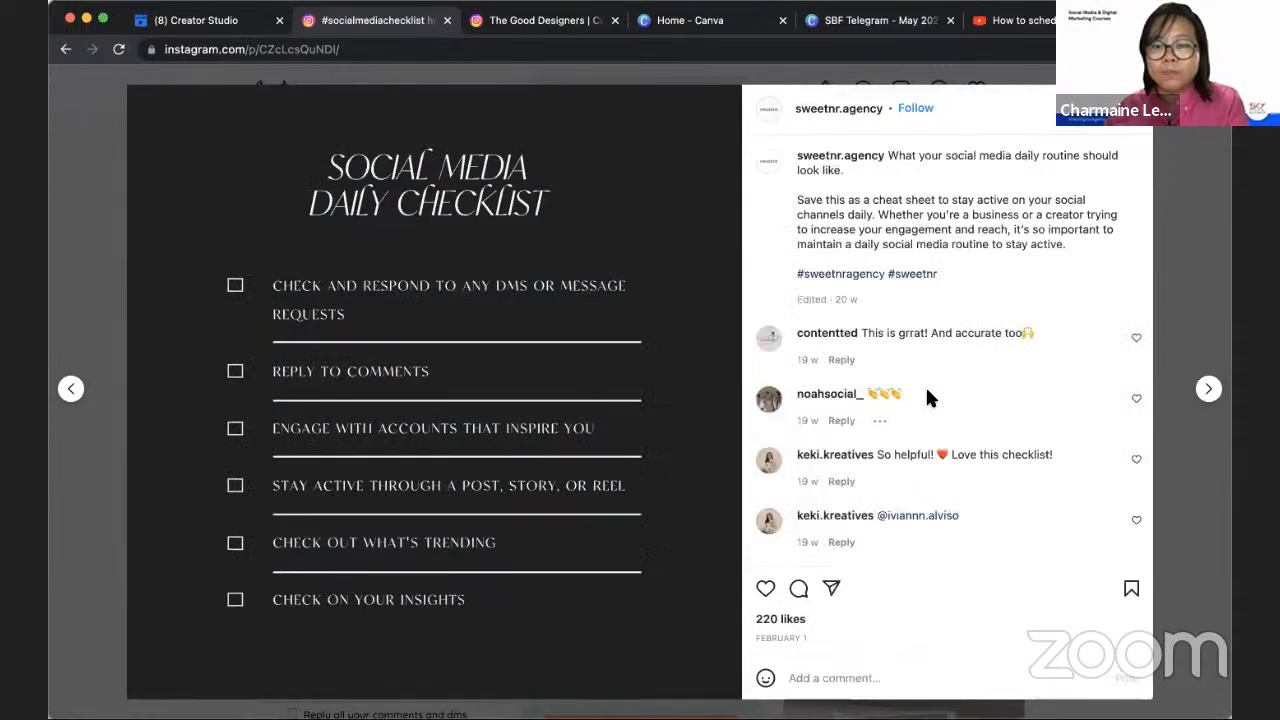
{"action": "mouse_move", "coordinate": [976, 324]}
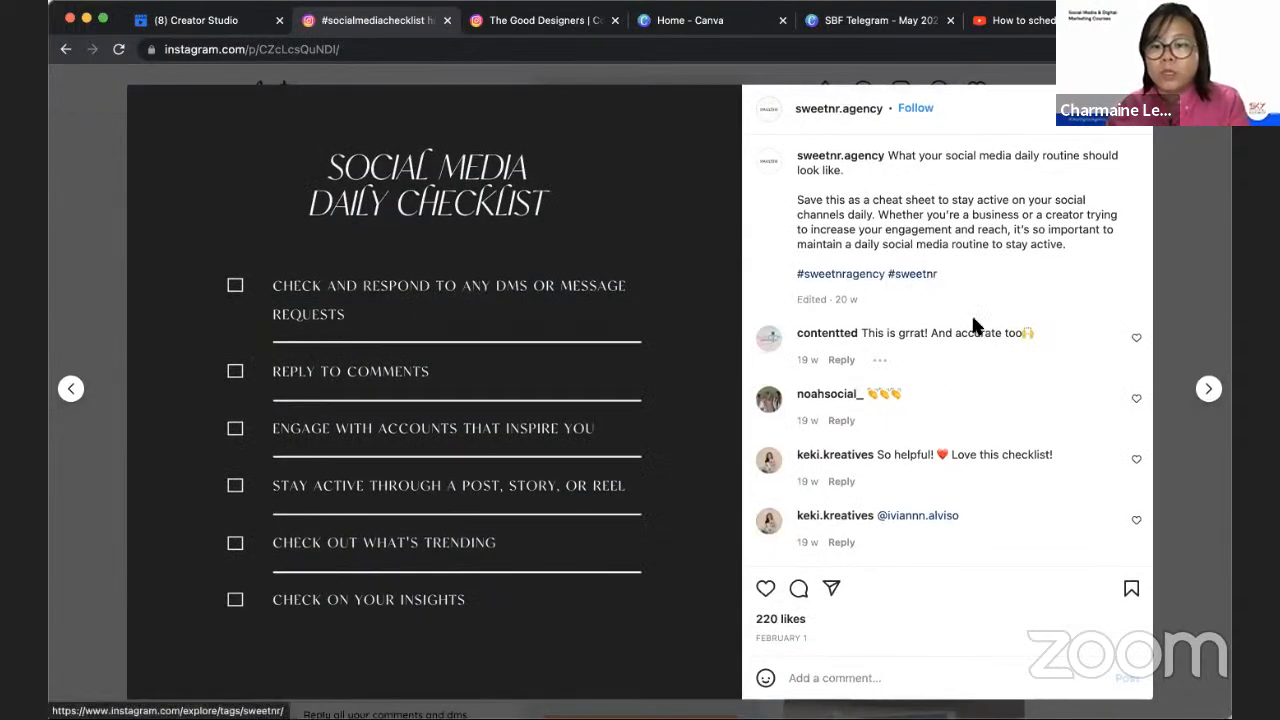
Read a few checklist posts for caption and hashtag ideas, then return to the Creator Studio draft
{"action": "scroll", "scroll_direction": "down", "scroll_amount": 3}
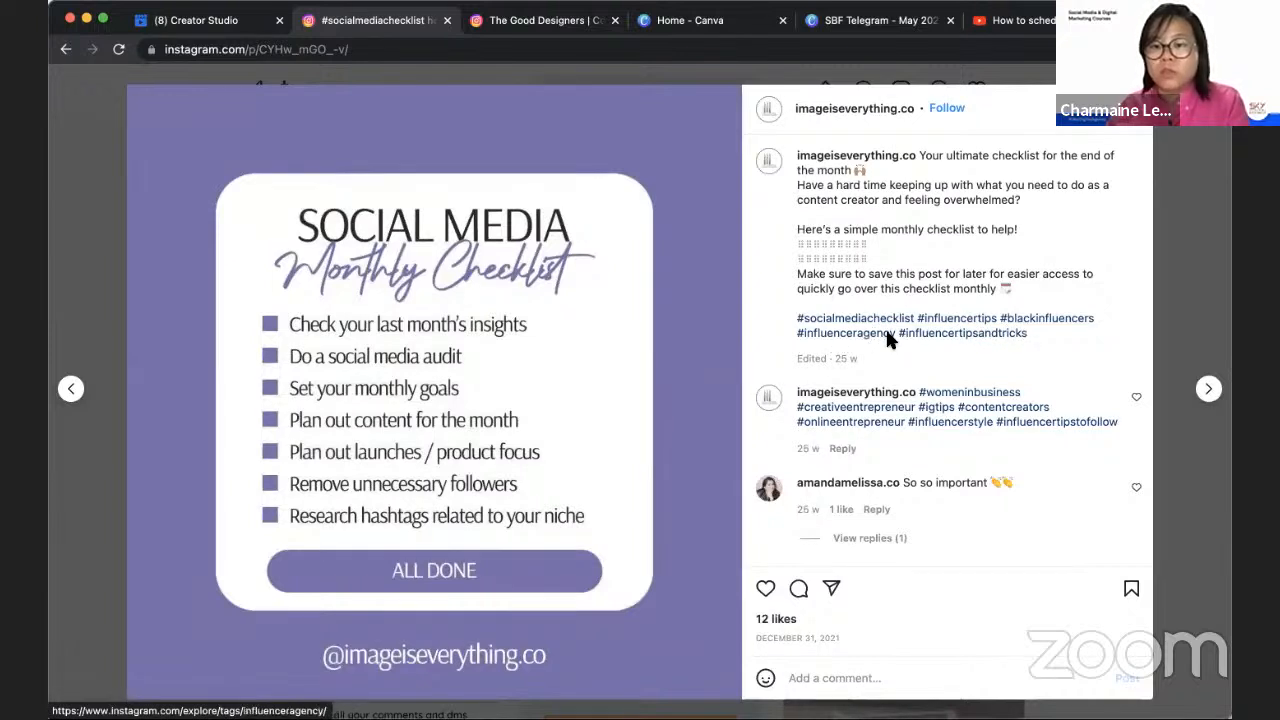
{"action": "mouse_move", "coordinate": [648, 136]}
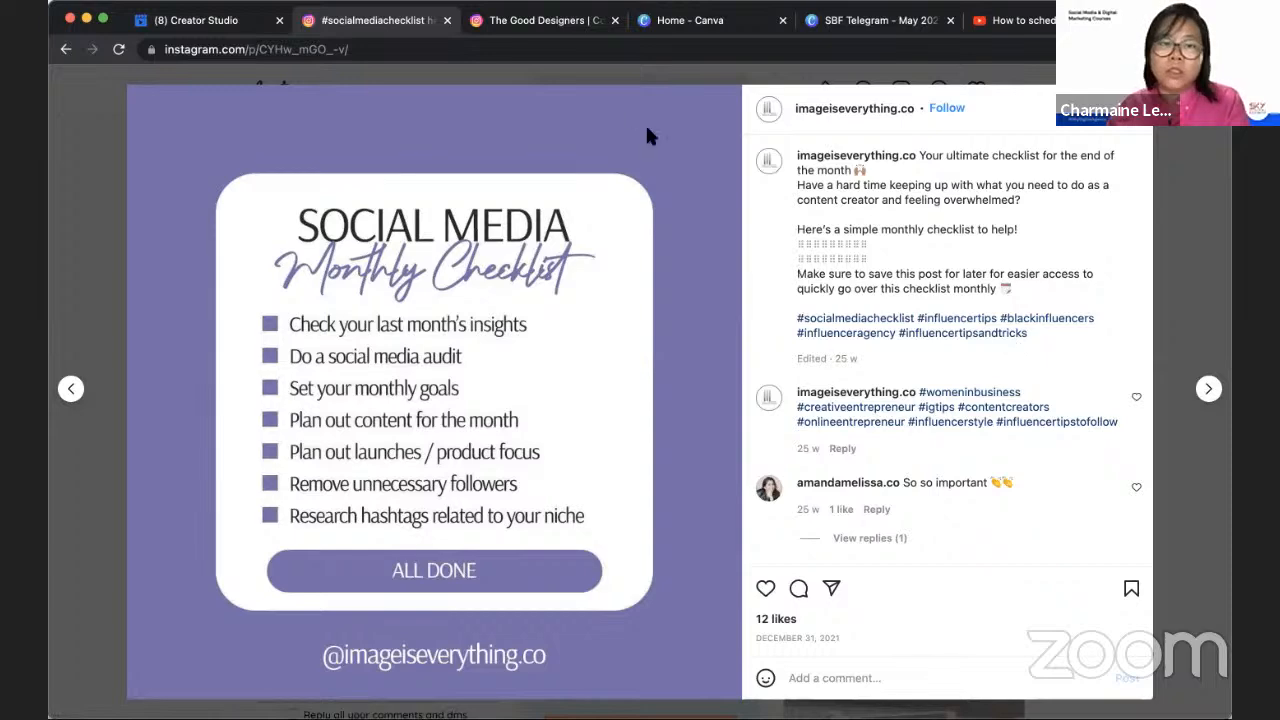
{"action": "mouse_move", "coordinate": [62, 170]}
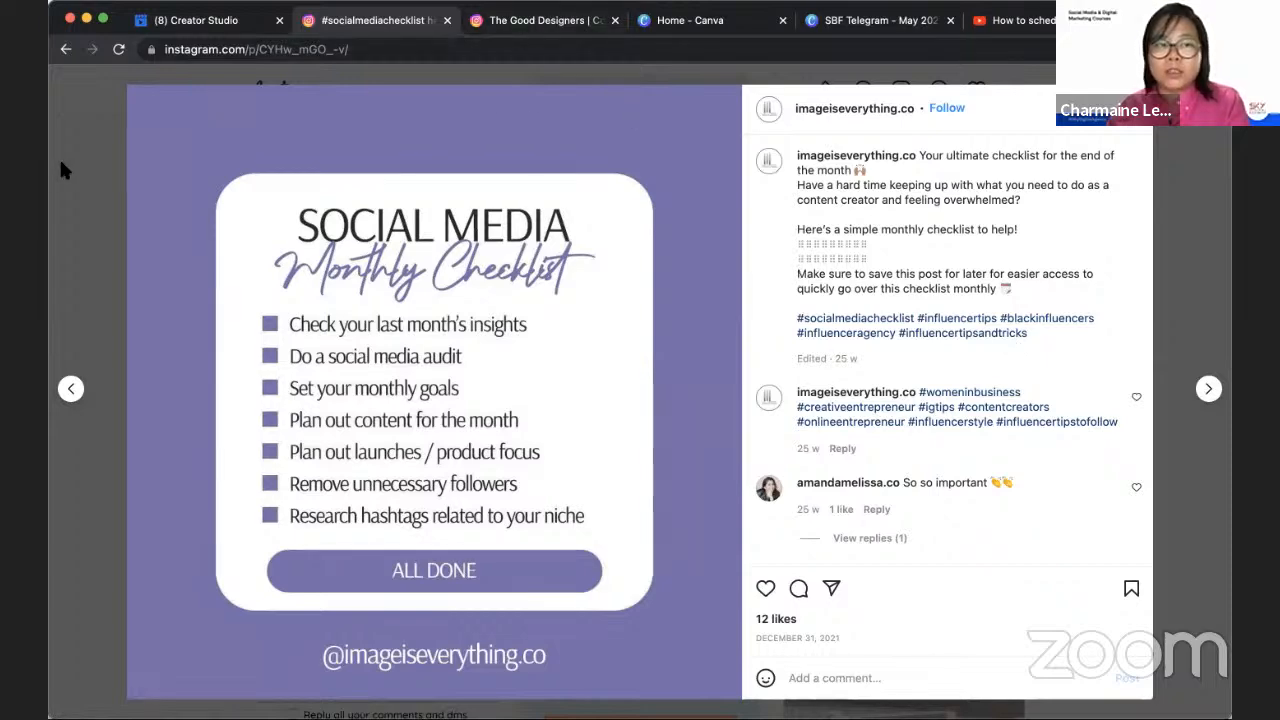
{"action": "left_click", "coordinate": [1208, 388]}
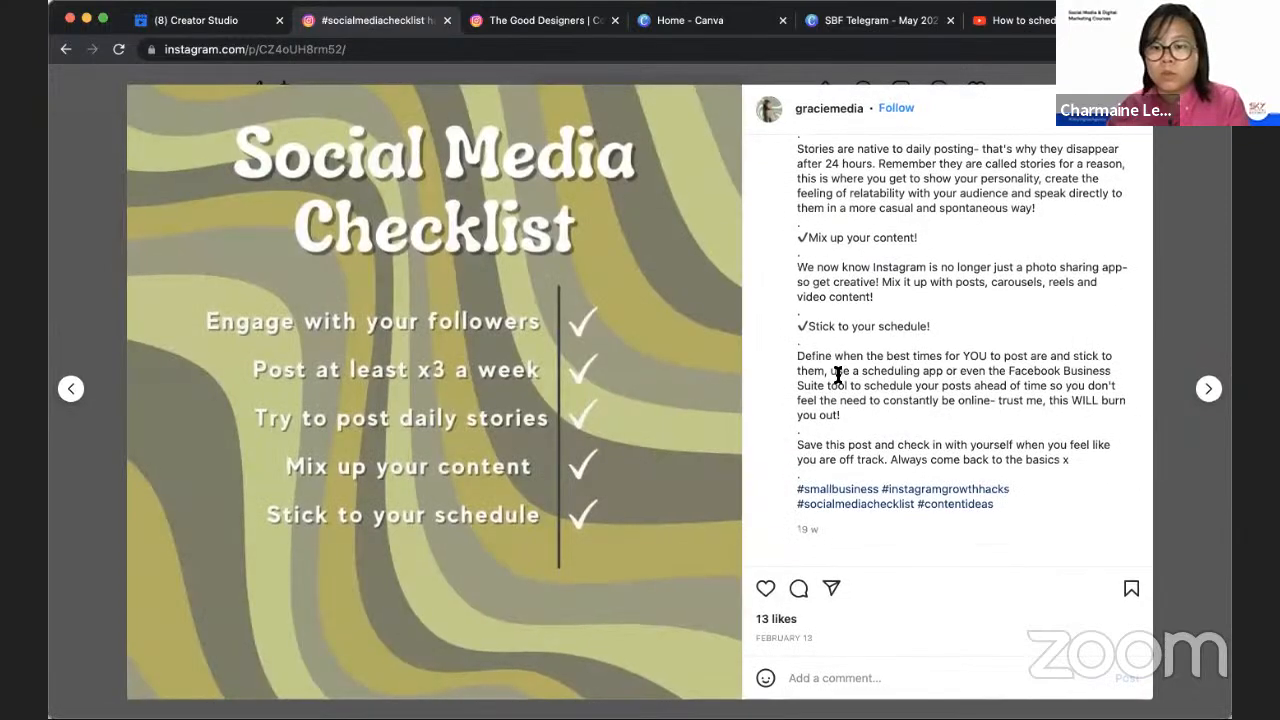
{"action": "mouse_move", "coordinate": [1032, 500]}
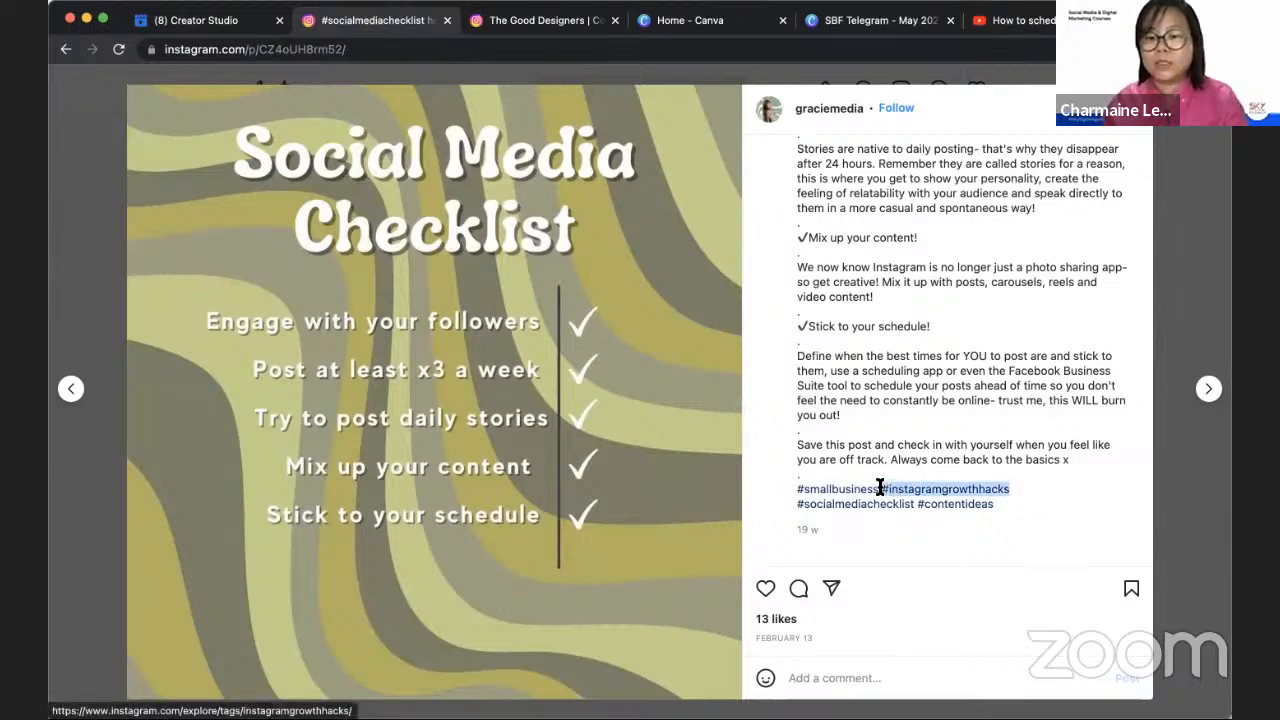
{"action": "left_click", "coordinate": [196, 20]}
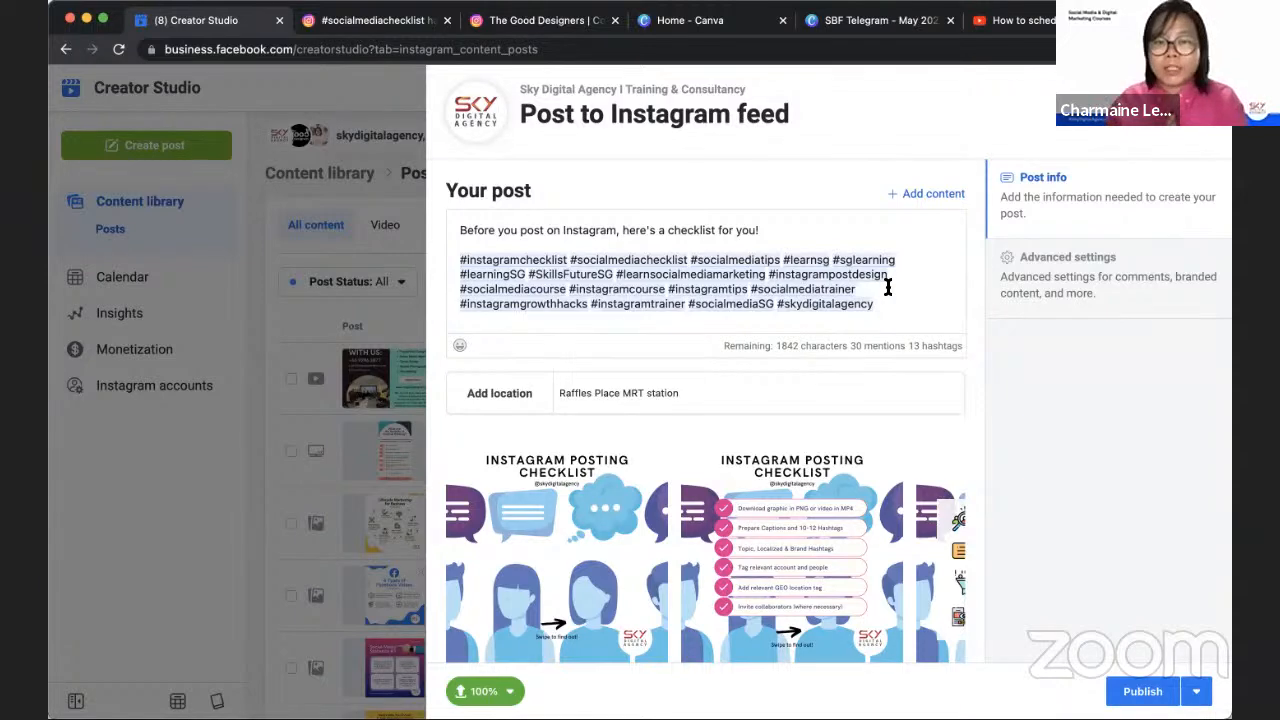
Insert one emoji at the start and another at the end of the caption's opening line
{"action": "scroll", "scroll_direction": "down", "scroll_amount": 3}
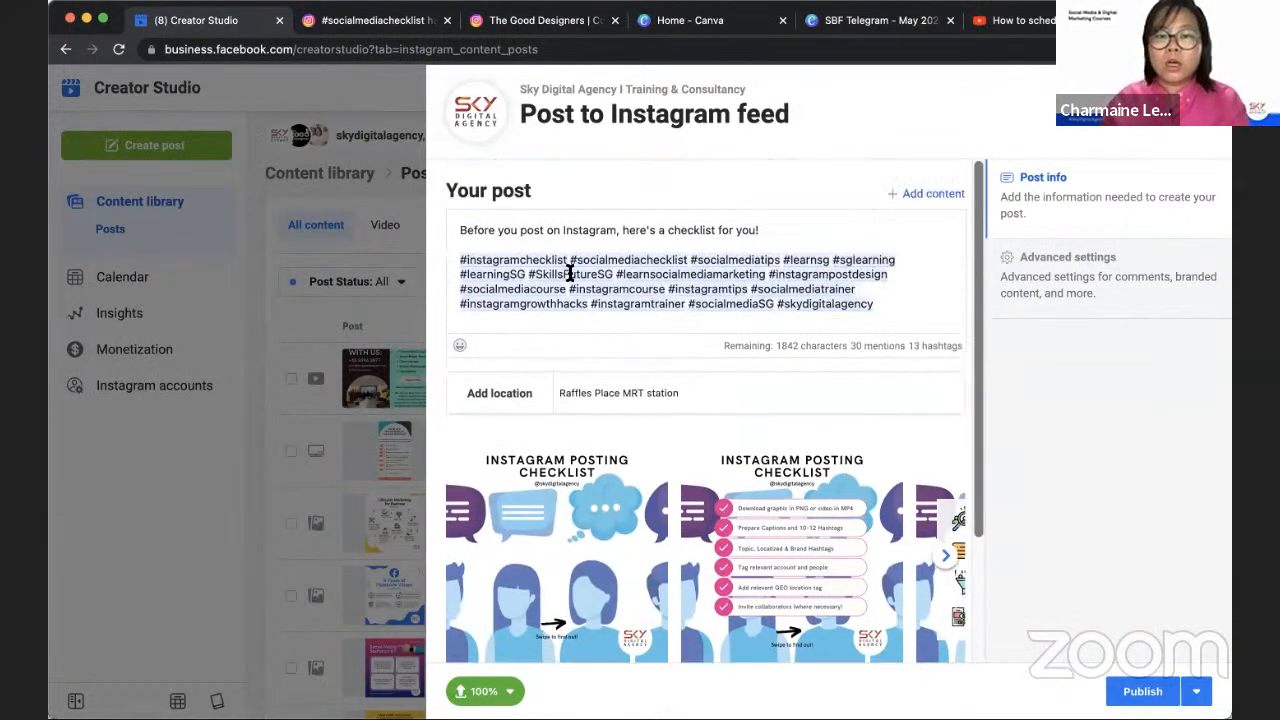
{"action": "mouse_move", "coordinate": [460, 346]}
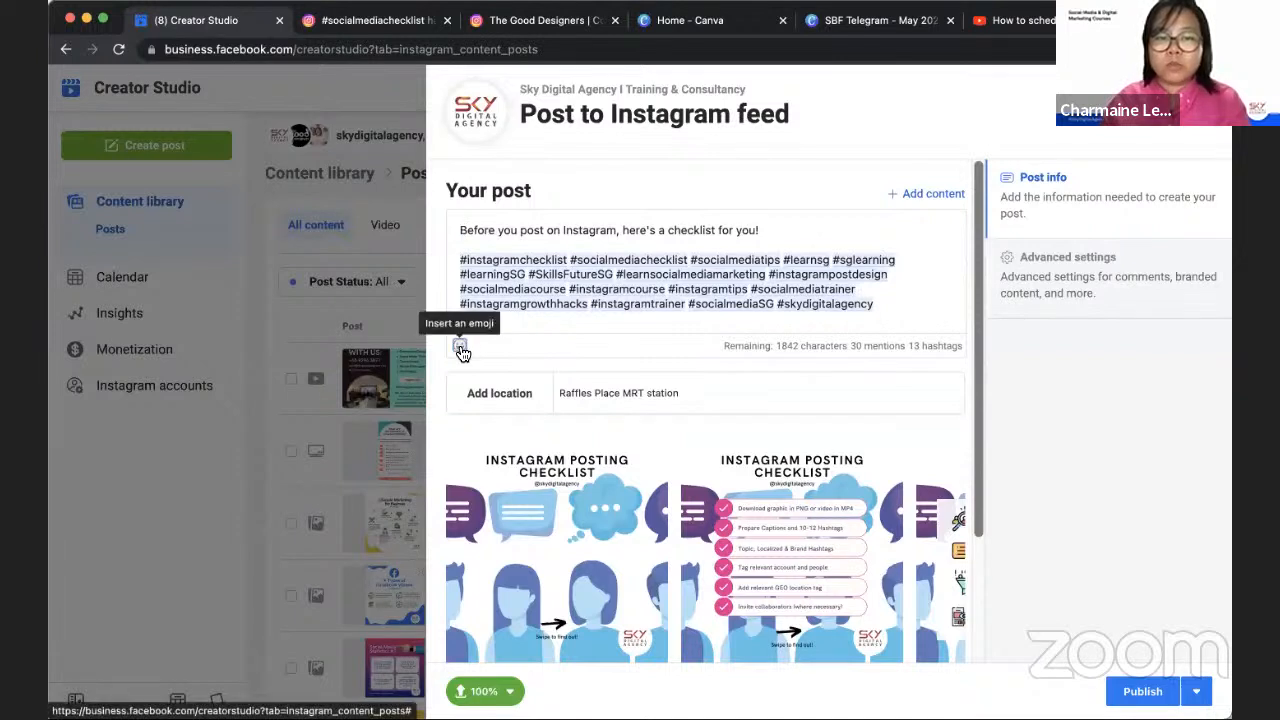
{"action": "left_click", "coordinate": [460, 348]}
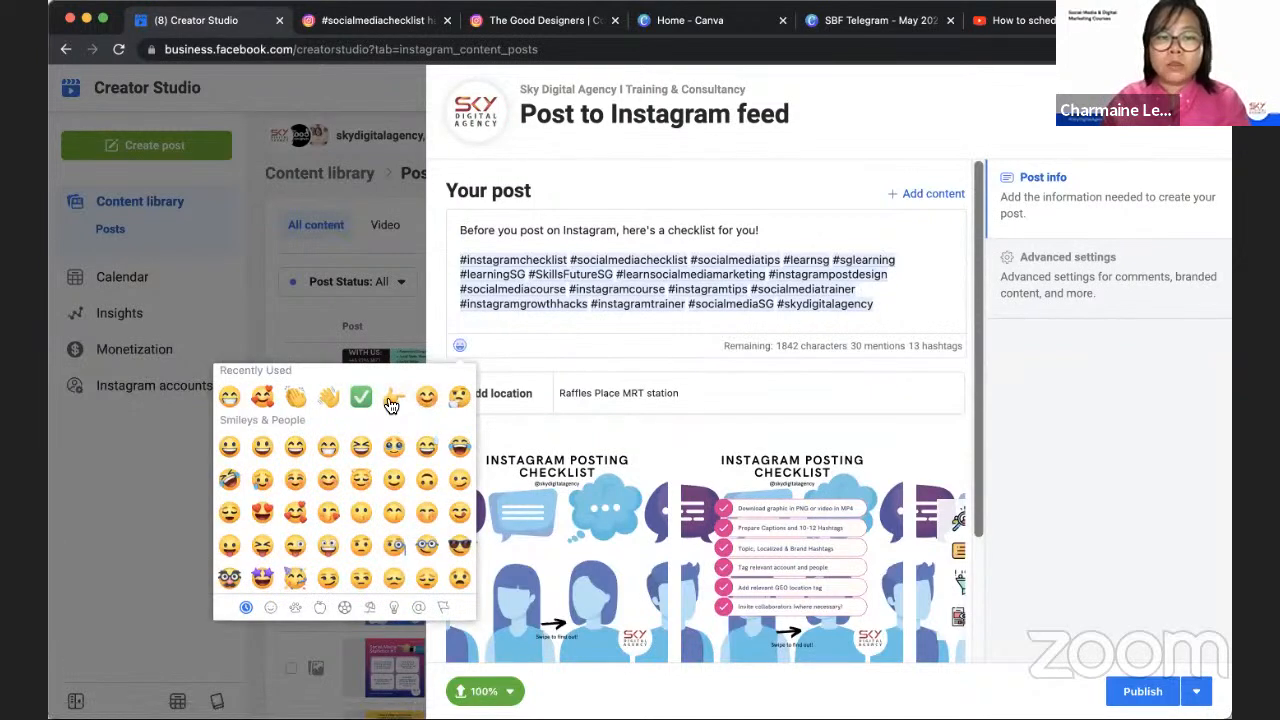
{"action": "left_click", "coordinate": [392, 396]}
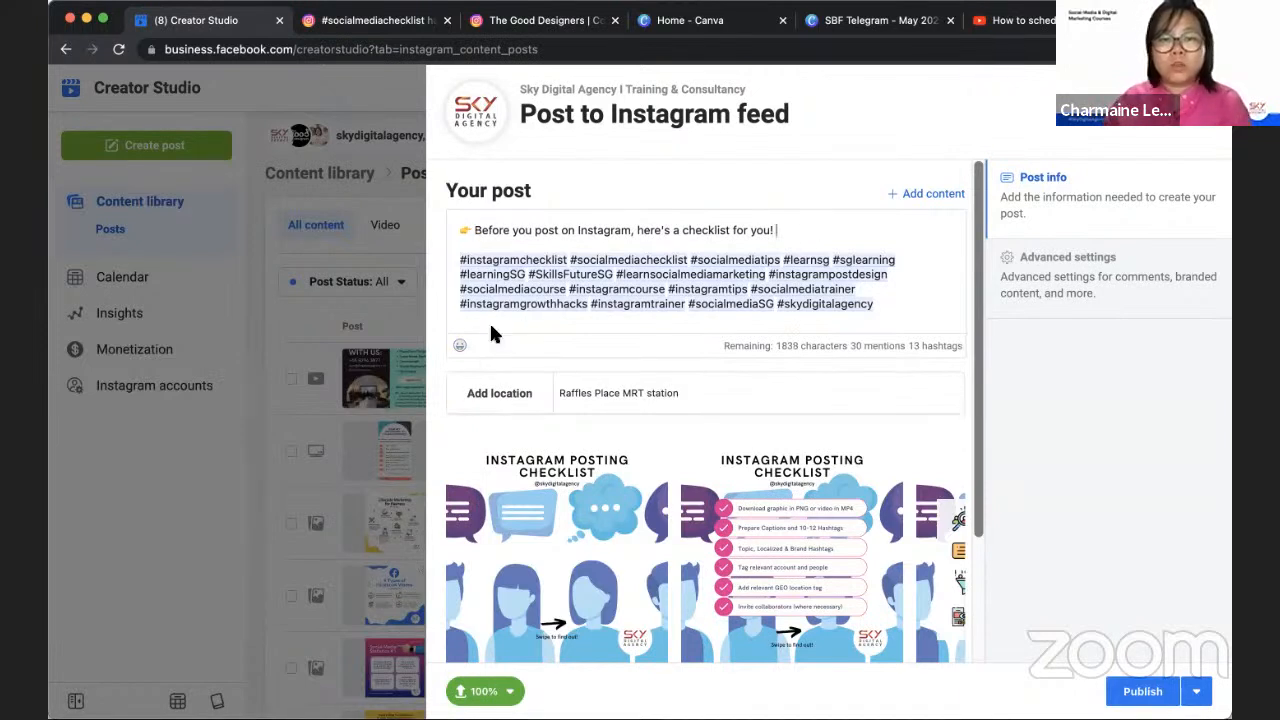
{"action": "left_click", "coordinate": [460, 344]}
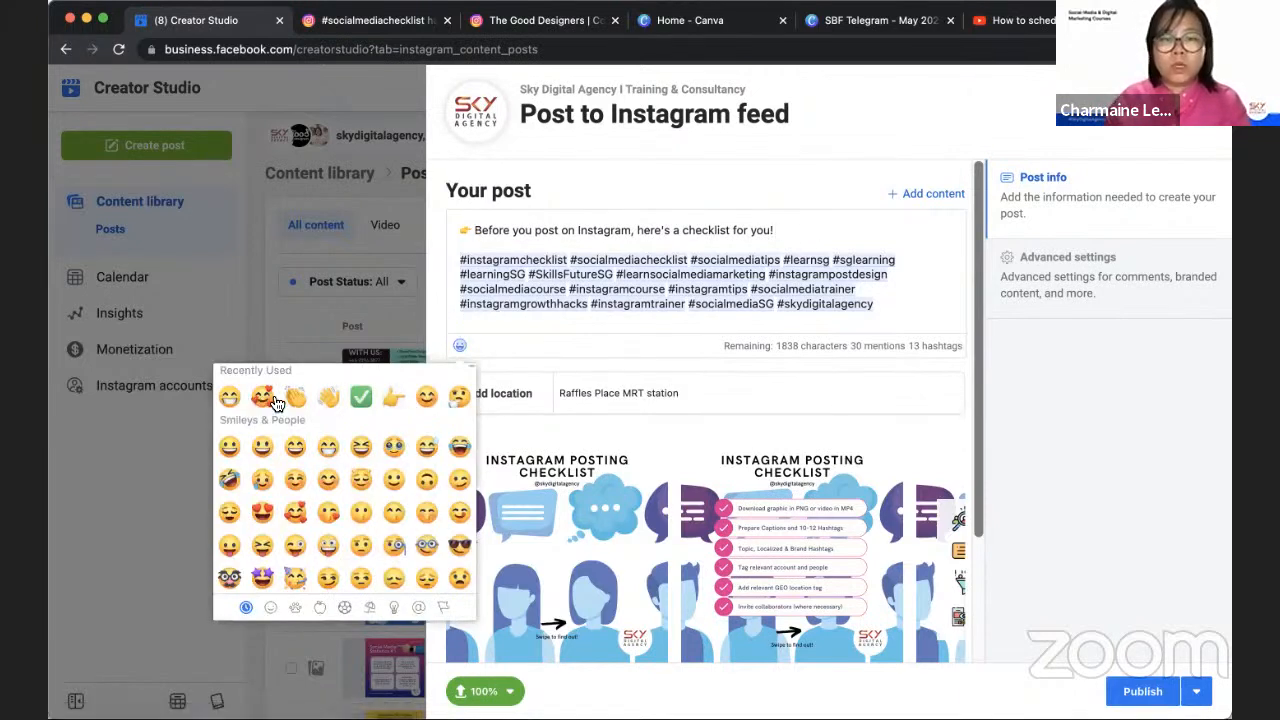
{"action": "left_click", "coordinate": [262, 396]}
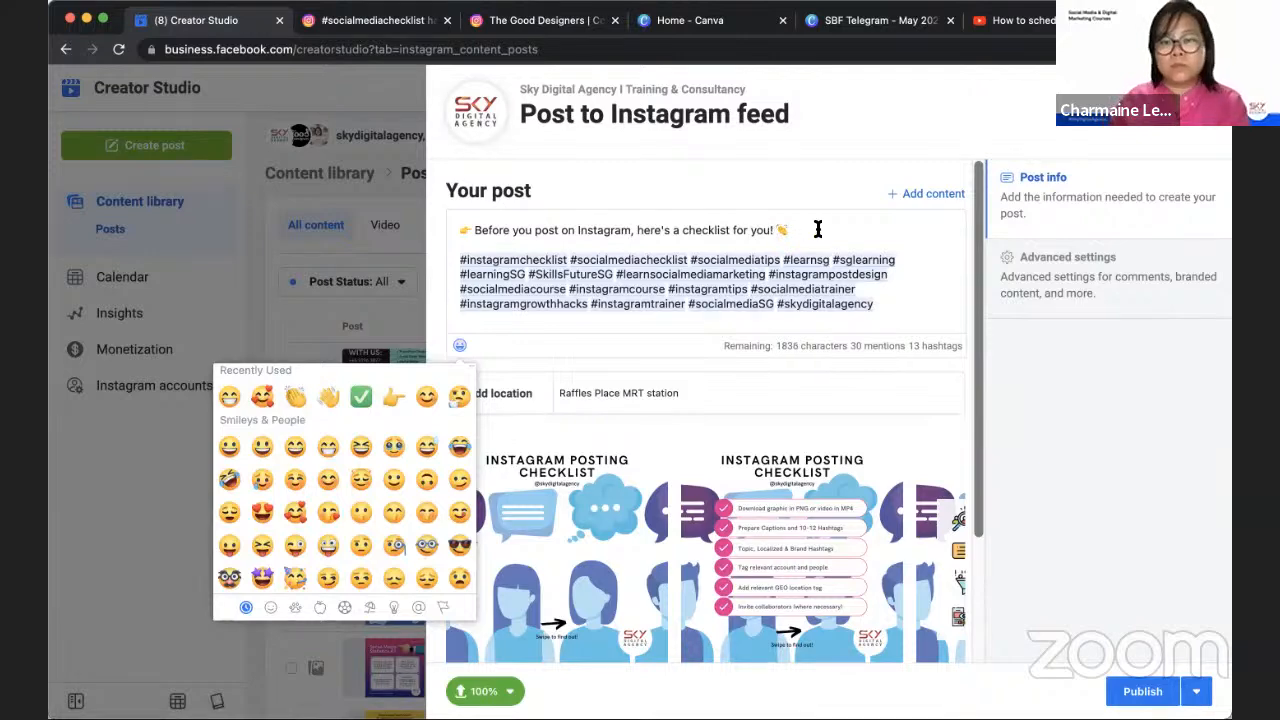
{"action": "scroll", "scroll_direction": "down", "scroll_amount": 3}
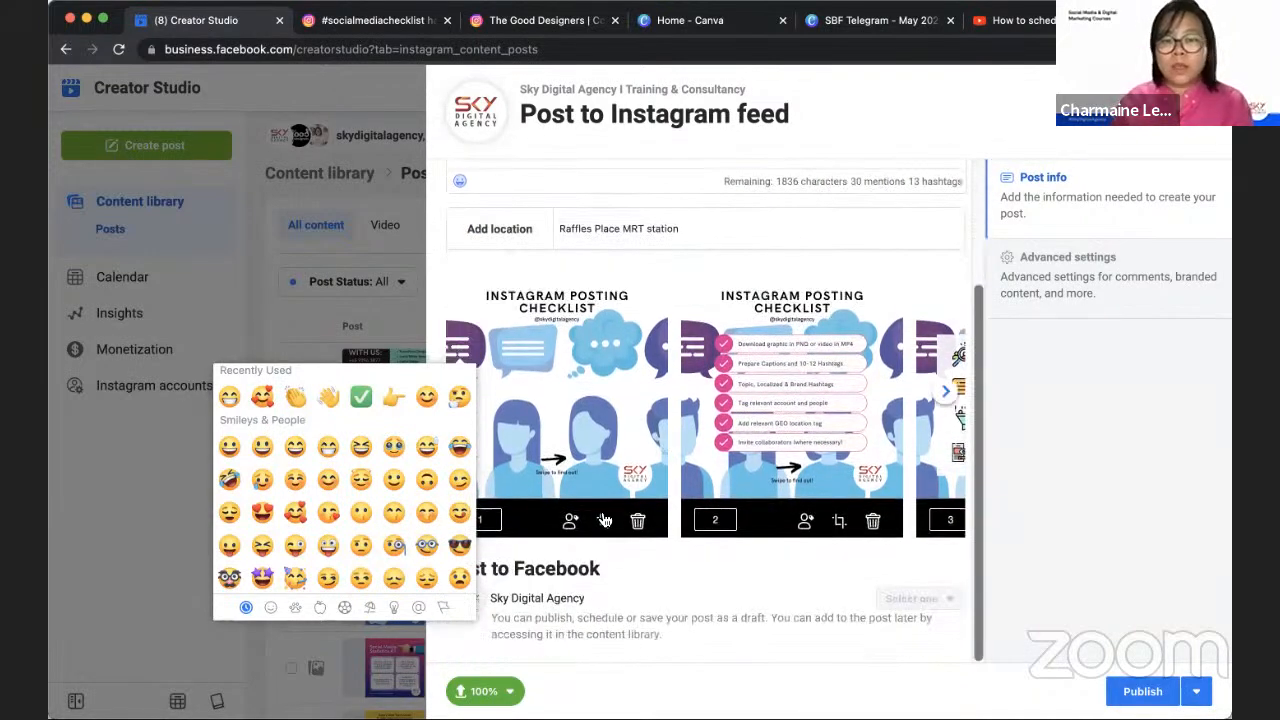
Tag the skydigitalagency account on the logo in the first carousel image
{"action": "left_click", "coordinate": [570, 520]}
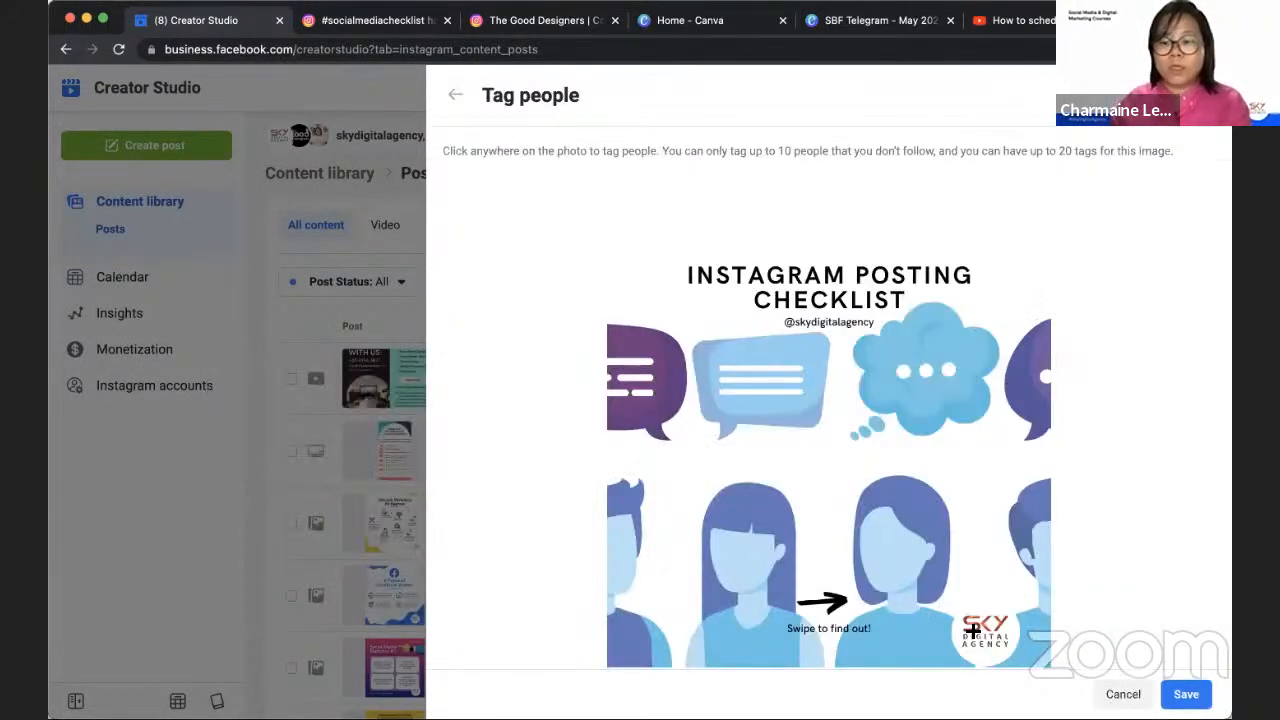
{"action": "left_click", "coordinate": [984, 630]}
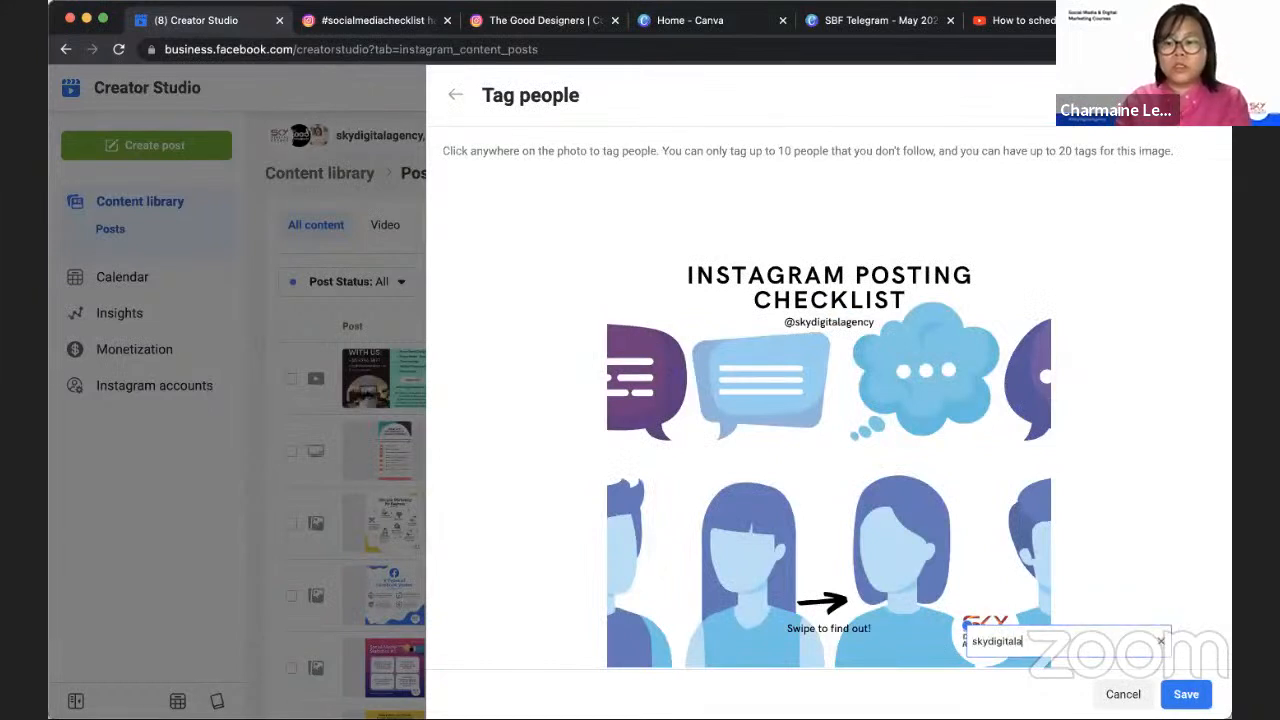
{"action": "type", "text": "skydigitalagency"}
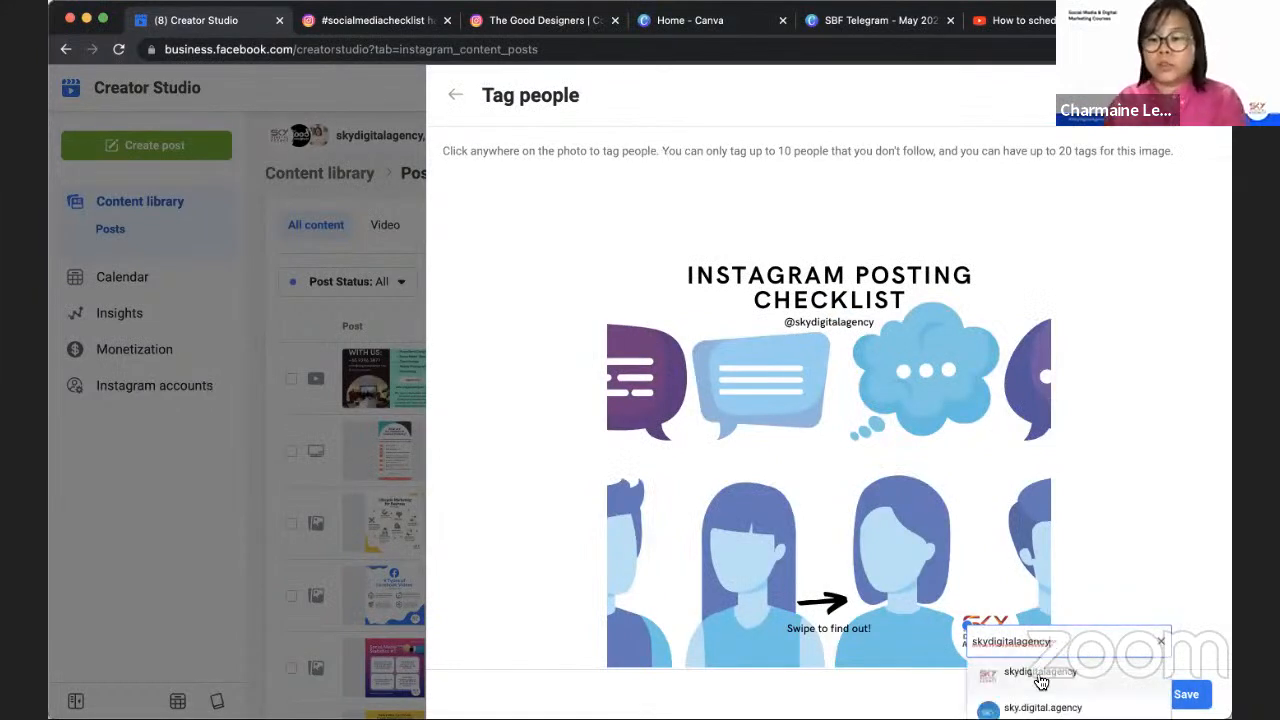
{"action": "left_click", "coordinate": [1040, 672]}
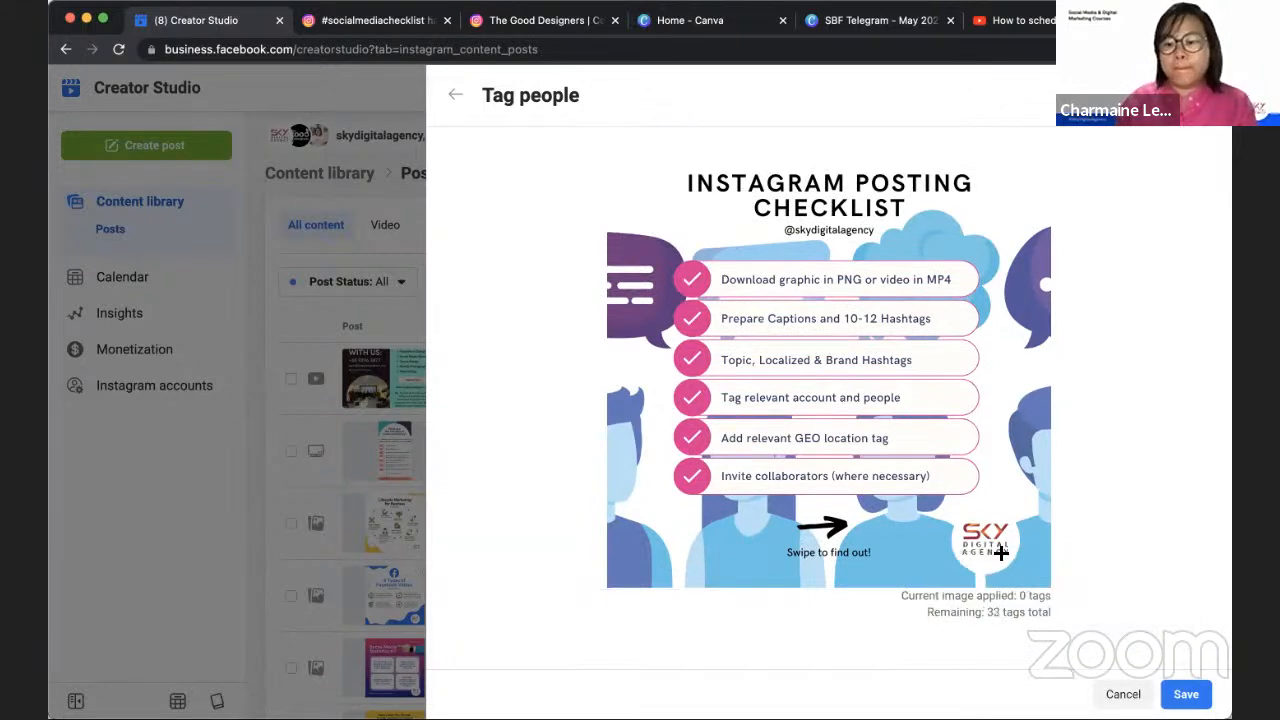
Tag the agency account on the second image and move down to the publishing options
{"action": "type", "text": "skydigitalagency"}
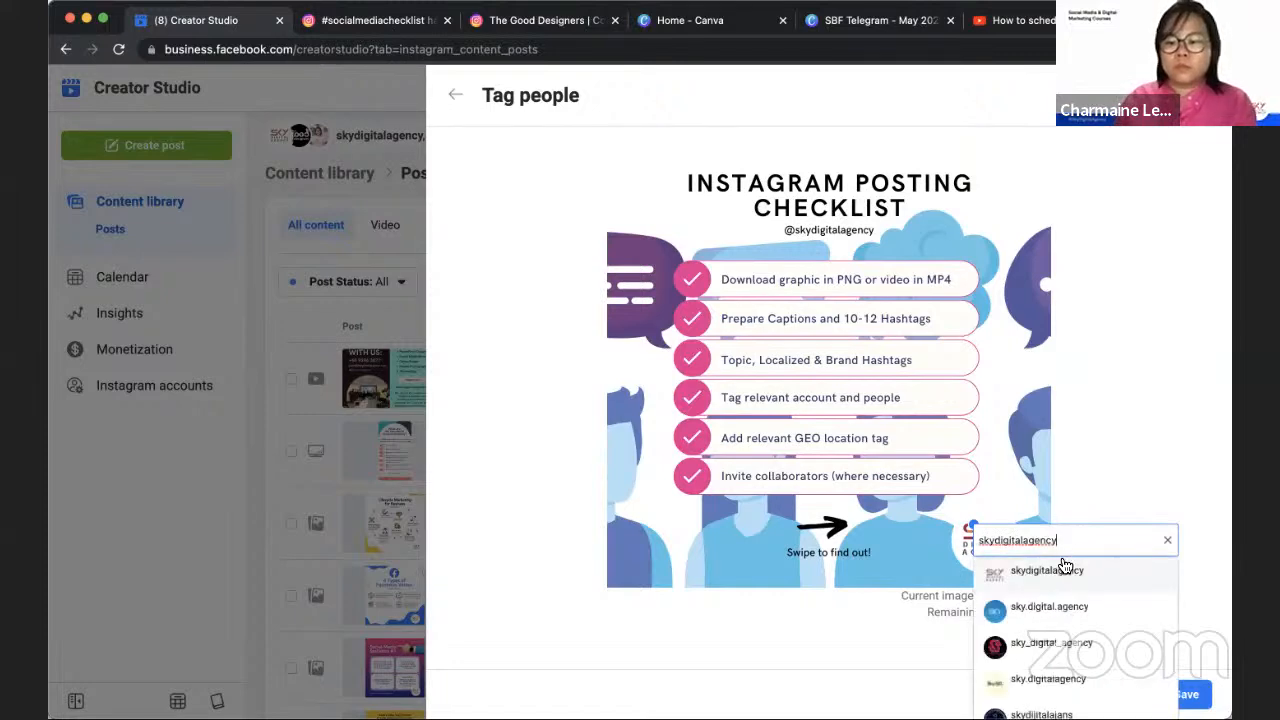
{"action": "left_click", "coordinate": [1046, 570]}
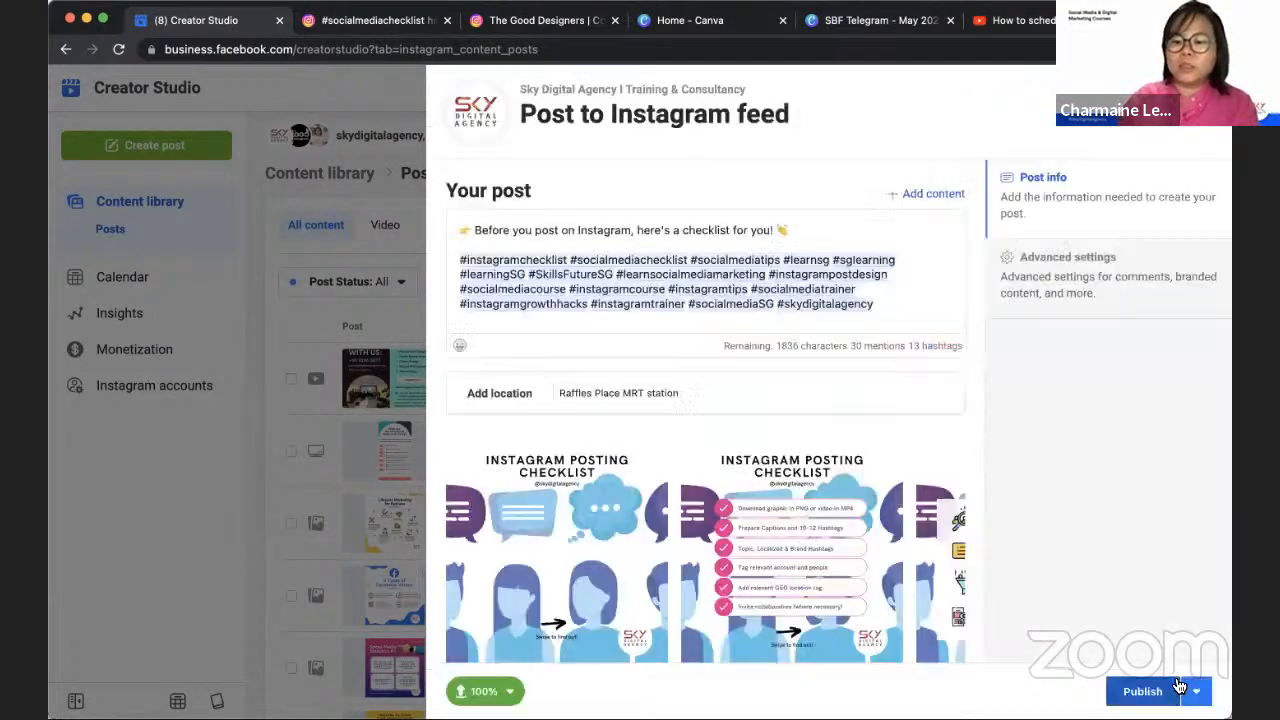
{"action": "scroll", "scroll_direction": "down", "scroll_amount": 3}
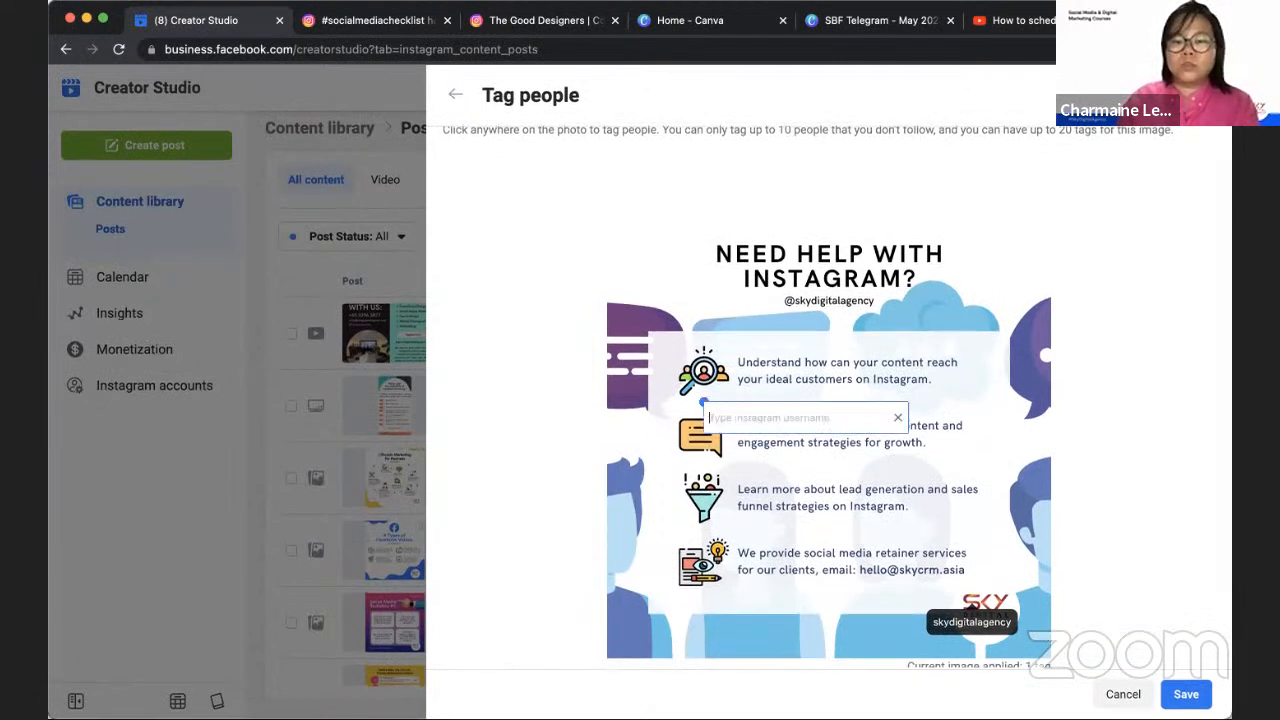
{"action": "type", "text": "char.digit"}
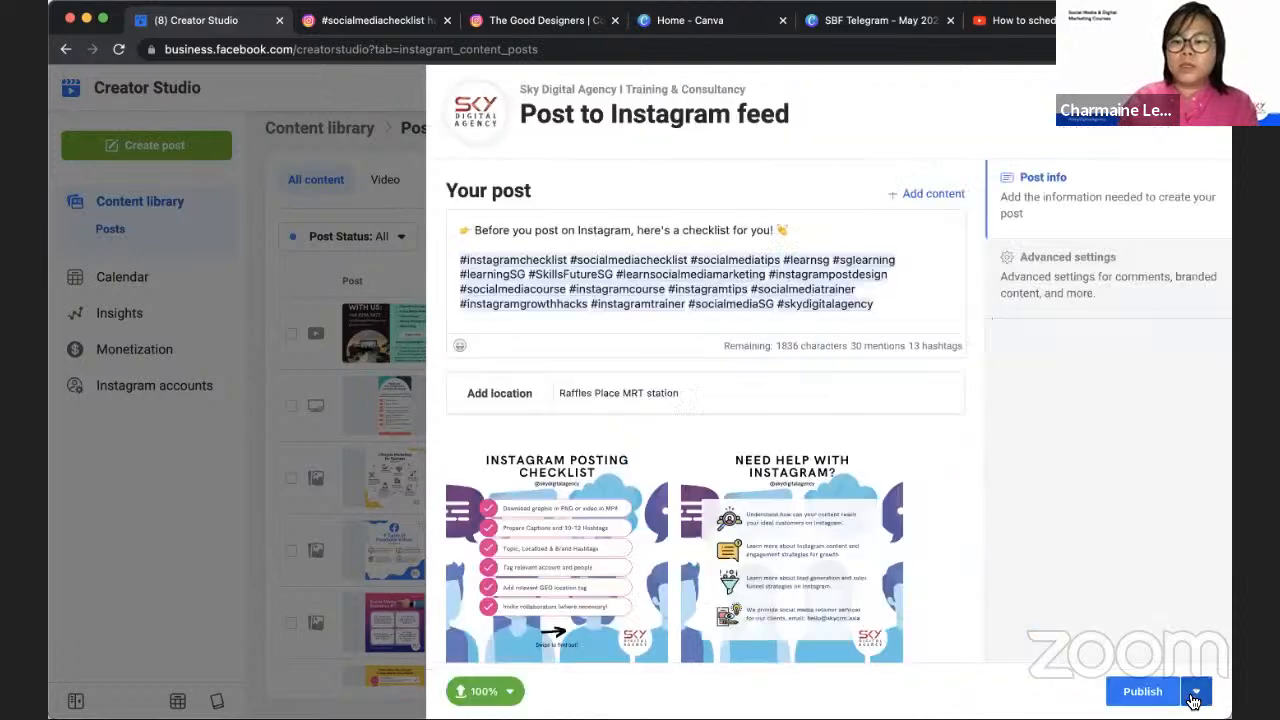
Append #contentcreator and #contentcreation to the end of the hashtag block
{"action": "scroll", "scroll_direction": "down", "scroll_amount": 3}
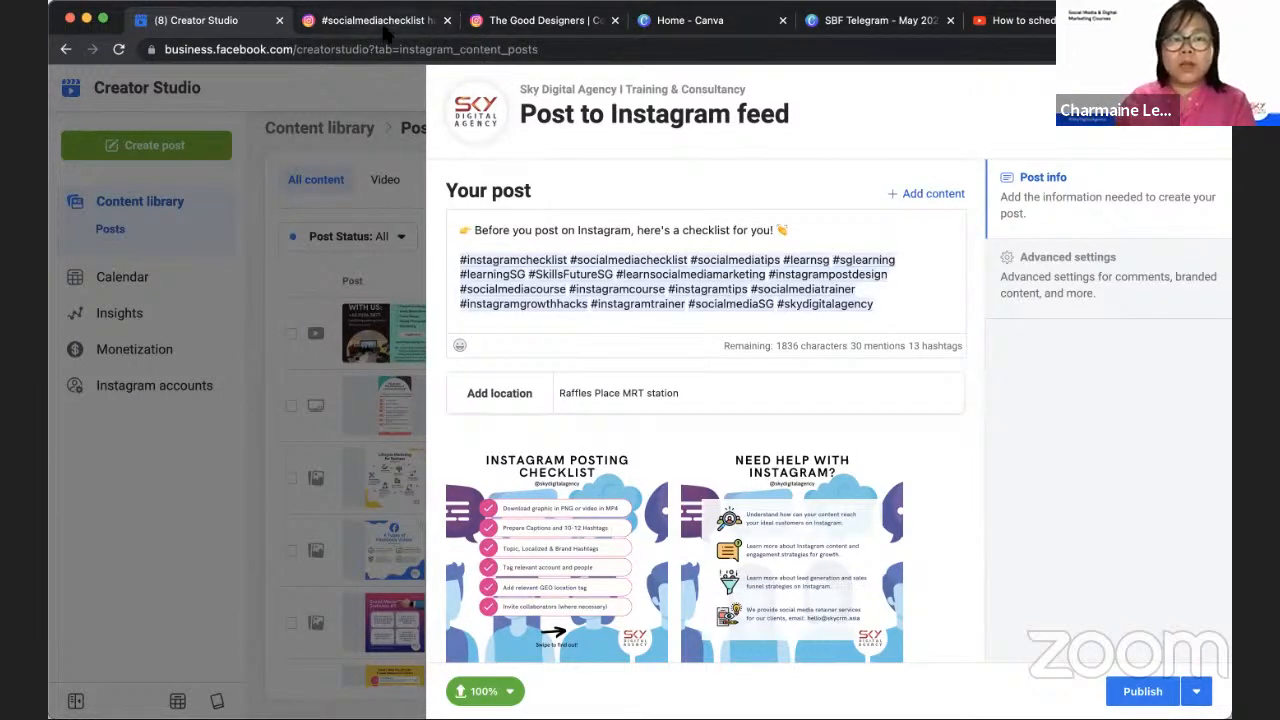
{"action": "left_click", "coordinate": [376, 20]}
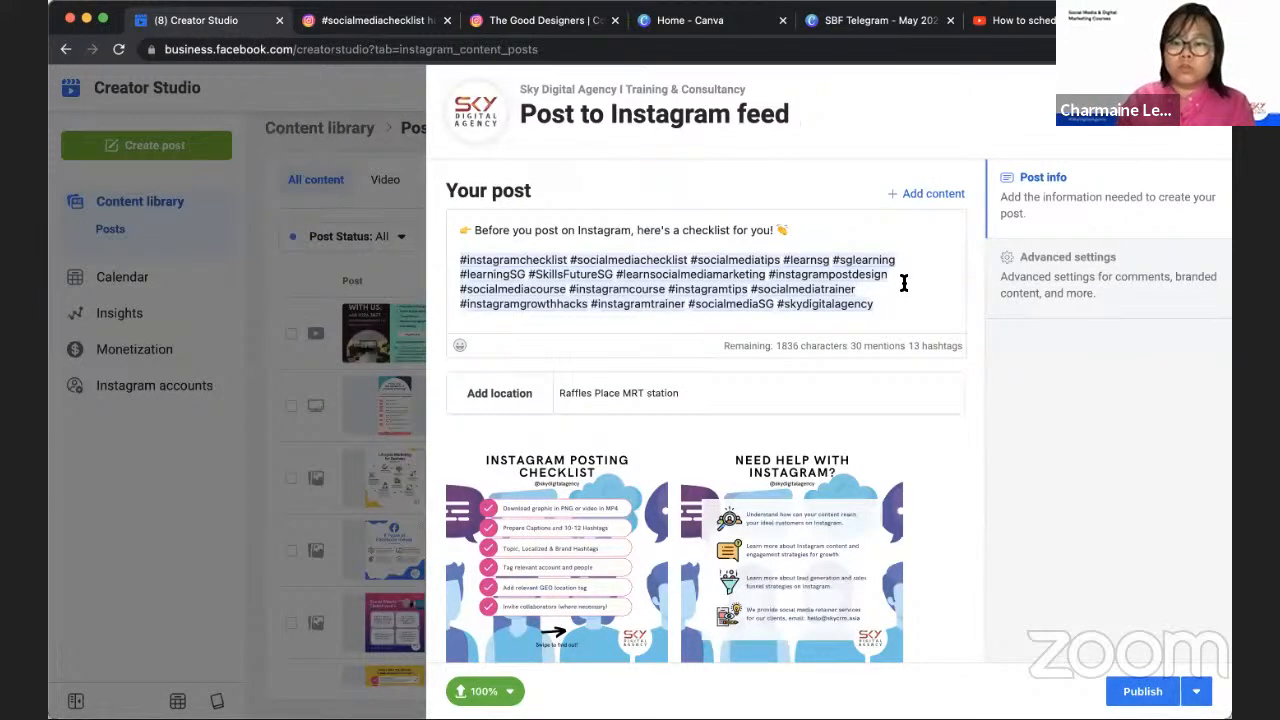
{"action": "type", "text": "#contentcreator #contentcreation #"}
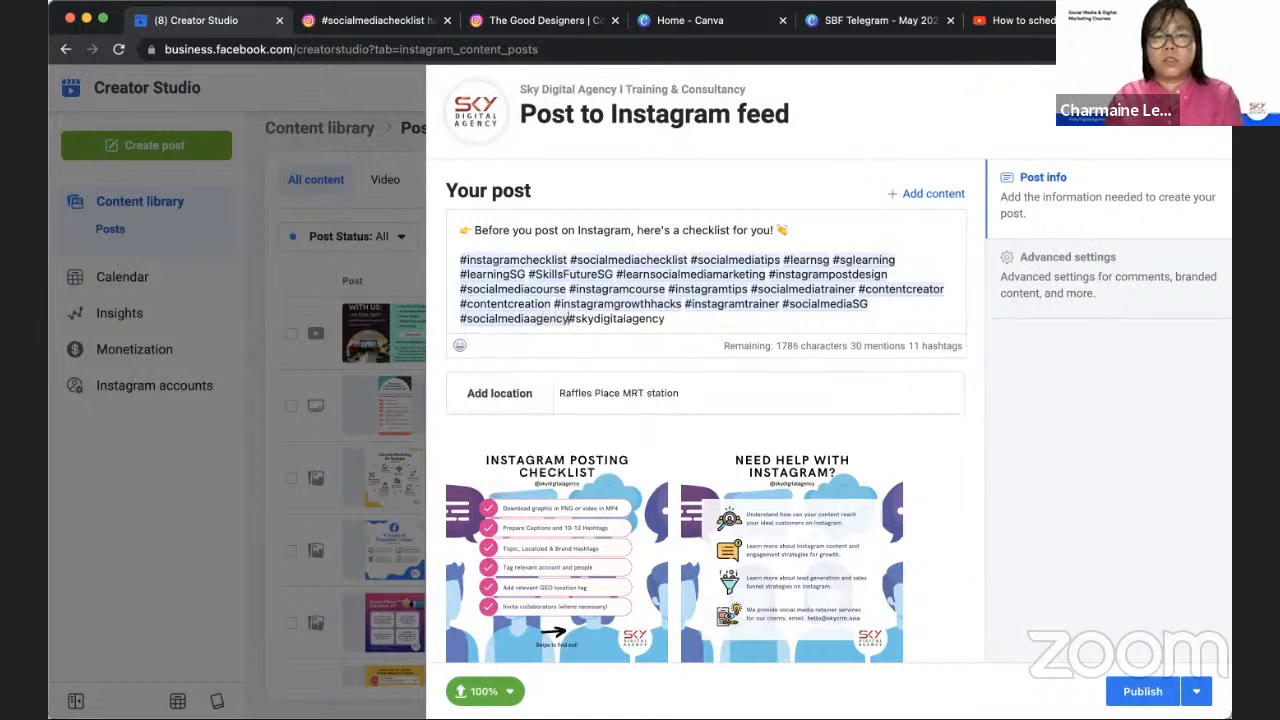
Insert #sgentrepreneur and further sg-related hashtags before the last hashtag
{"action": "left_click", "coordinate": [666, 318]}
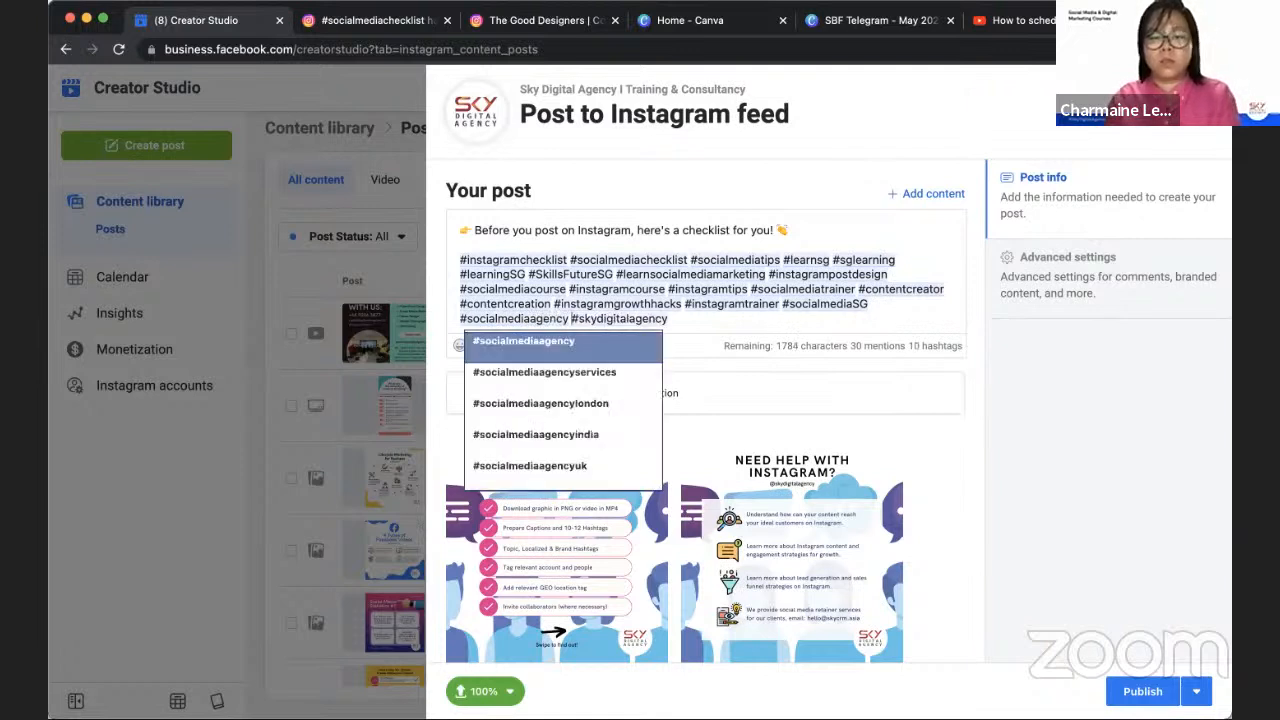
{"action": "type", "text": "#sgentref"}
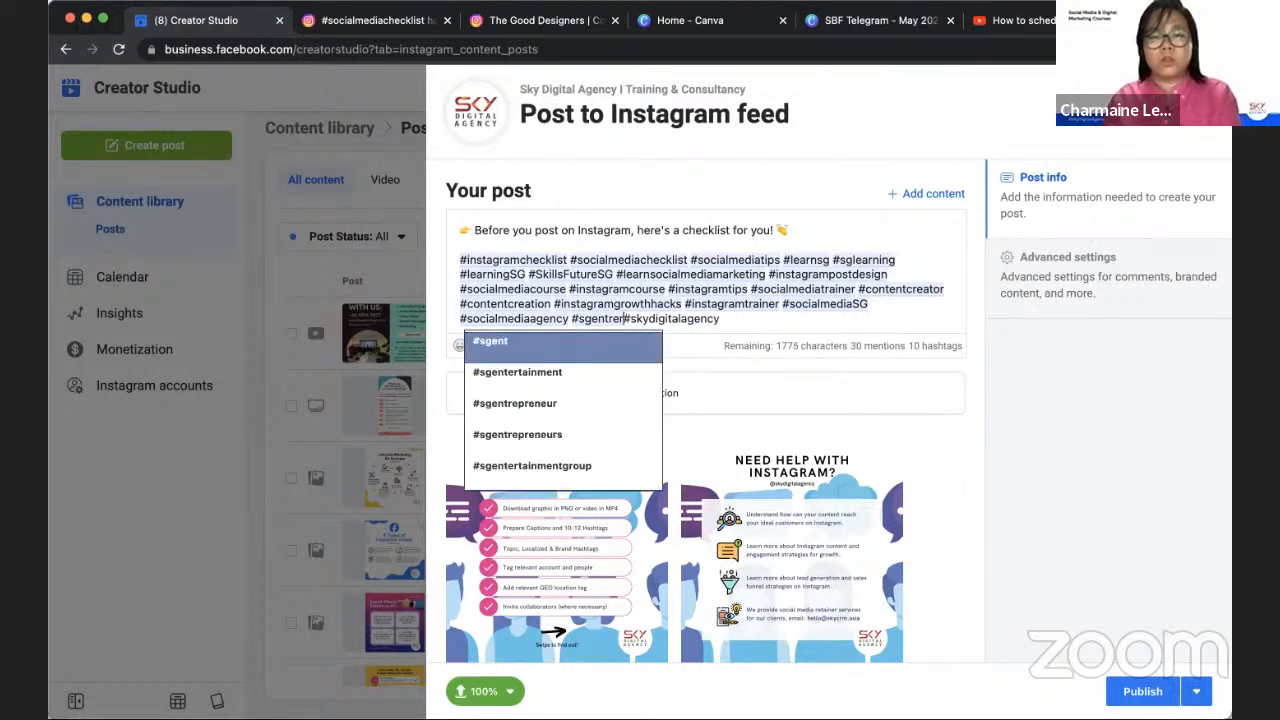
{"action": "left_click", "coordinate": [516, 404]}
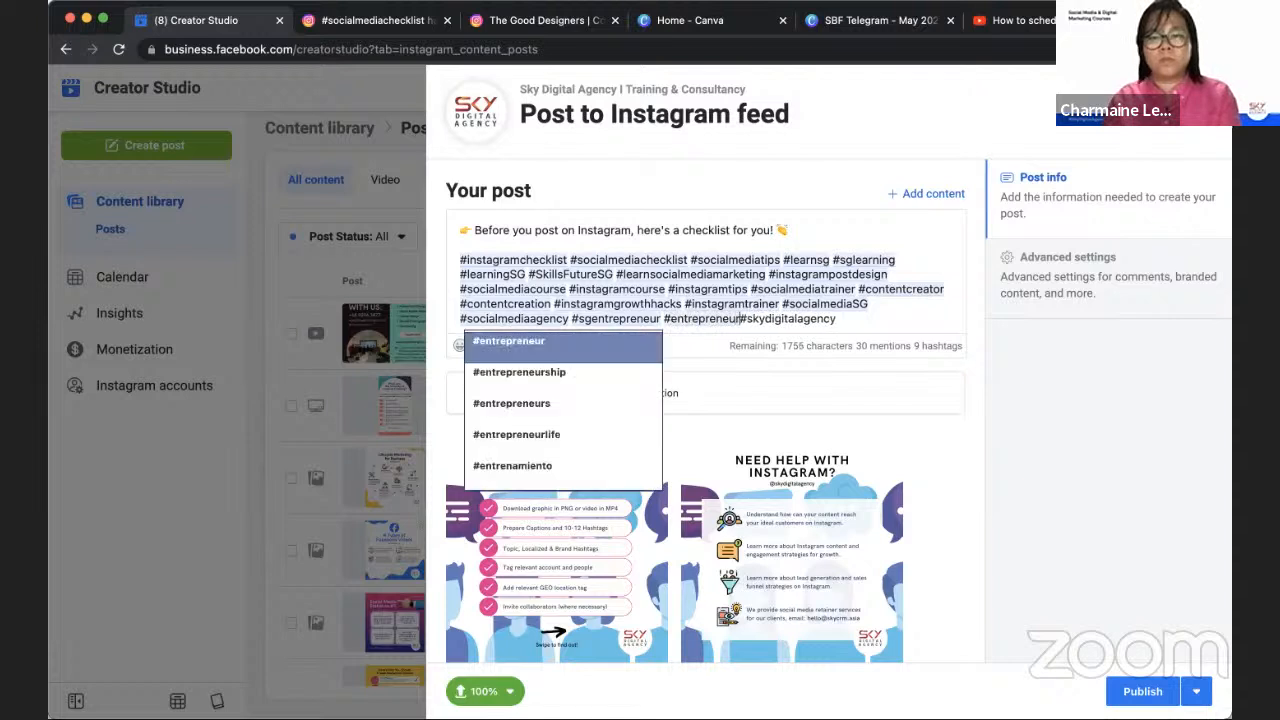
{"action": "type", "text": "sg"}
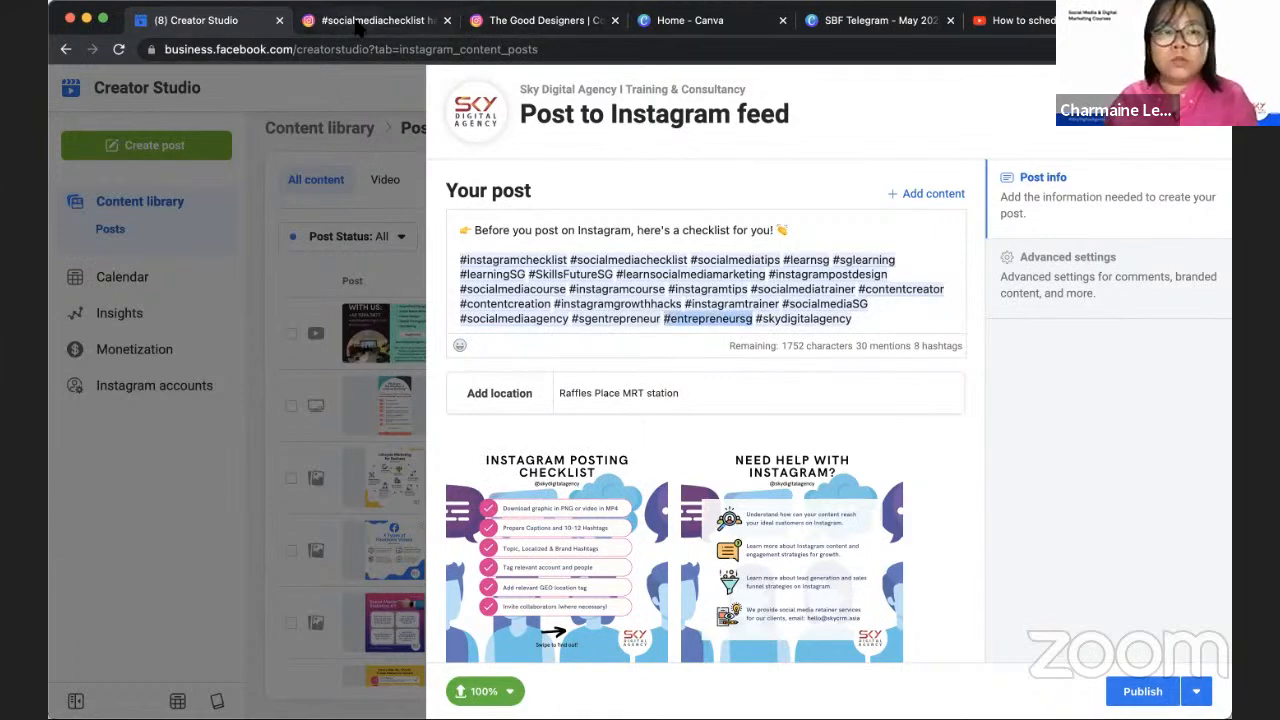
Look up post counts for #entrepreneursg and #sgentrepreneur in Instagram search
{"action": "left_click", "coordinate": [376, 20]}
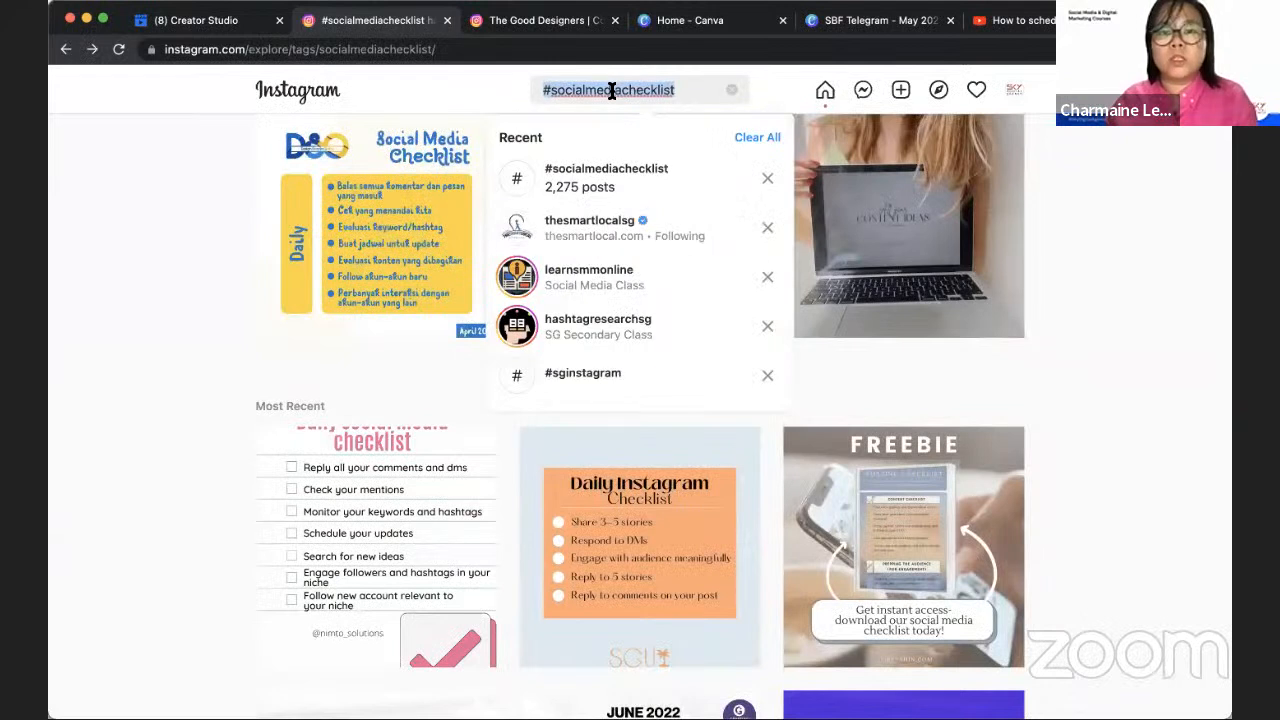
{"action": "type", "text": "entrepreneursg"}
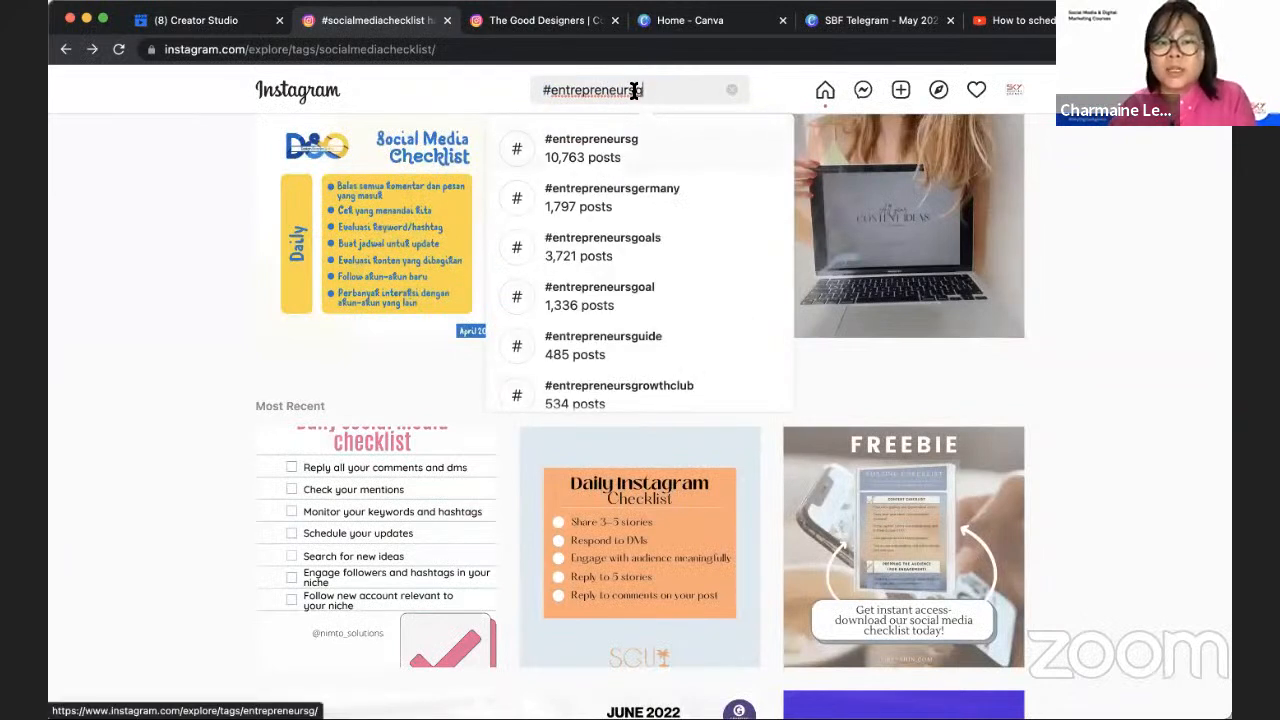
{"action": "key", "text": "Backspace"}
{"action": "type", "text": "sg"}
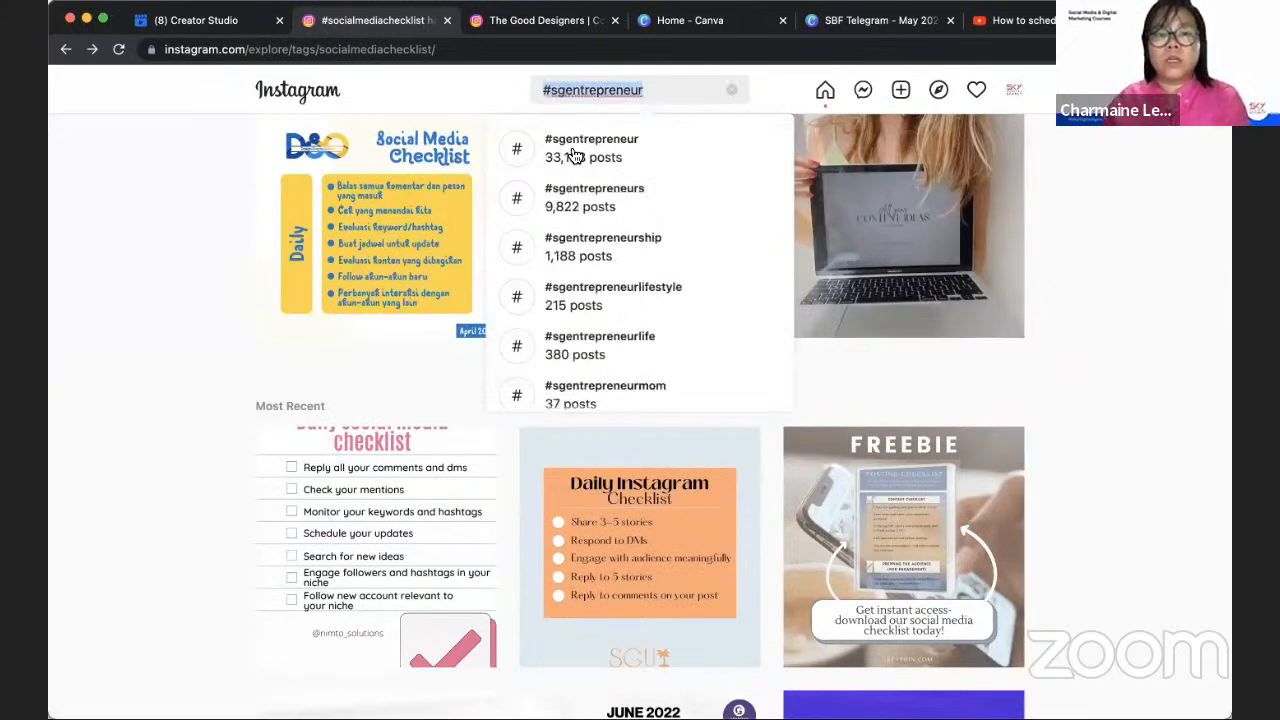
{"action": "left_click", "coordinate": [190, 20]}
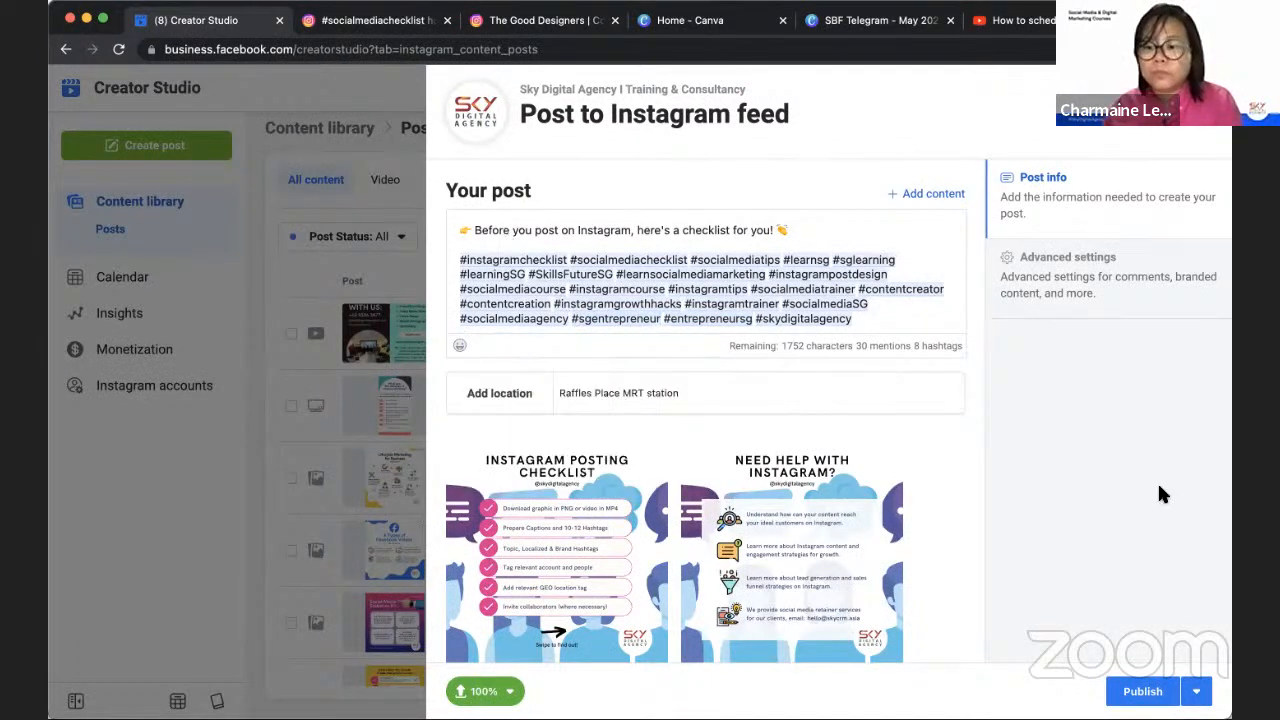
Schedule the checklist post for 29 June 2022 at 8:45 PM via the Publish options
{"action": "left_click", "coordinate": [1196, 692]}
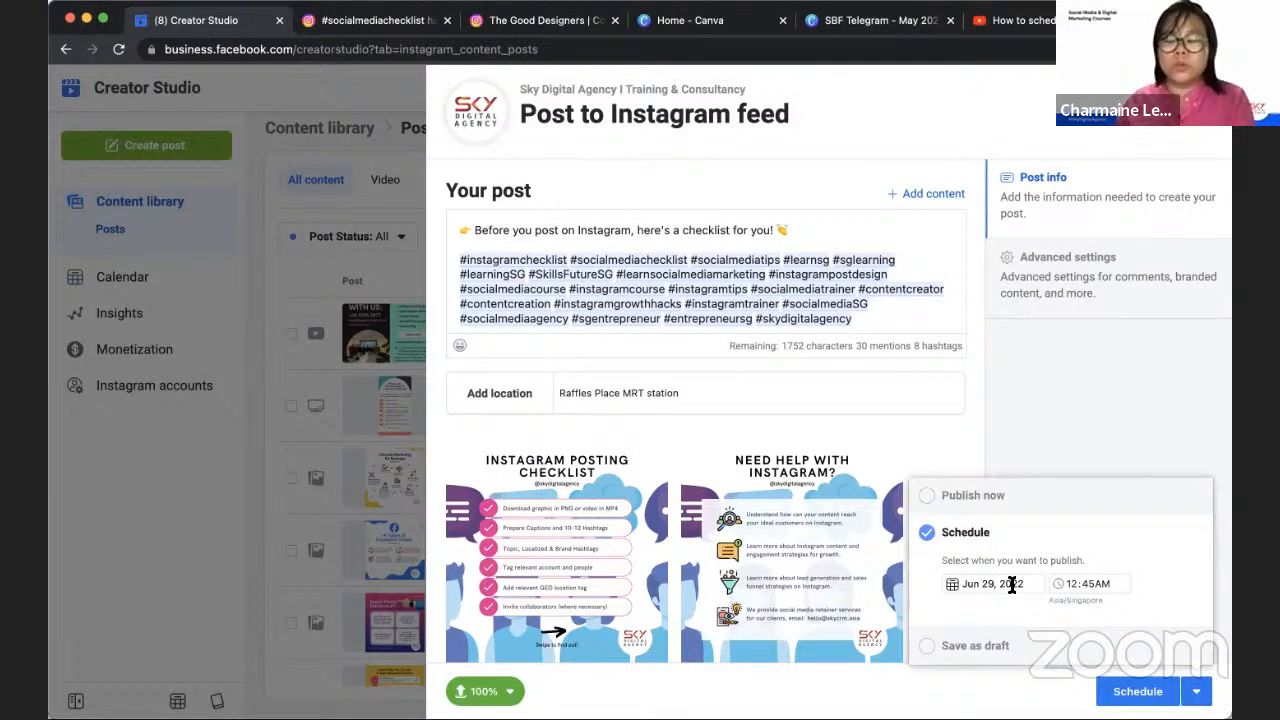
{"action": "left_click", "coordinate": [992, 584]}
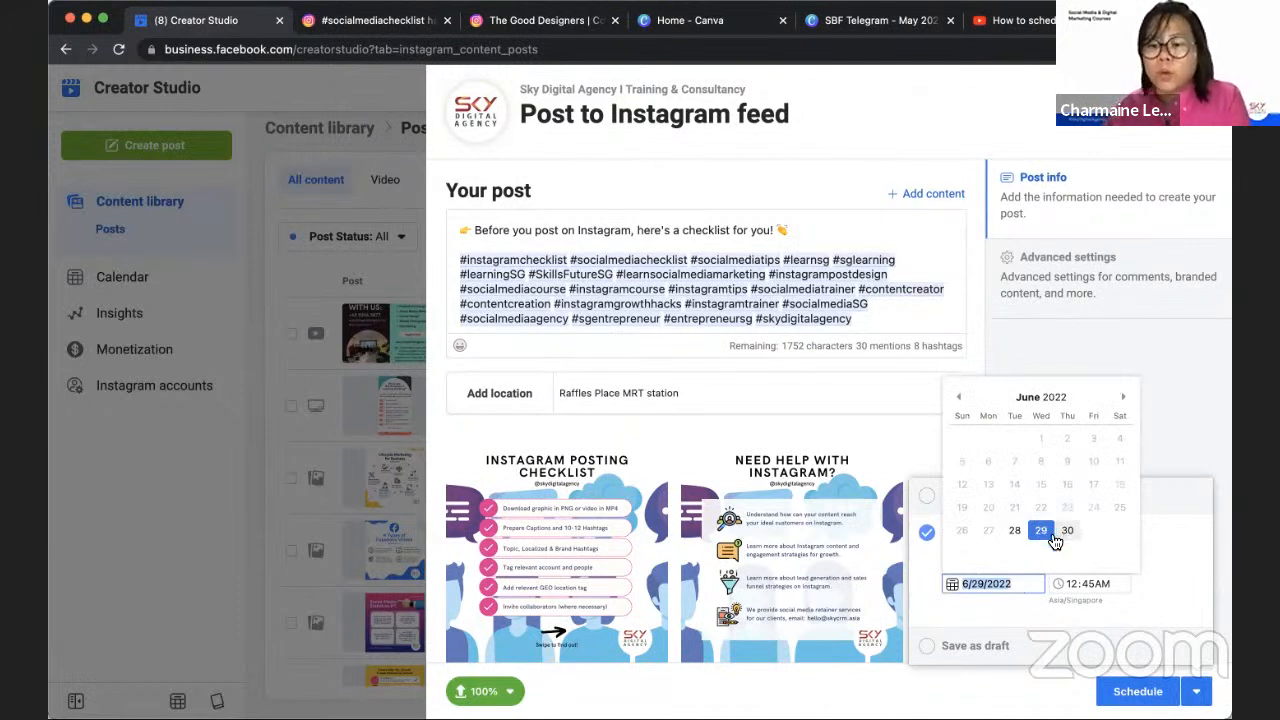
{"action": "left_click", "coordinate": [1040, 530]}
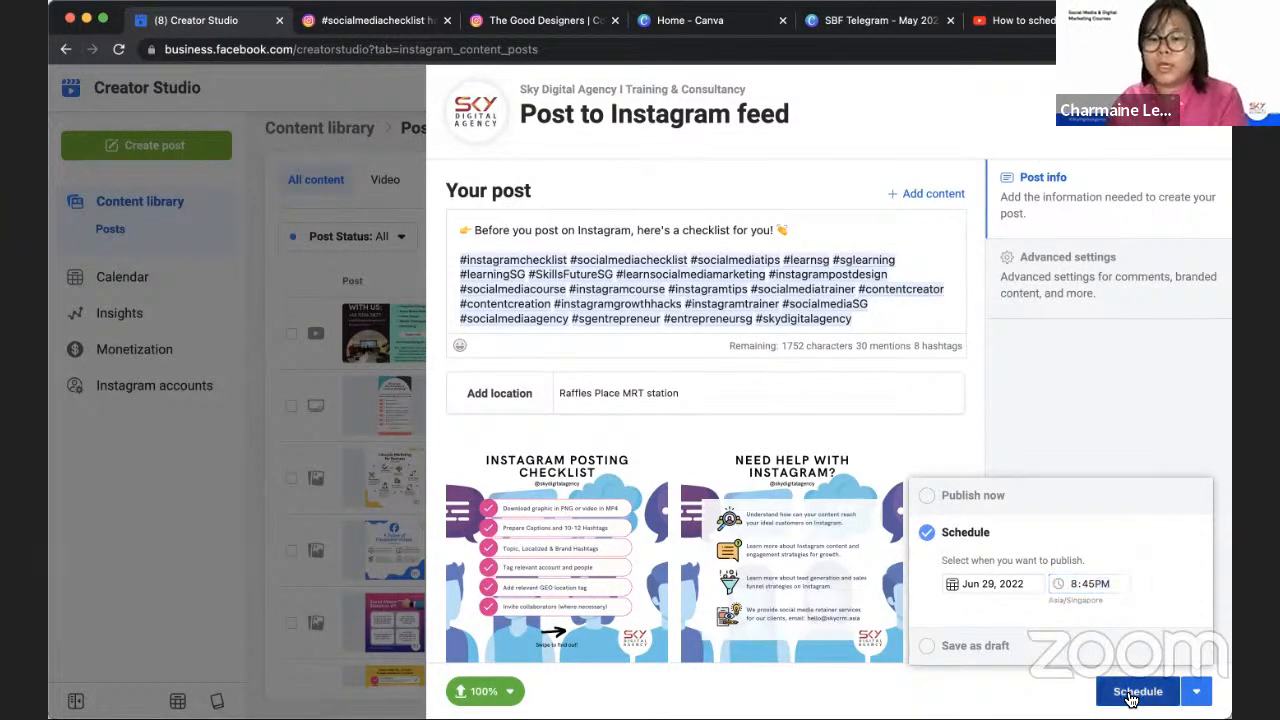
{"action": "left_click", "coordinate": [1136, 692]}
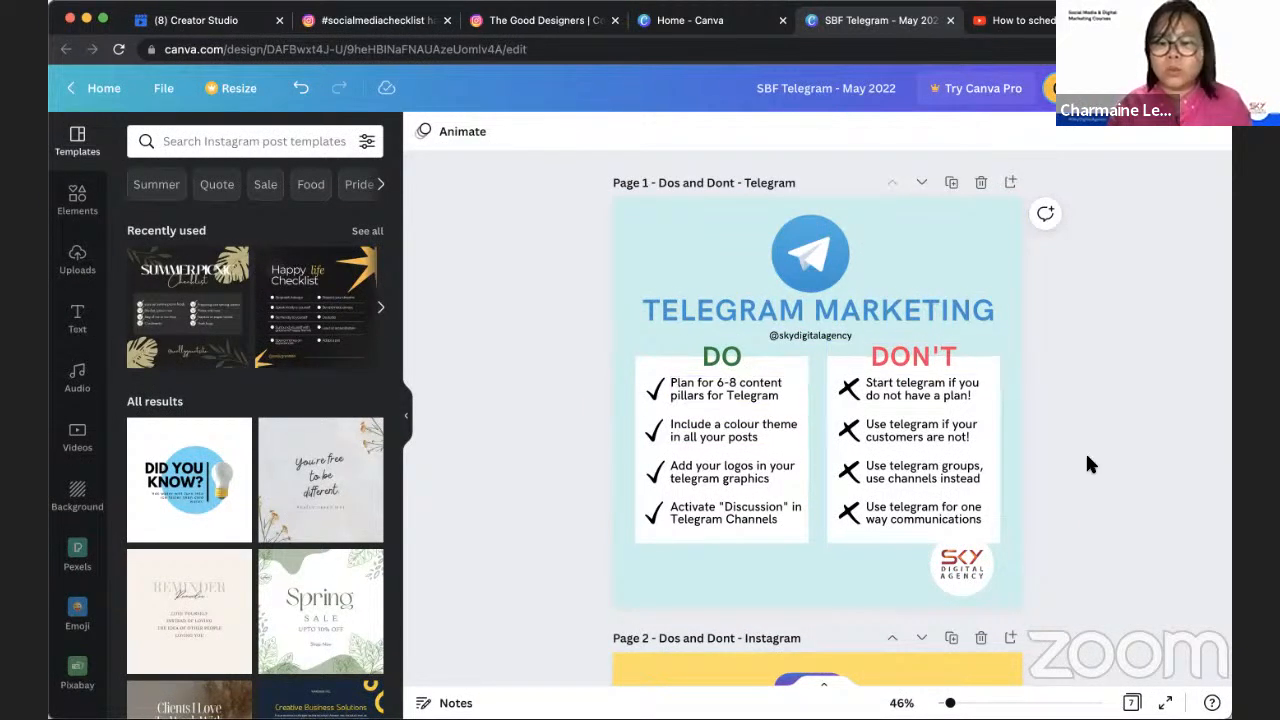
Review the Telegram marketing dos-and-don'ts page and its text boxes in Canva
{"action": "scroll", "scroll_direction": "down", "scroll_amount": 3}
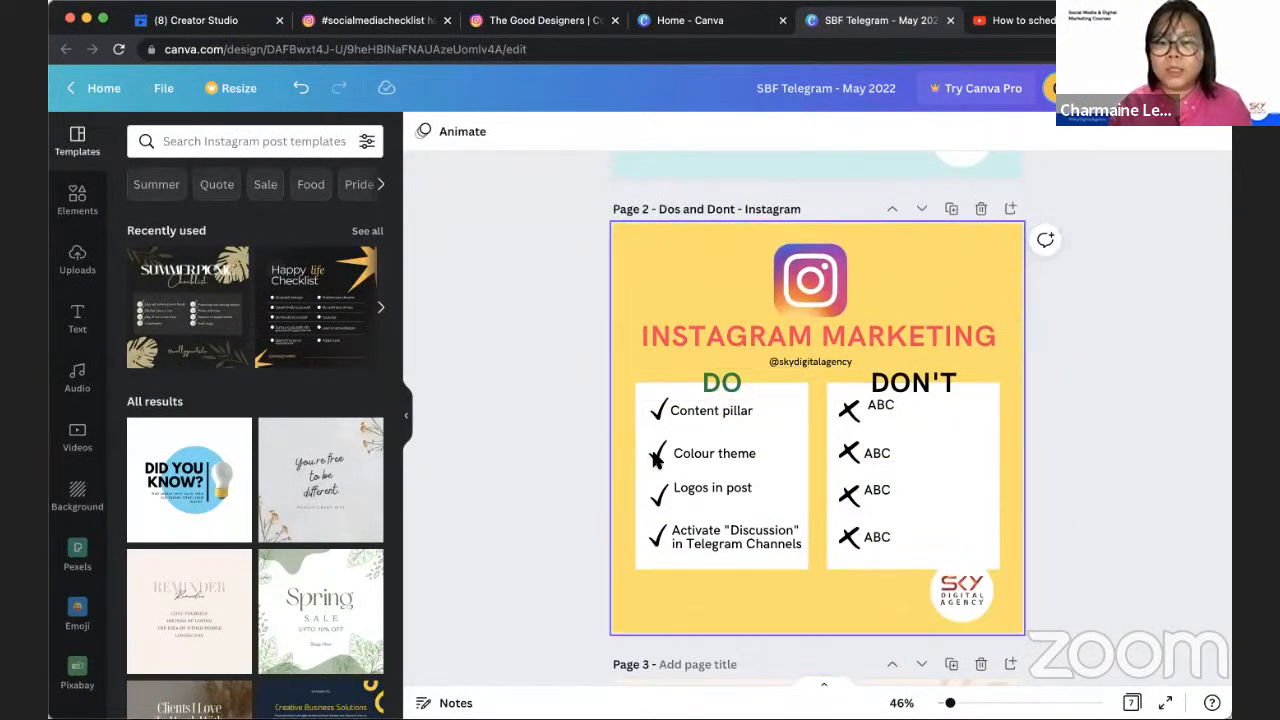
{"action": "mouse_move", "coordinate": [978, 316]}
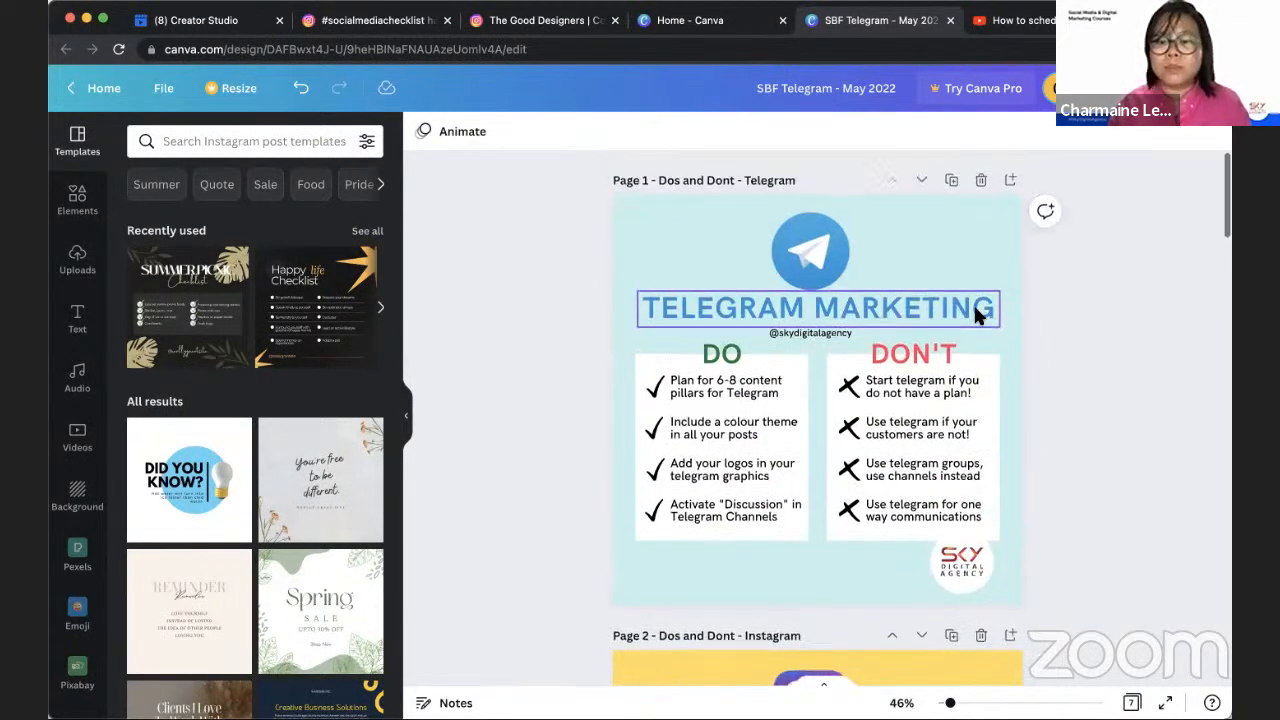
{"action": "left_click", "coordinate": [922, 512]}
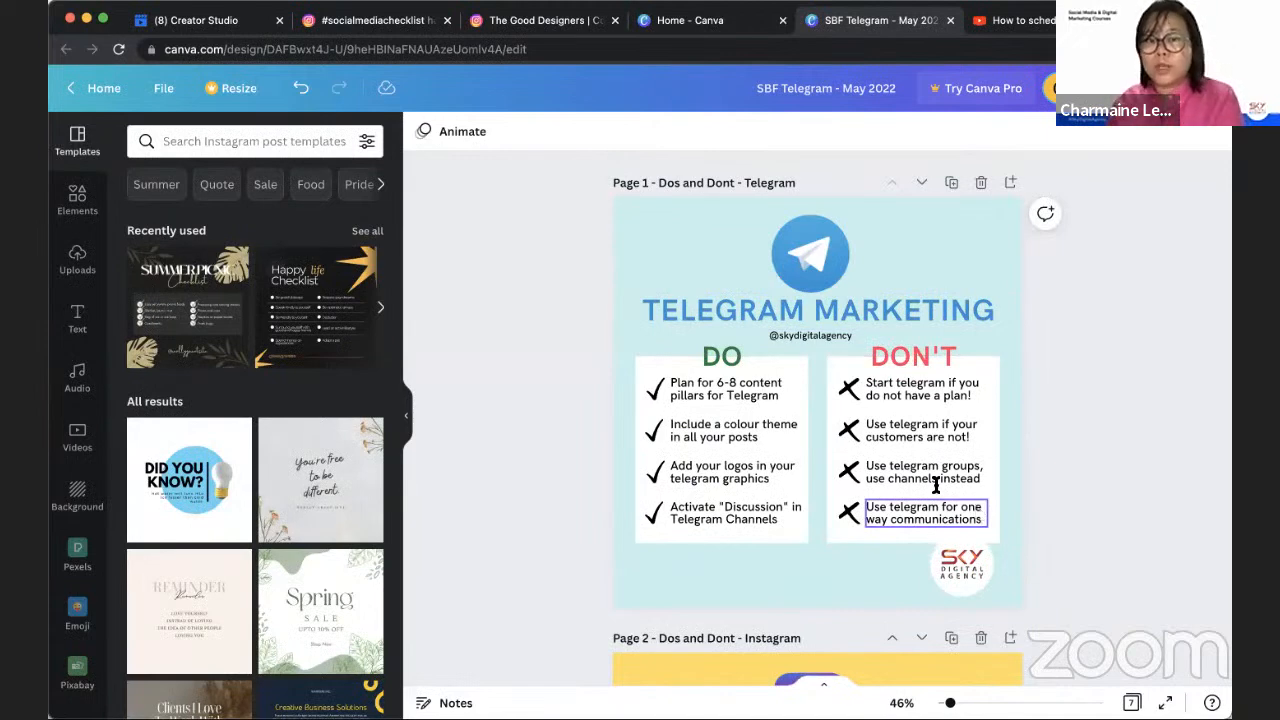
{"action": "left_click", "coordinate": [372, 20]}
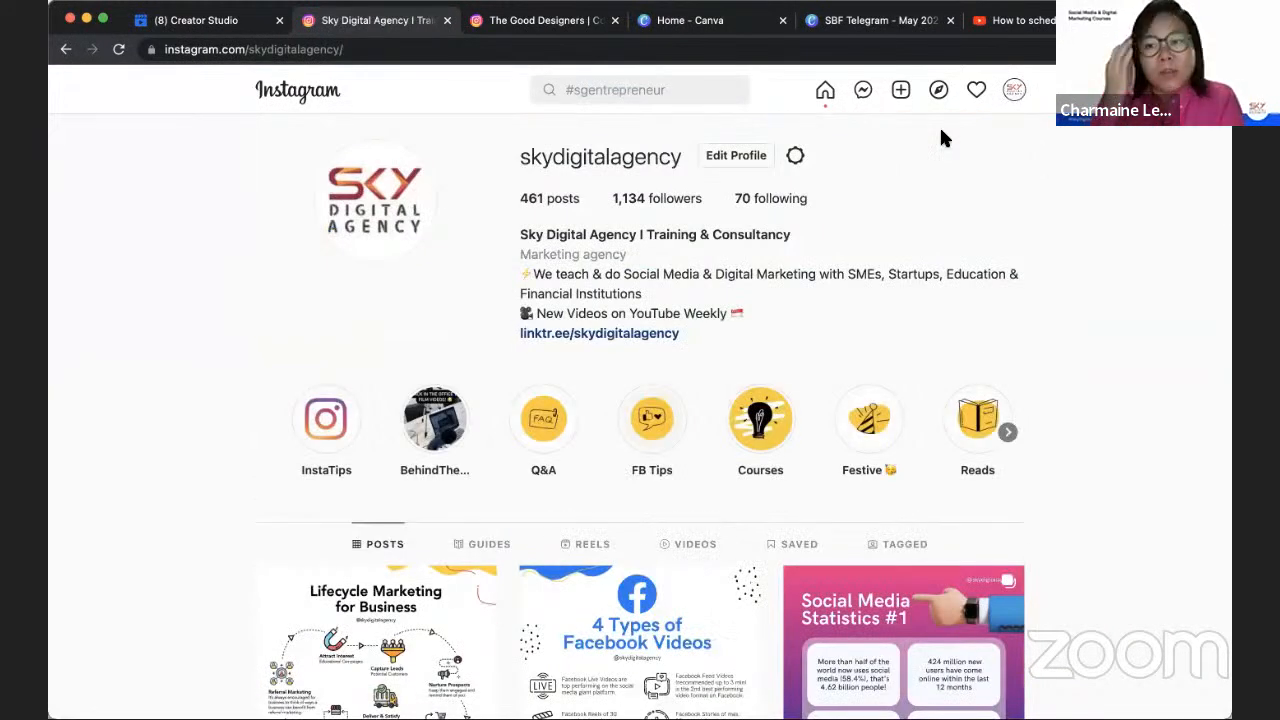
{"action": "scroll", "scroll_direction": "down", "scroll_amount": 3}
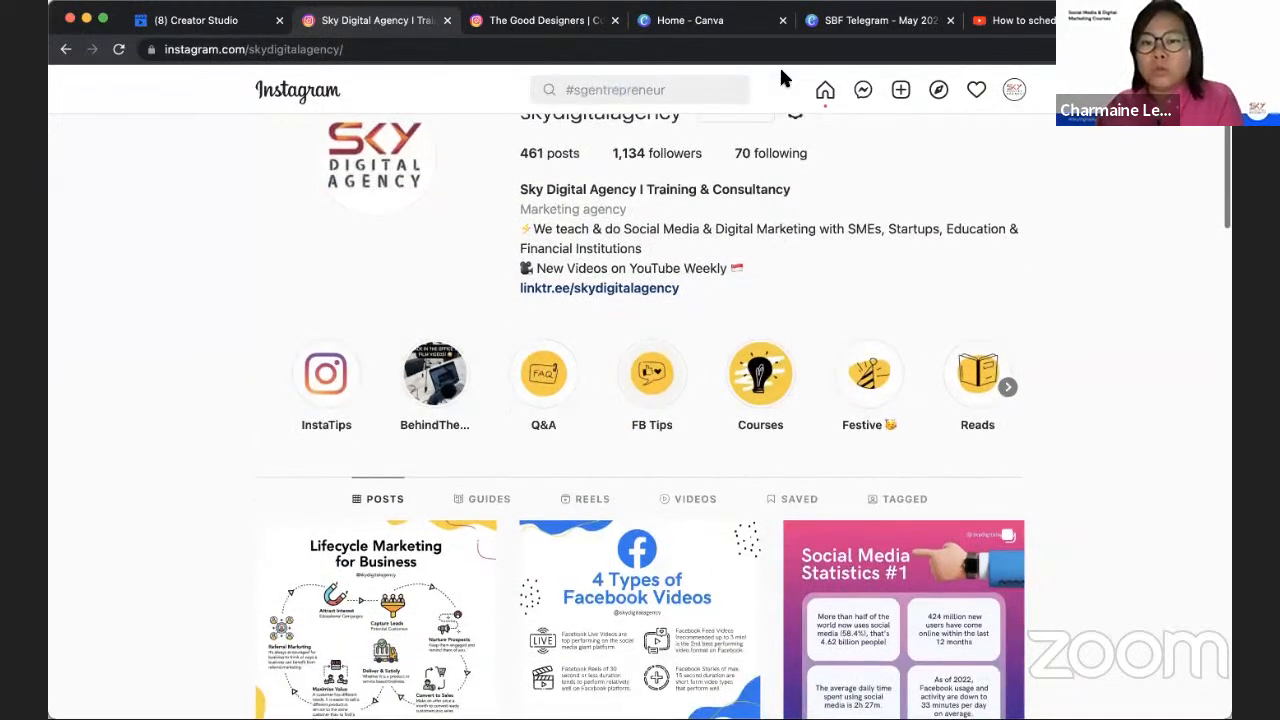
{"action": "mouse_move", "coordinate": [864, 248]}
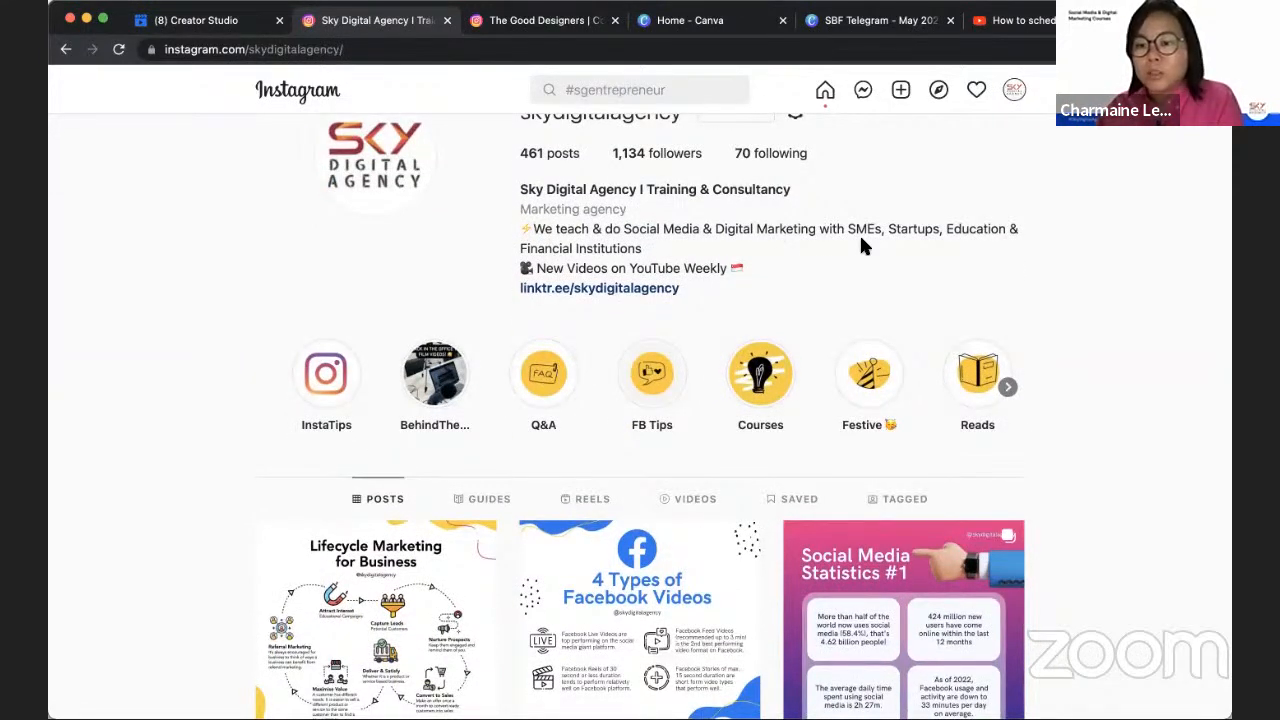
{"action": "scroll", "scroll_direction": "down", "scroll_amount": 3}
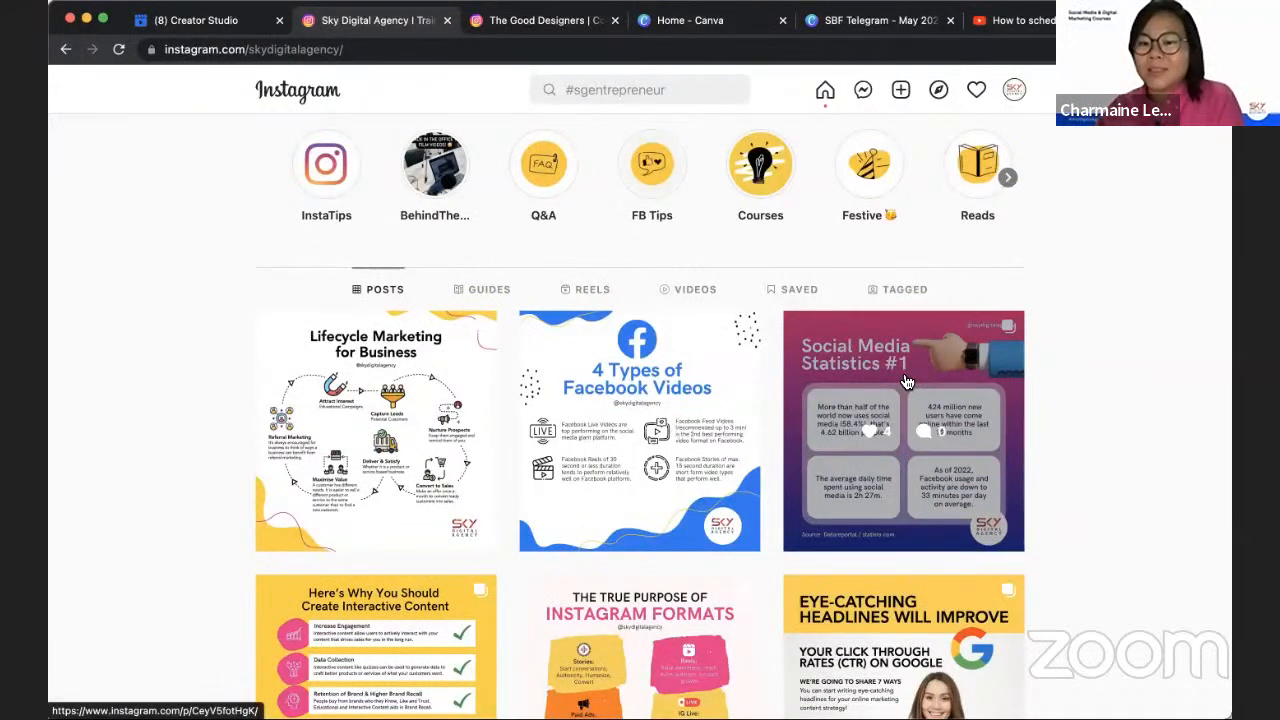
{"action": "mouse_move", "coordinate": [940, 436]}
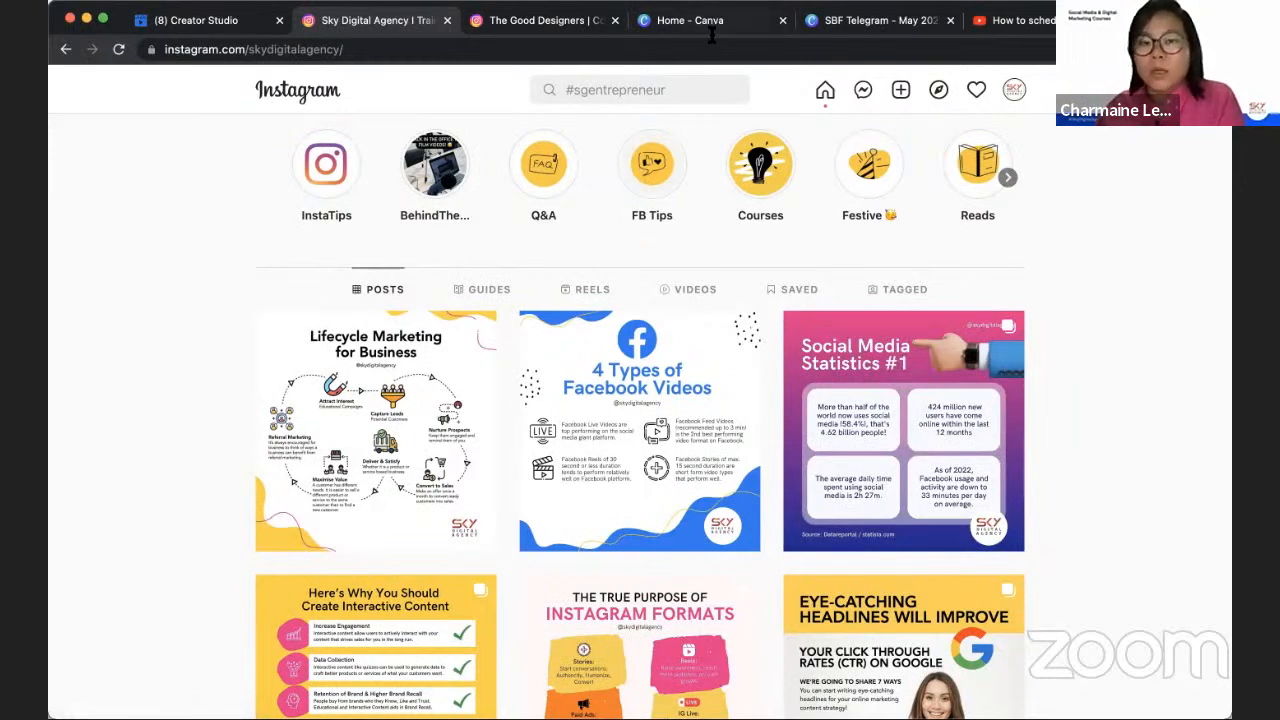
Bring up the Social Media Statistics design and scroll to page 4 with the 'abc' placeholder
{"action": "left_click", "coordinate": [712, 20]}
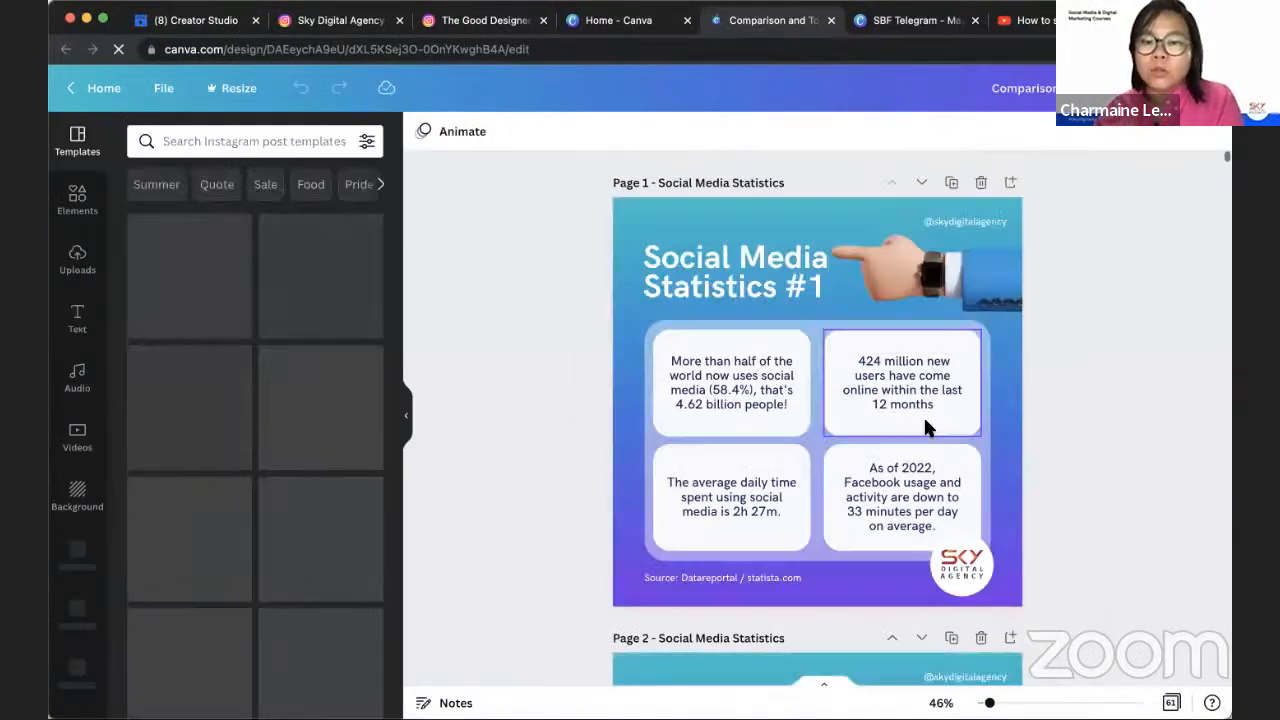
{"action": "scroll", "scroll_direction": "down", "scroll_amount": 3}
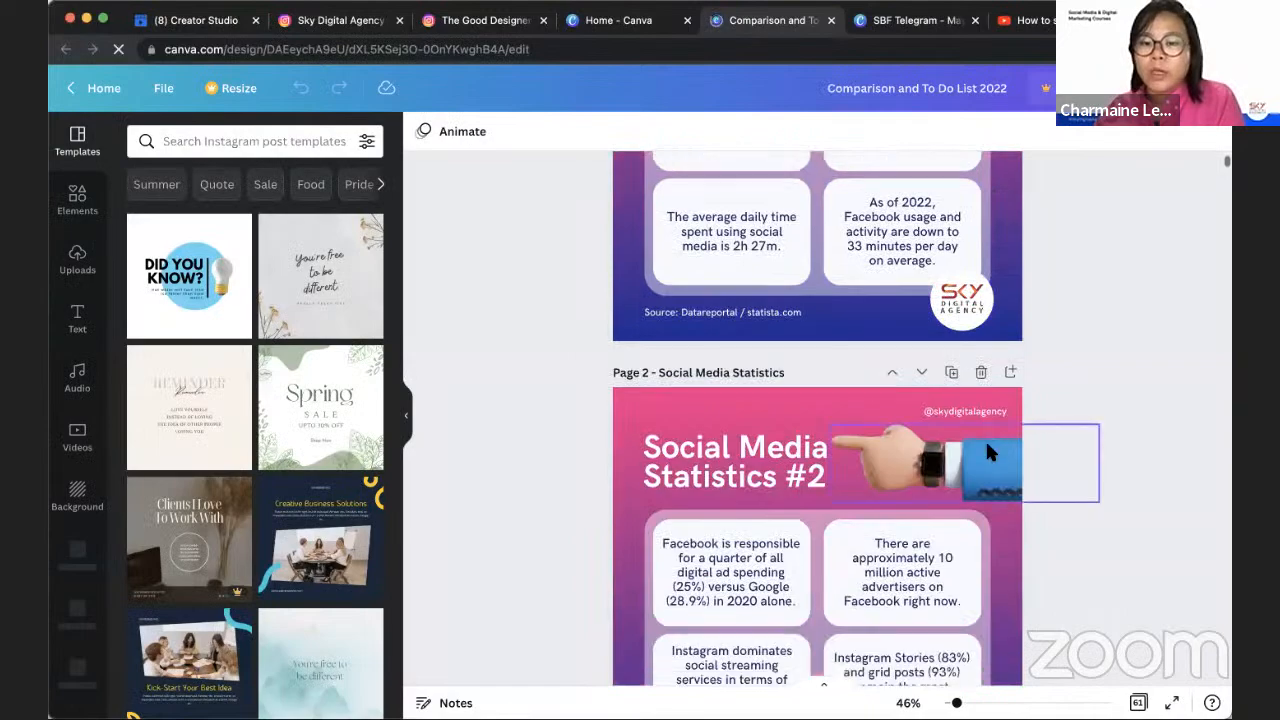
{"action": "scroll", "scroll_direction": "down", "scroll_amount": 3}
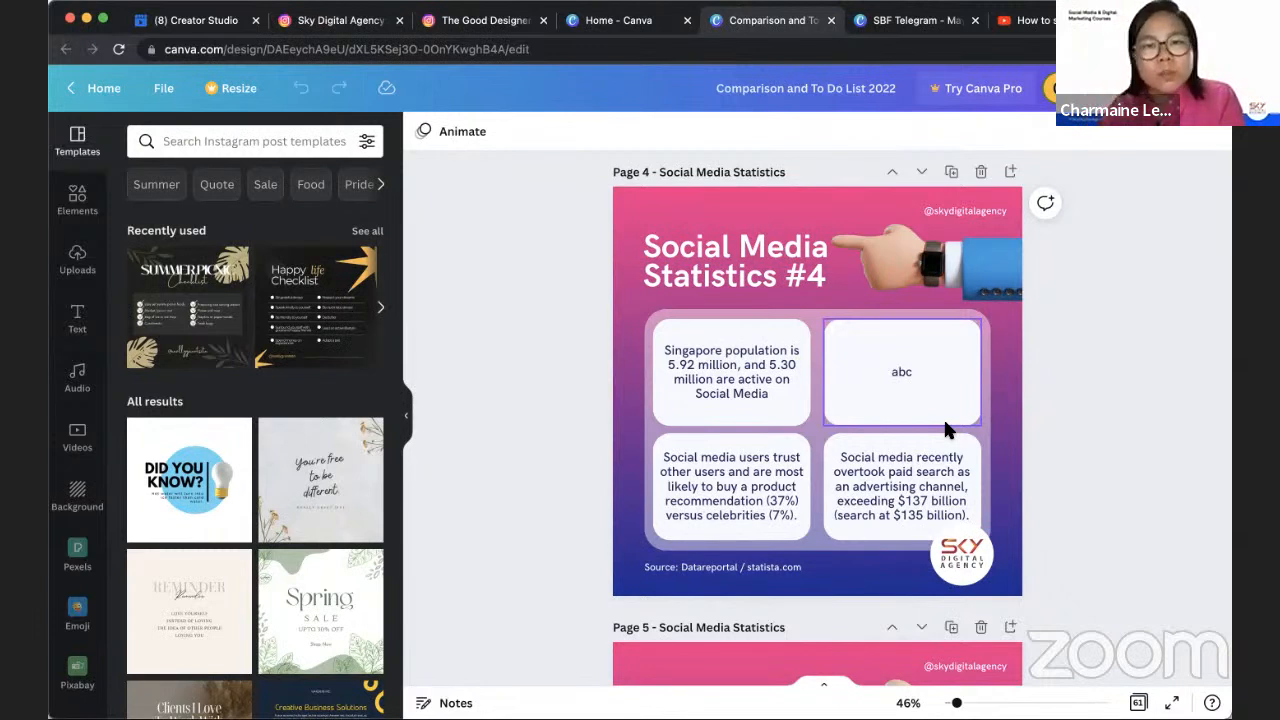
{"action": "mouse_move", "coordinate": [920, 350]}
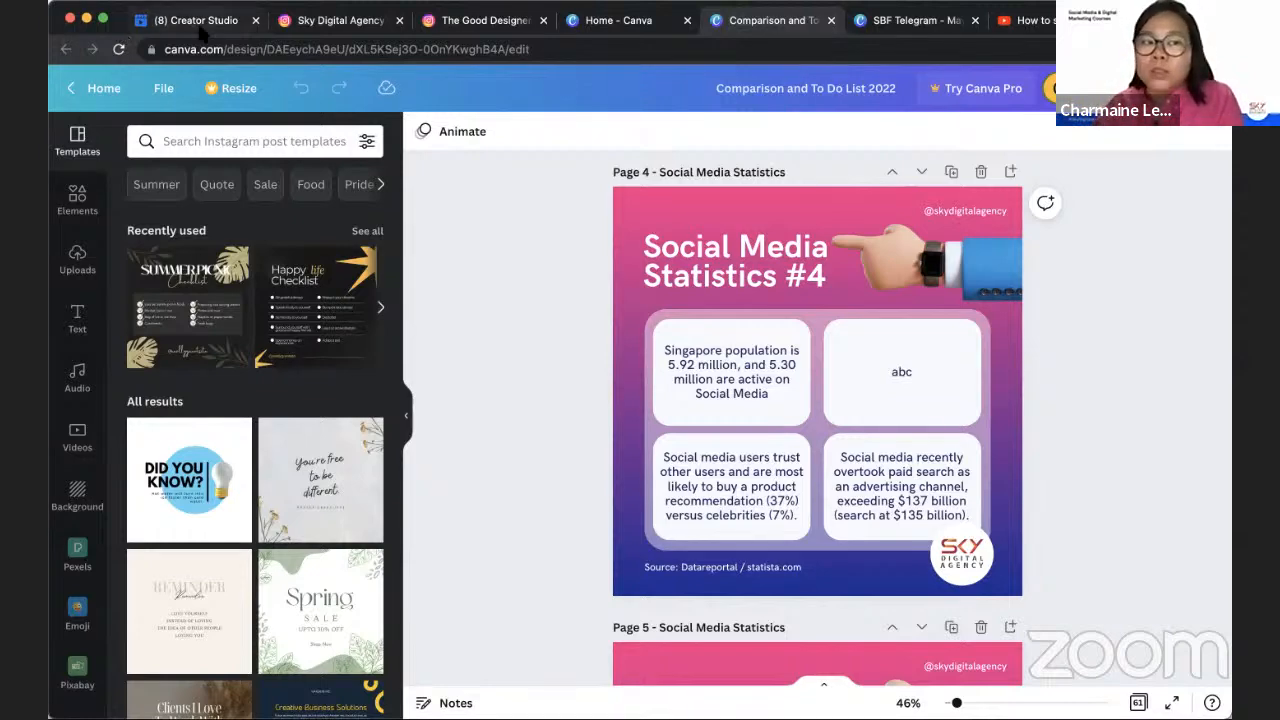
Return to Content library > Posts showing the checklist post scheduled 06/29/2022 8:45 PM
{"action": "left_click", "coordinate": [196, 20]}
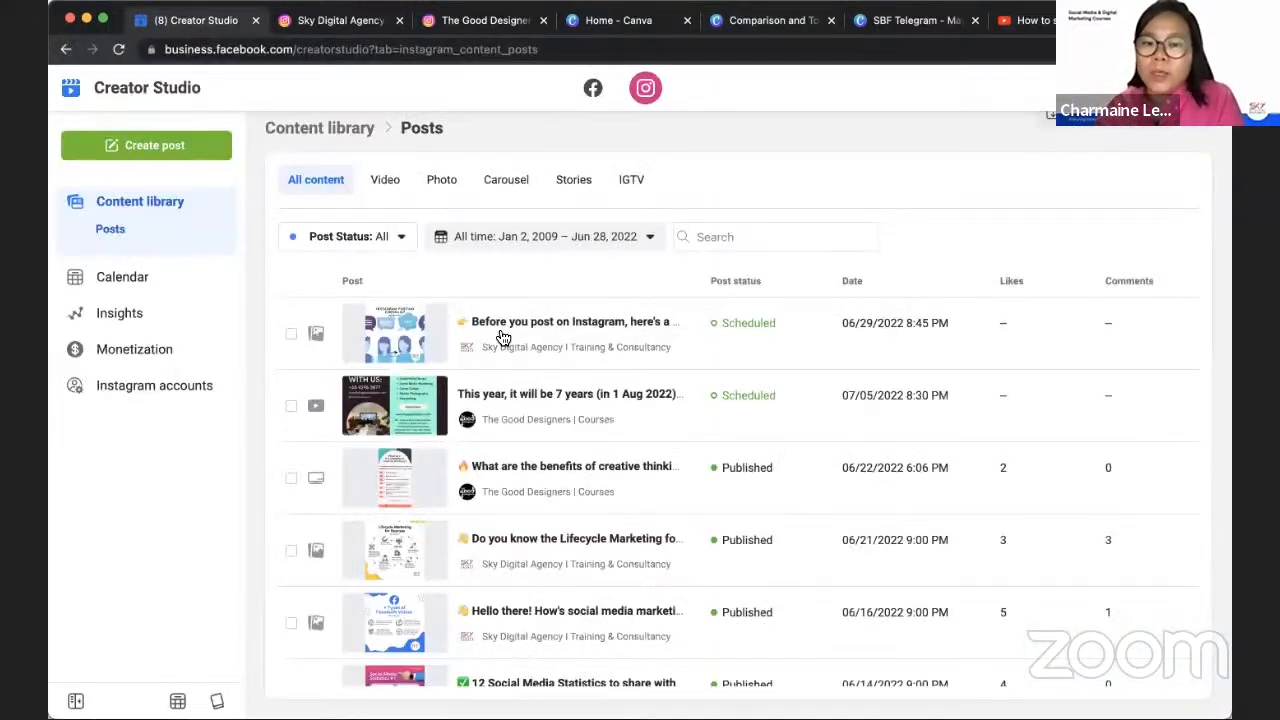
{"action": "mouse_move", "coordinate": [704, 420]}
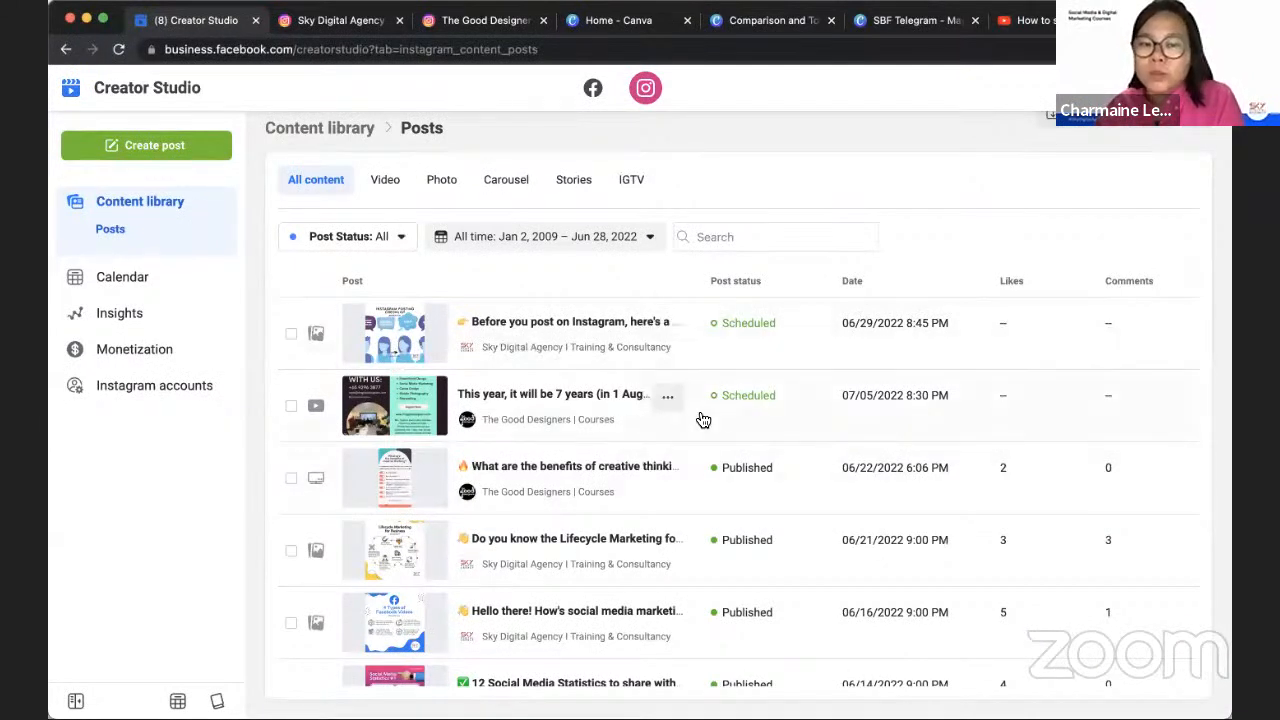
{"action": "mouse_move", "coordinate": [856, 410]}
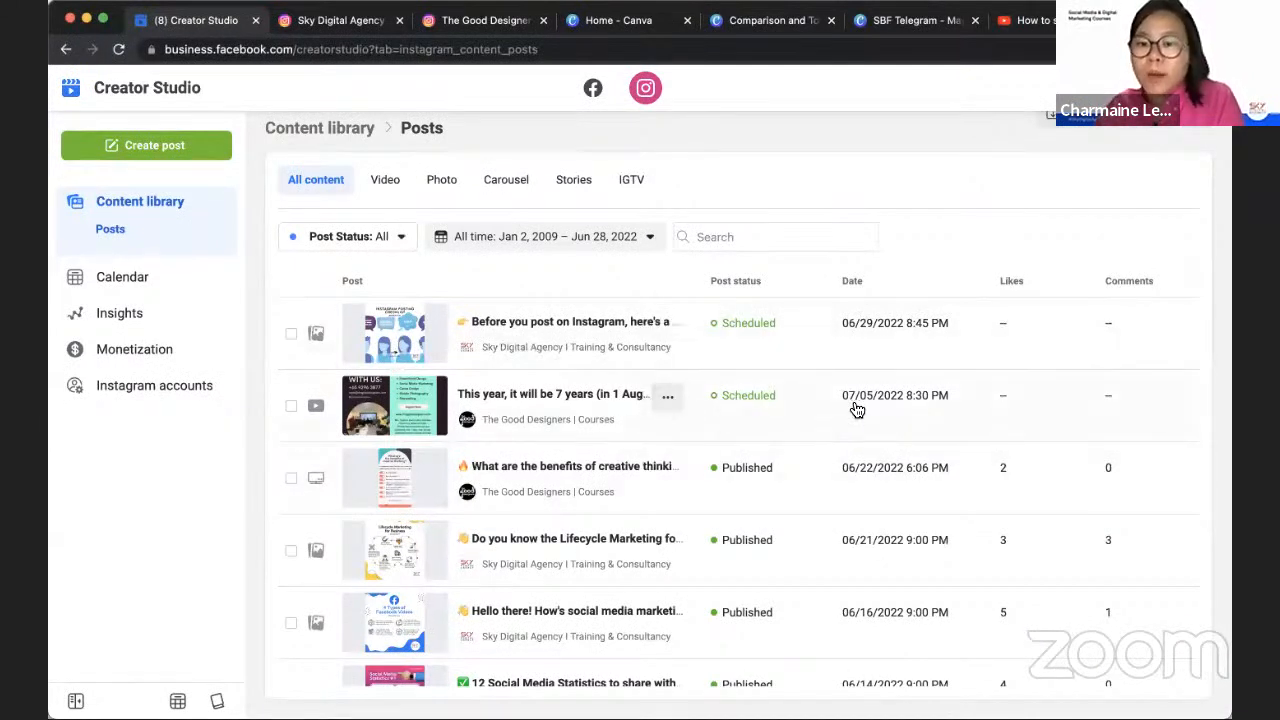
{"action": "mouse_move", "coordinate": [764, 412]}
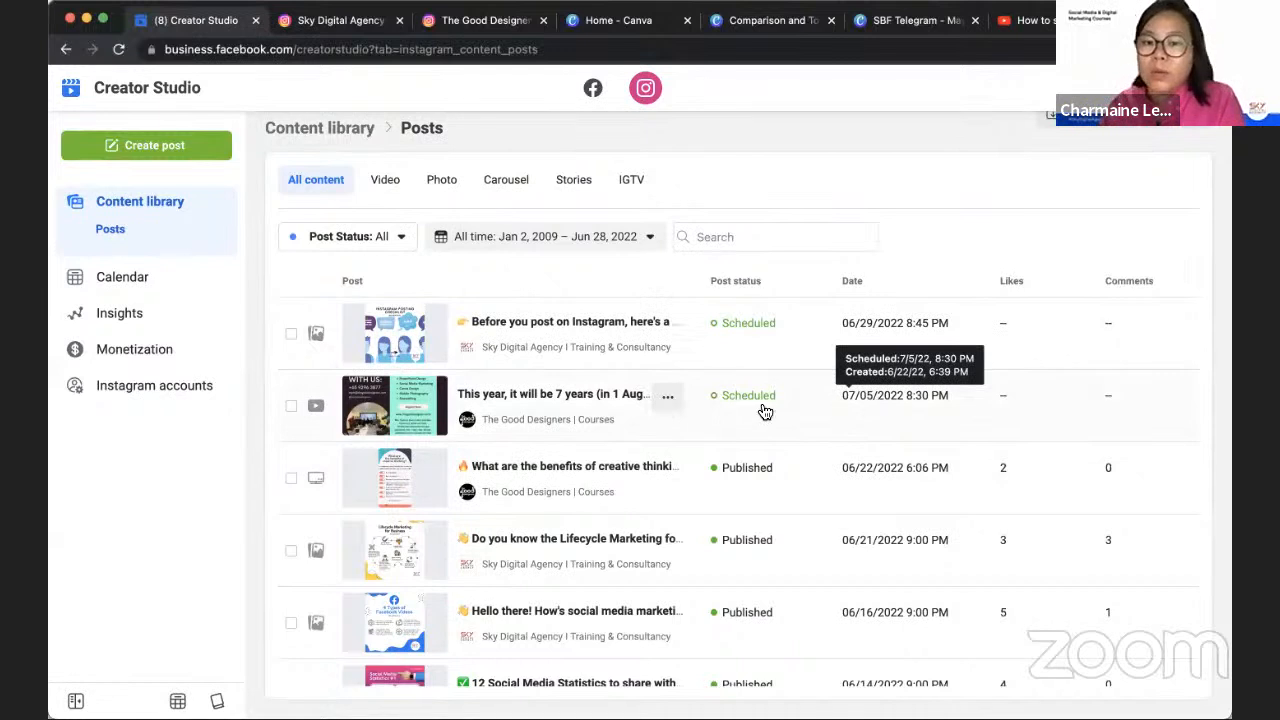
{"action": "mouse_move", "coordinate": [540, 430]}
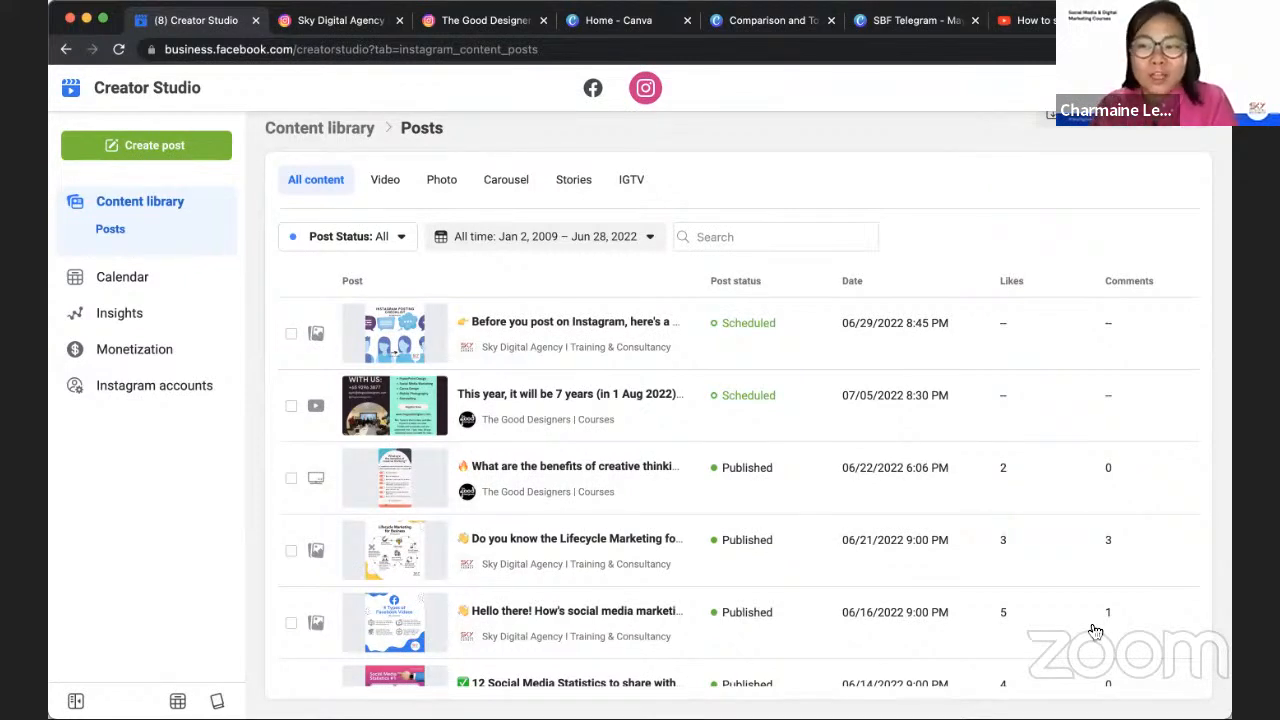
{"action": "mouse_move", "coordinate": [1170, 522]}
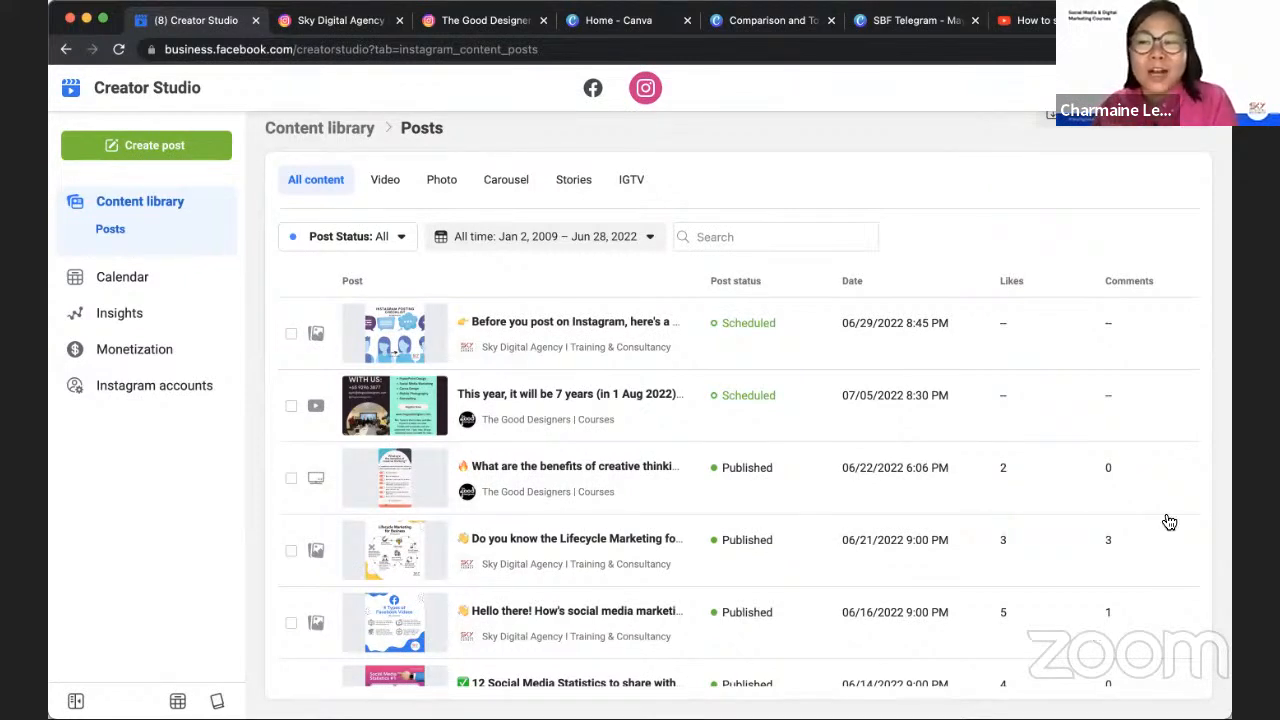